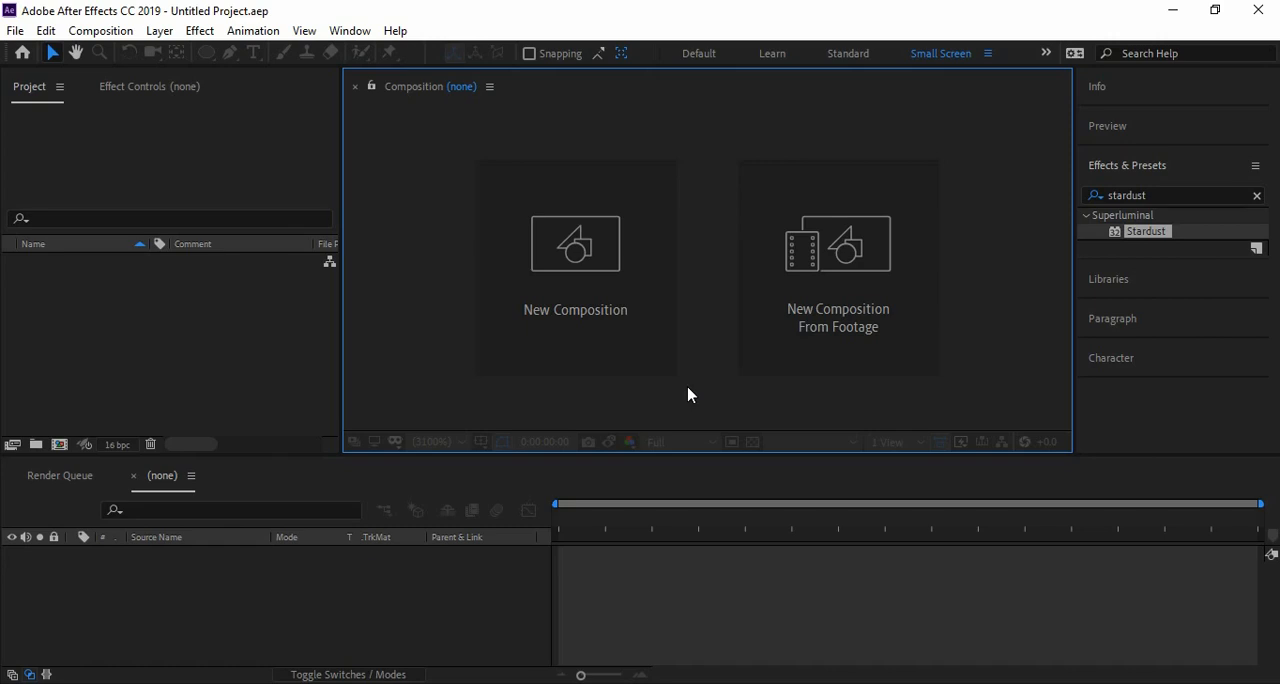
mouse_move(575, 243)
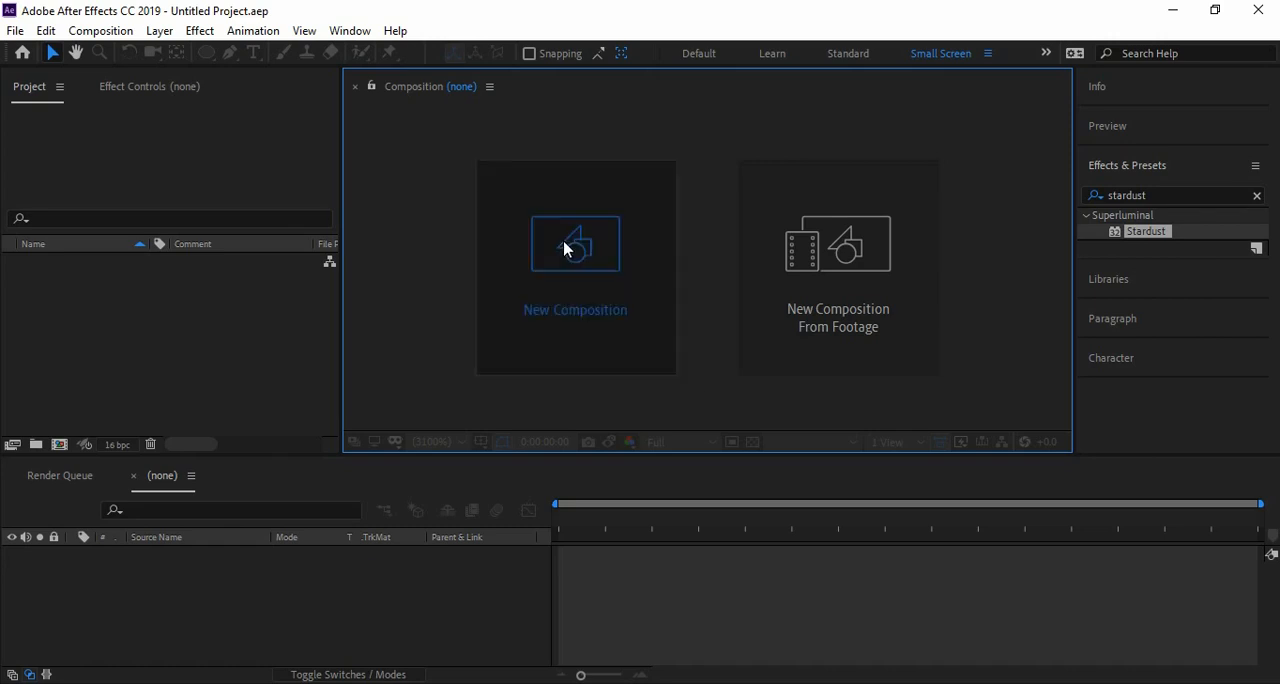
Step: Create a composition named 'portal' with the HDTV 1080 25 preset, 10 seconds long
click(575, 244)
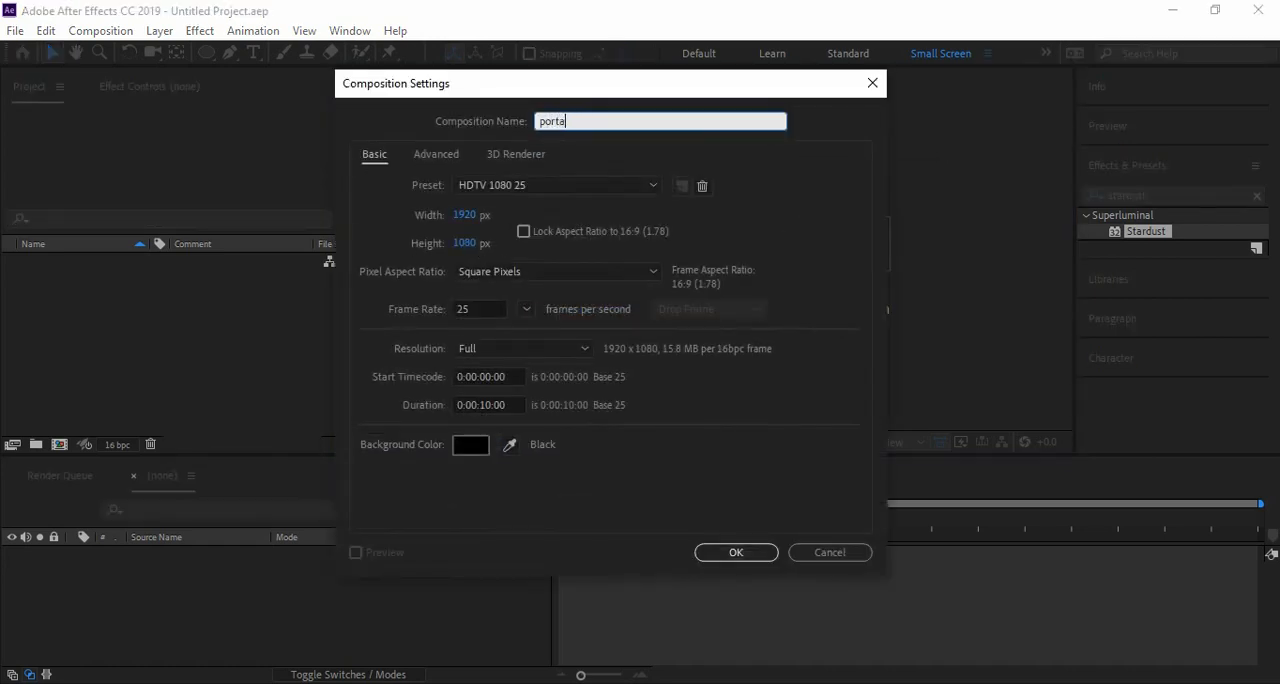
click(736, 552)
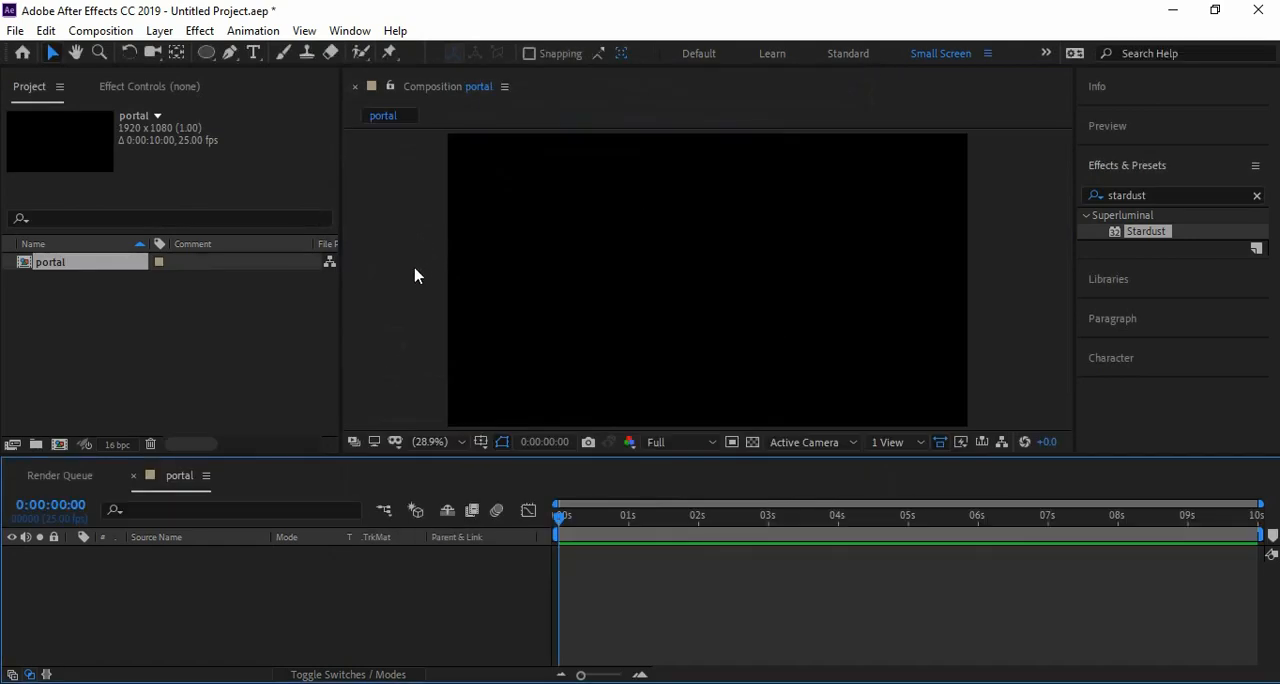
right_click(417, 275)
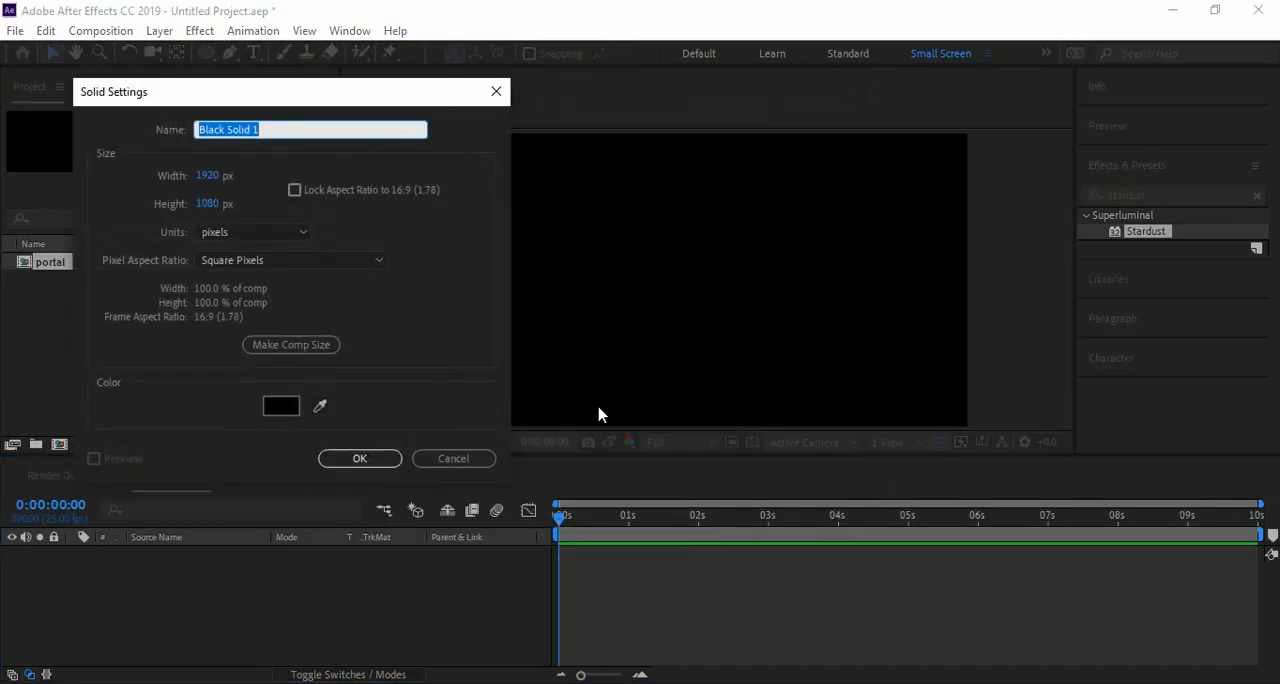
Step: Add a 1920×1080 black solid, Black Solid 1, to the portal composition
click(359, 458)
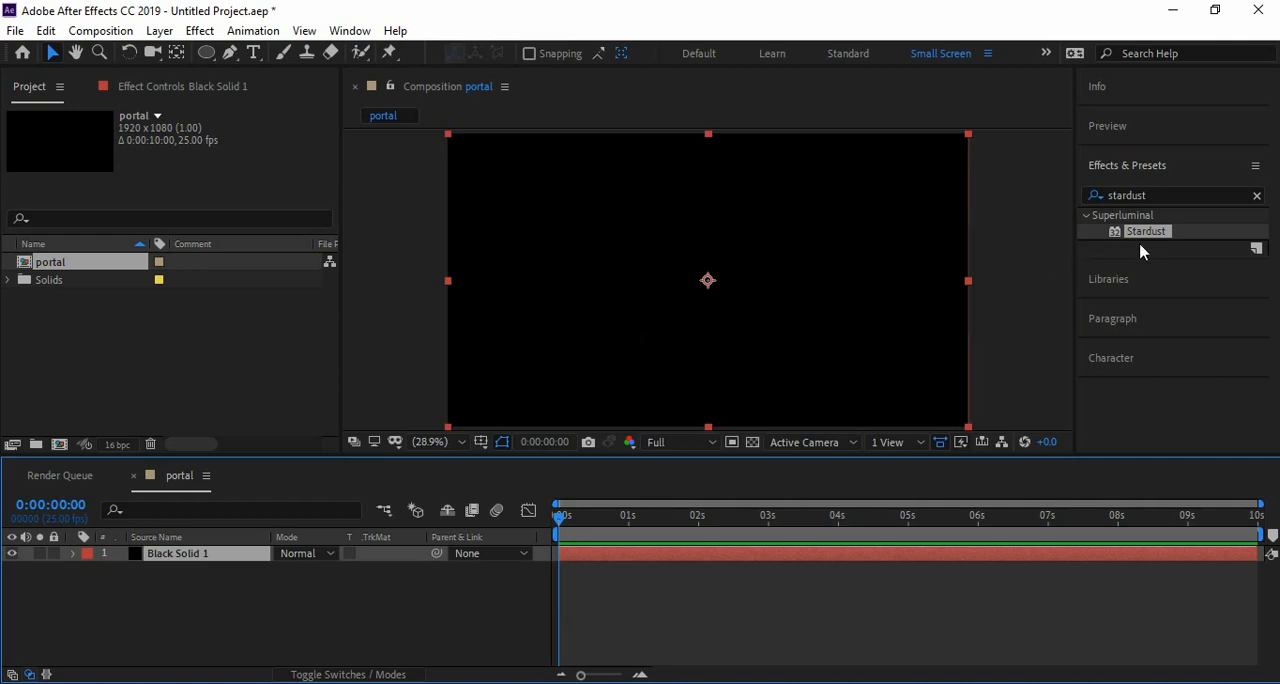
Step: Apply Stardust to Black Solid 1 and chain Emitter, Particle, Force and Turbulence nodes
double_click(1146, 231)
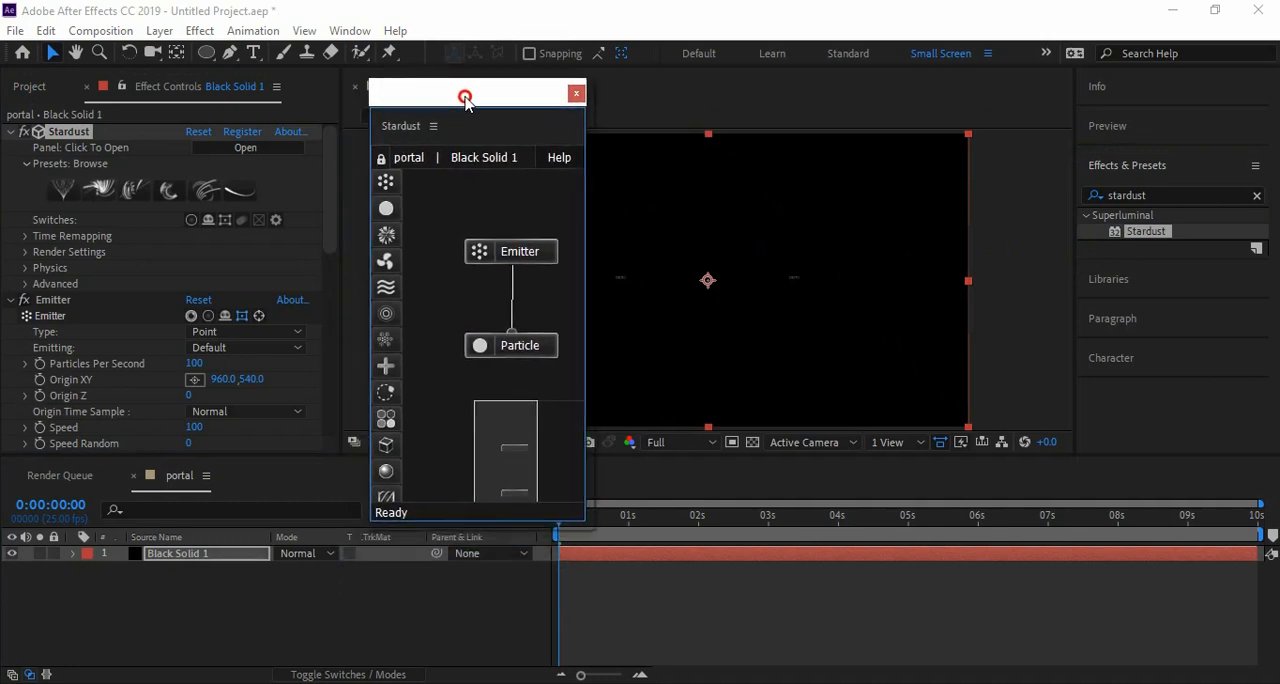
drag(510, 251, 495, 212)
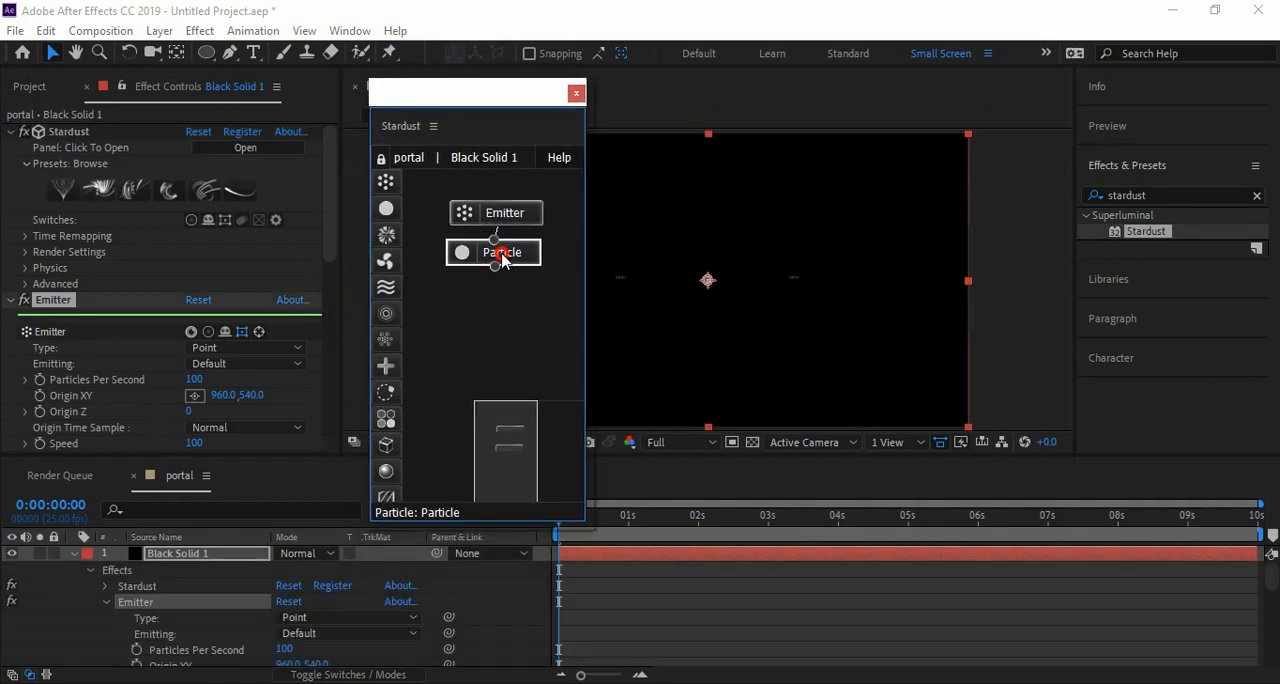
click(493, 252)
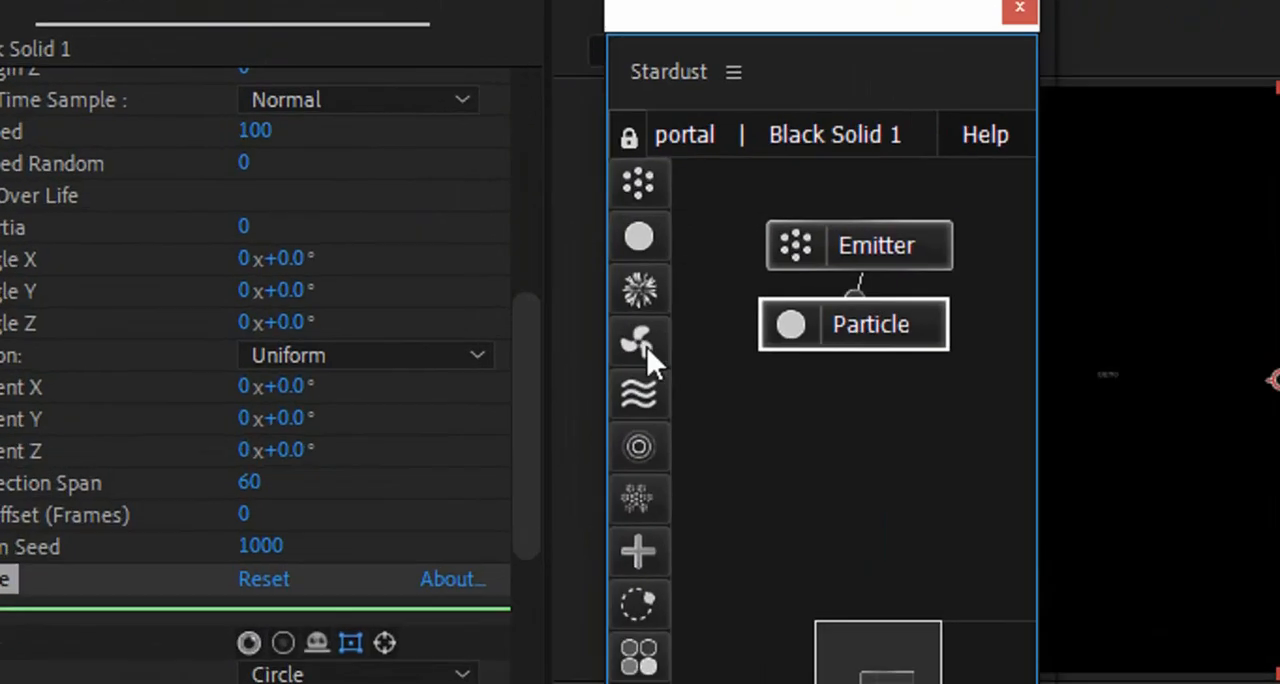
click(639, 342)
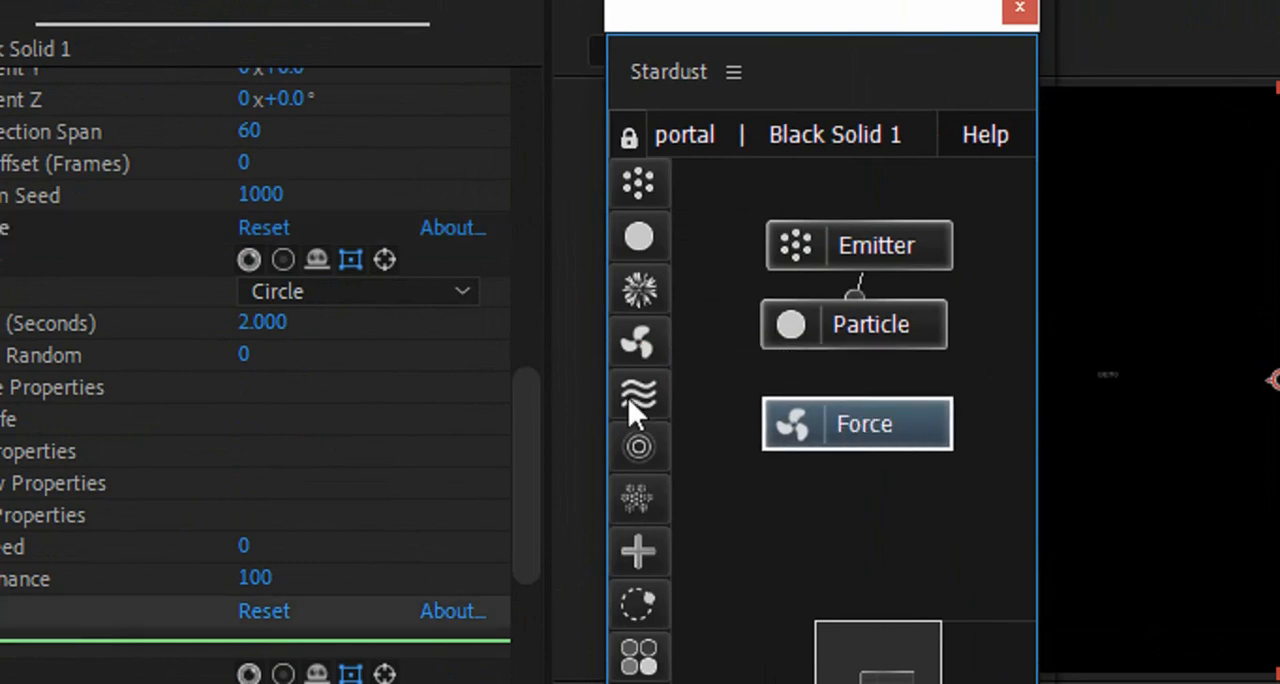
mouse_move(693, 413)
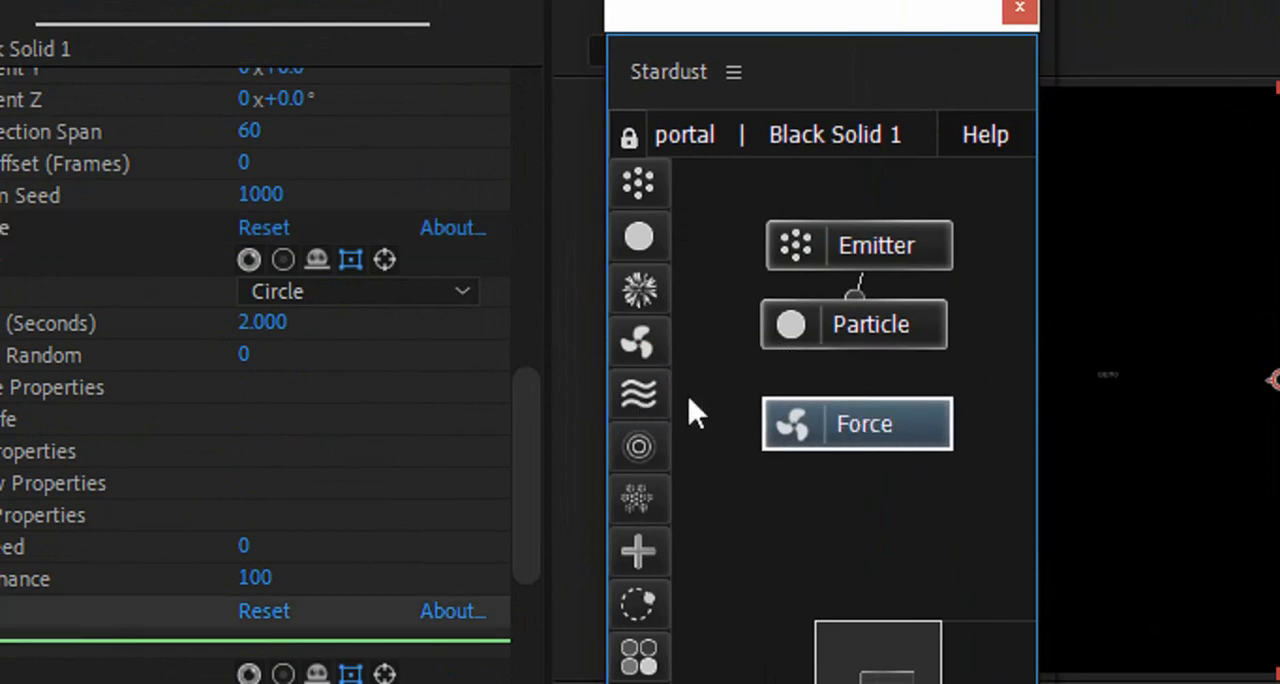
click(639, 446)
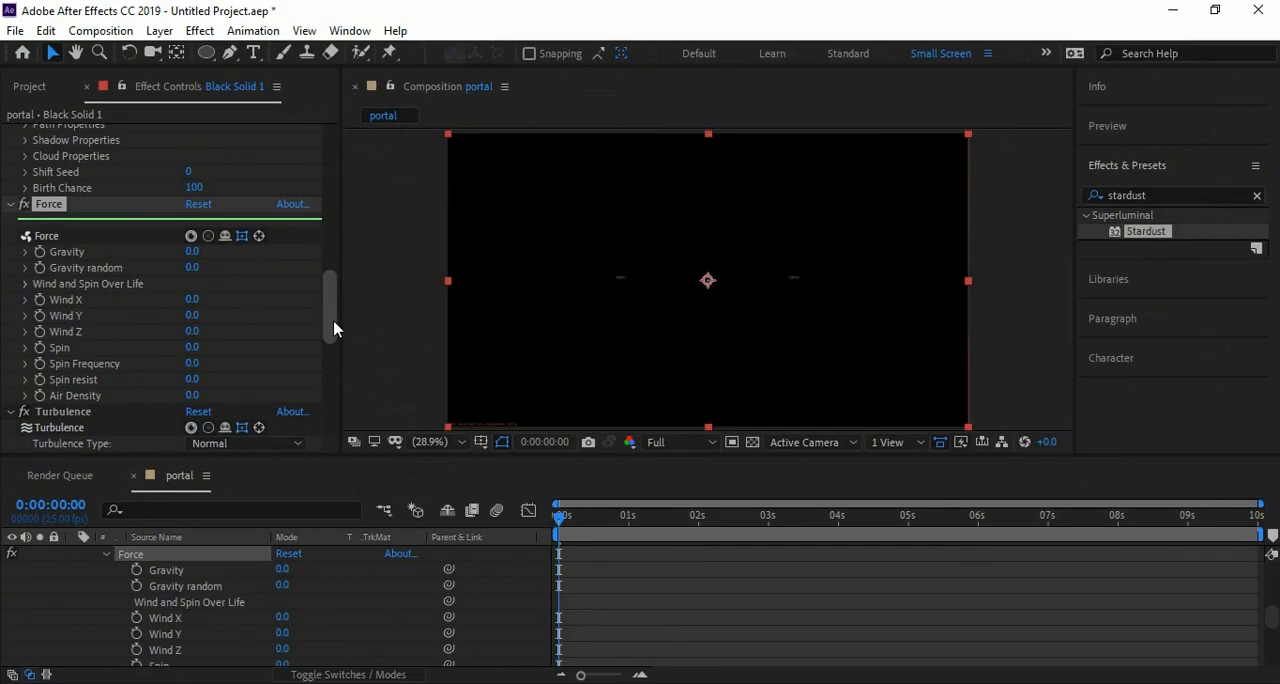
Step: Set the emitter to 80000 particles per second, Speed 0, Size X 1000, Size Y and Z 0
scroll(up, 3)
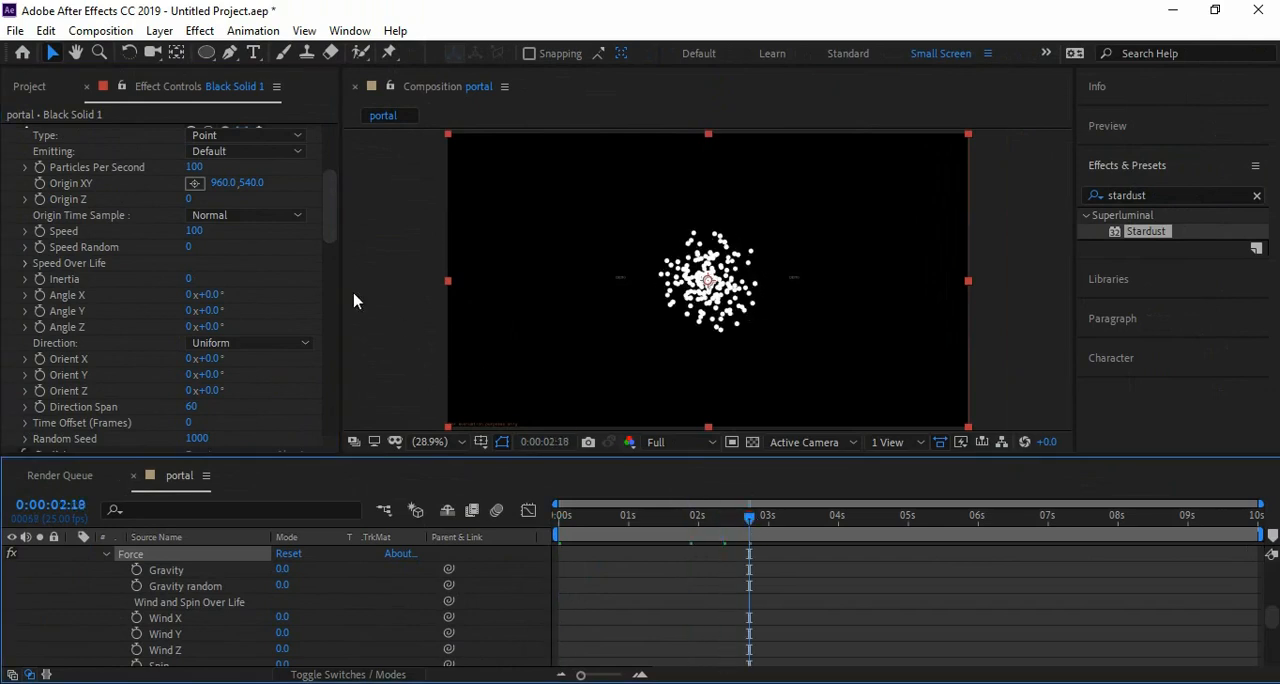
scroll(up, 3)
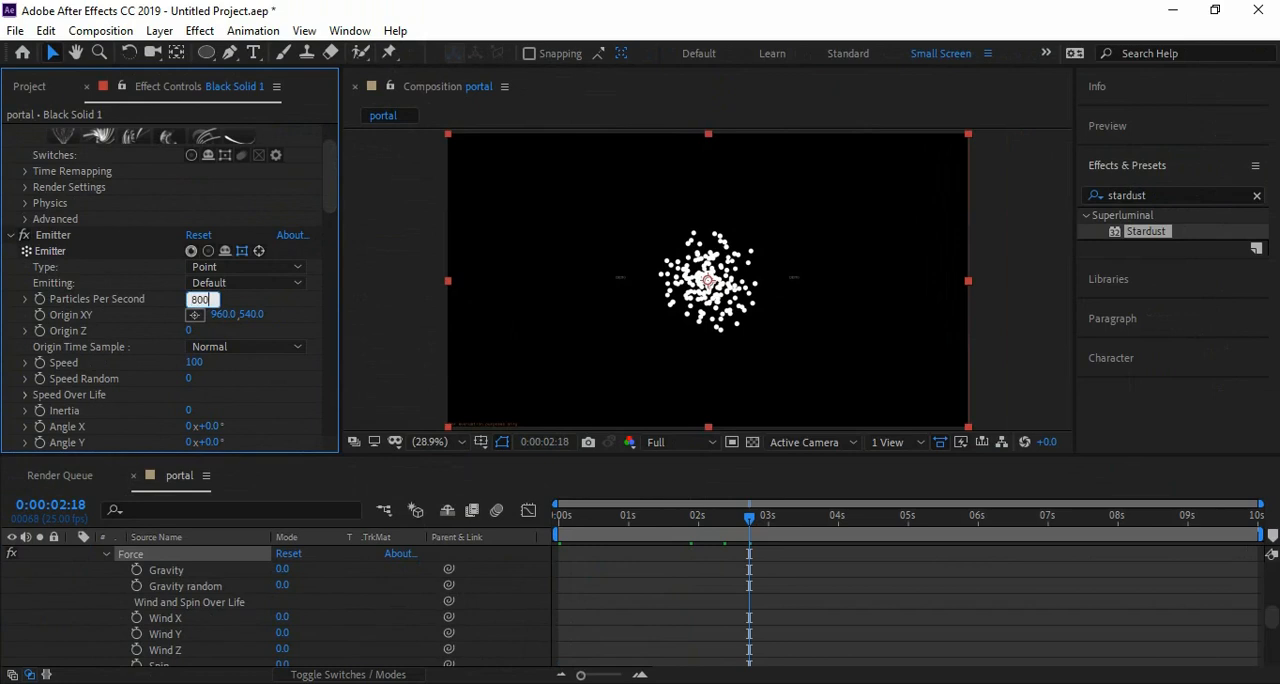
text(80000)
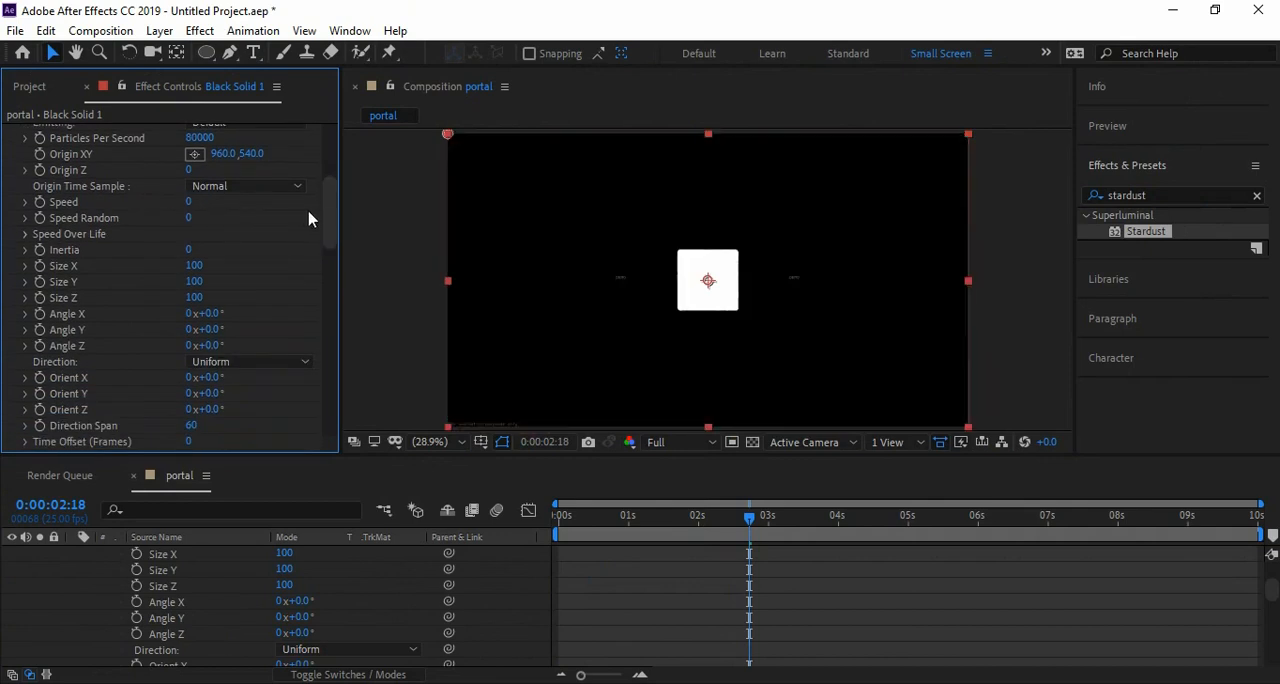
scroll(down, 3)
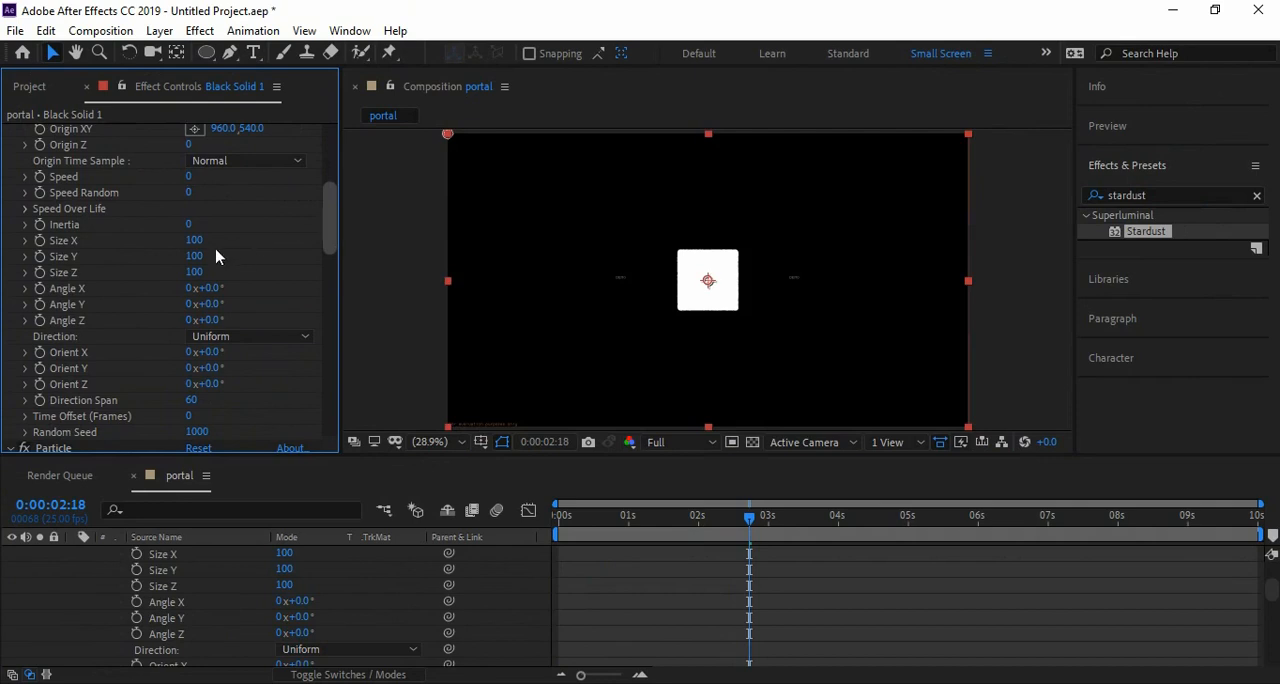
click(194, 256)
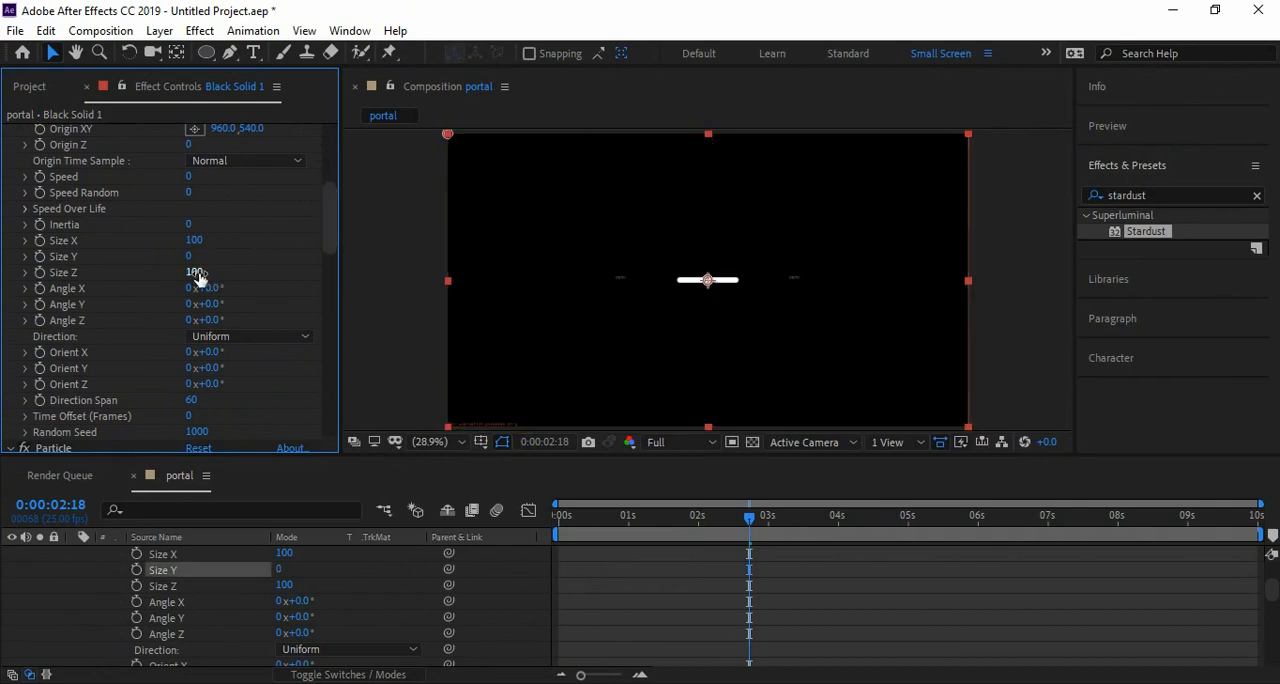
double_click(194, 240)
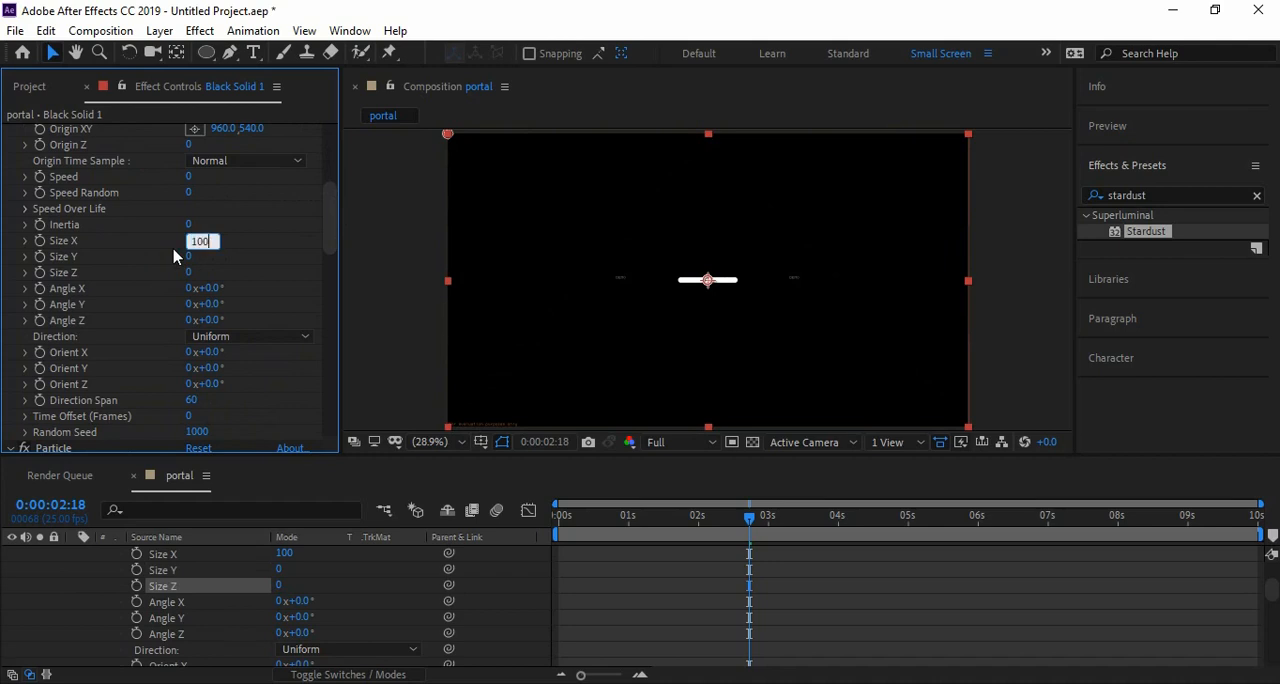
text(1000)
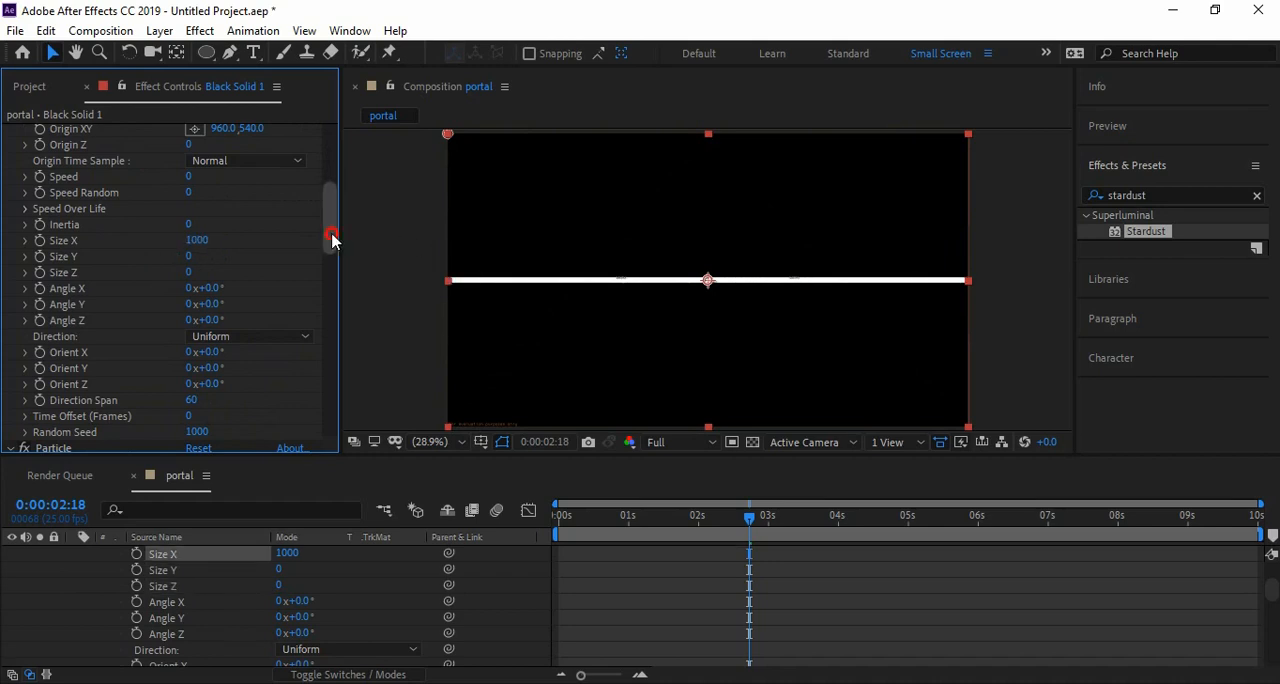
scroll(down, 3)
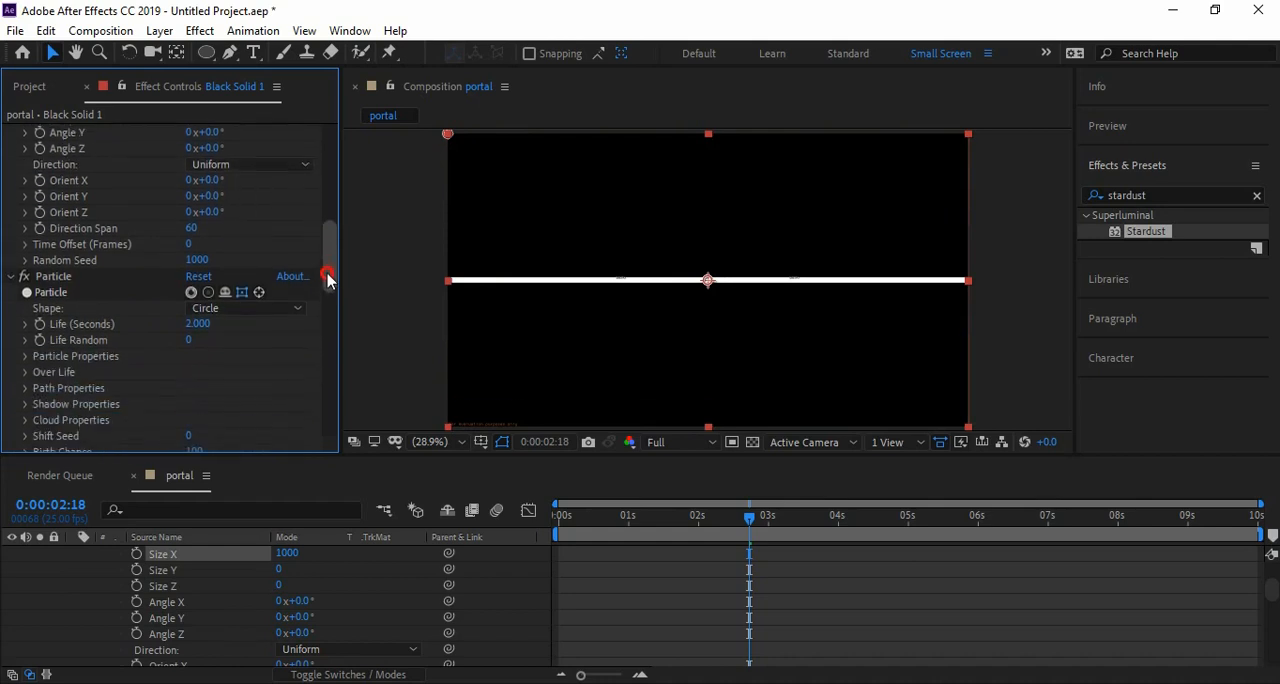
scroll(down, 3)
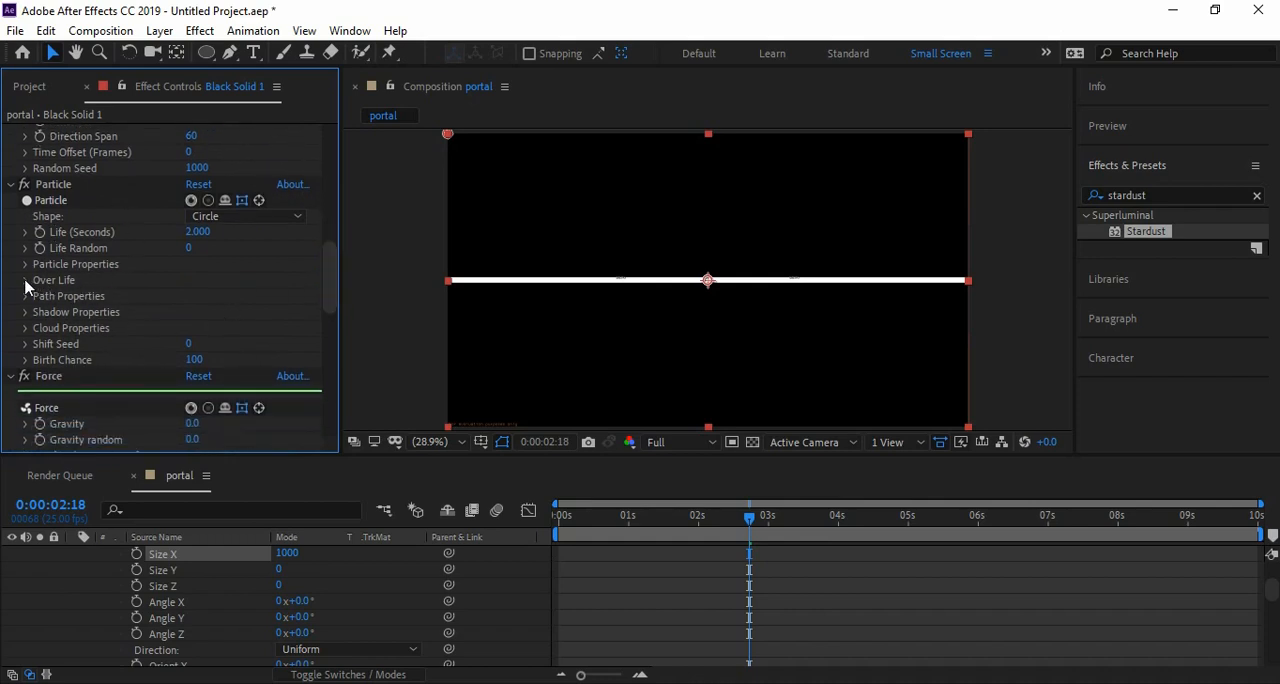
Step: Set Force Wind Y to -220 and the Turbulence position offset to 250
scroll(down, 3)
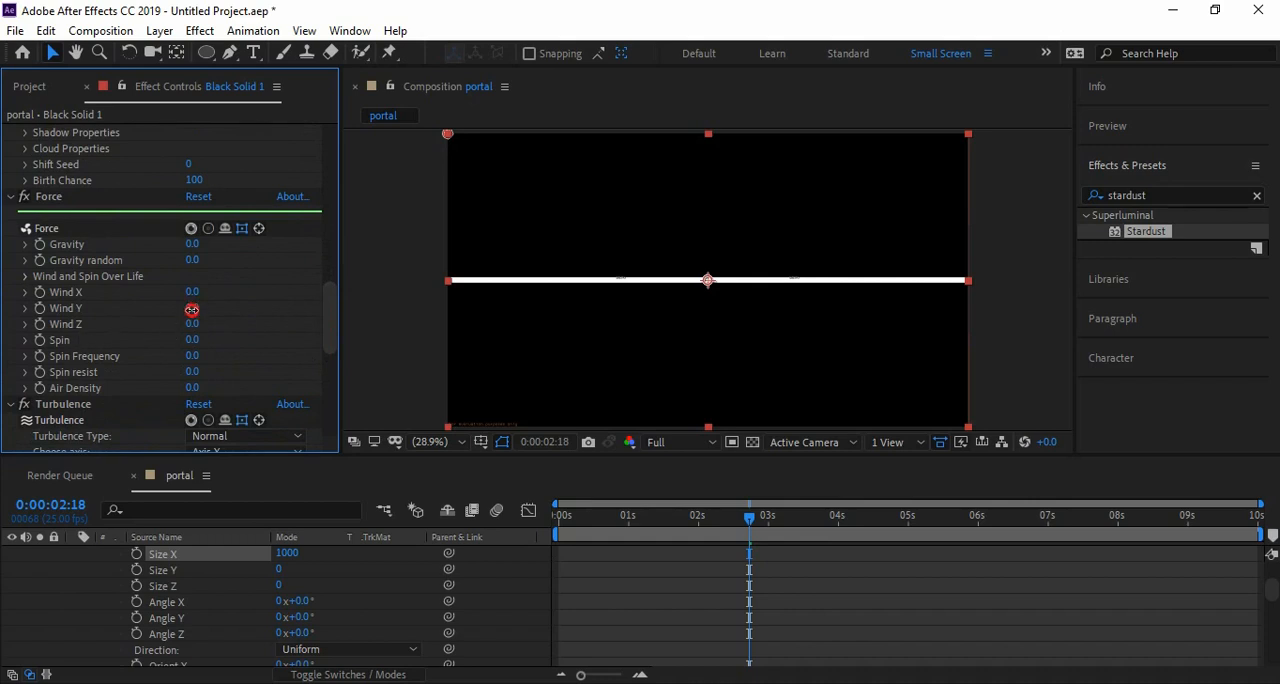
drag(192, 307, 180, 307)
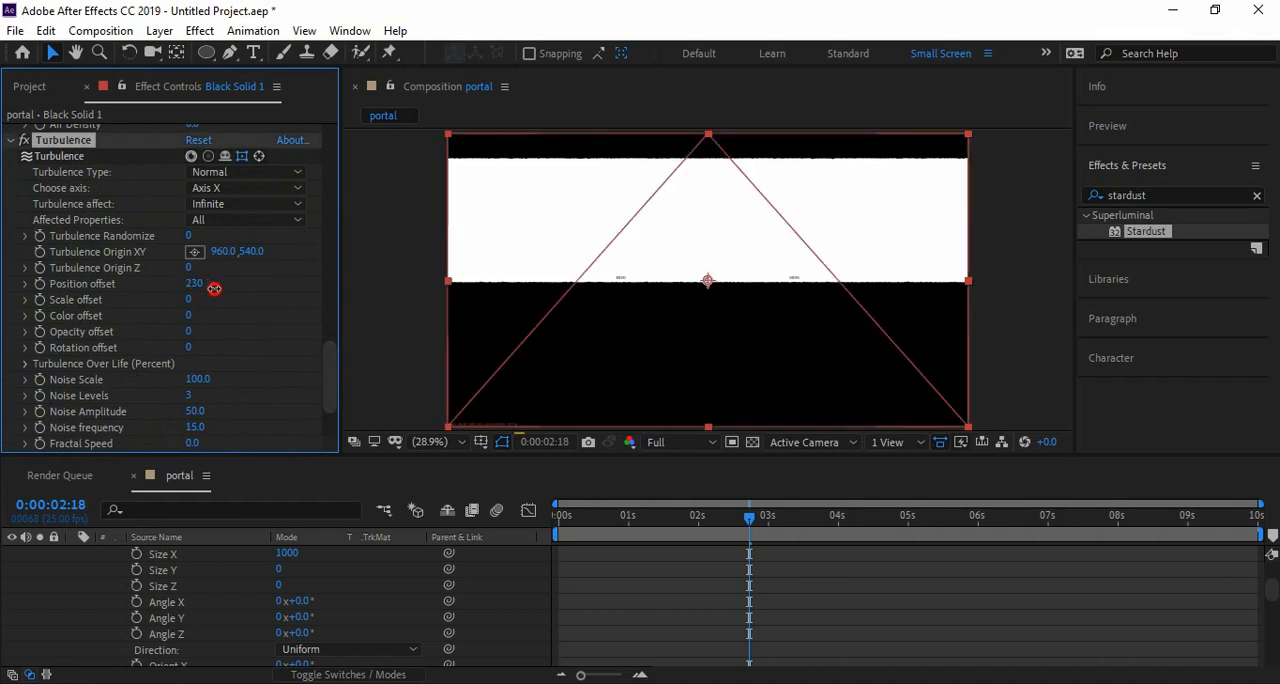
double_click(194, 283)
text(250)
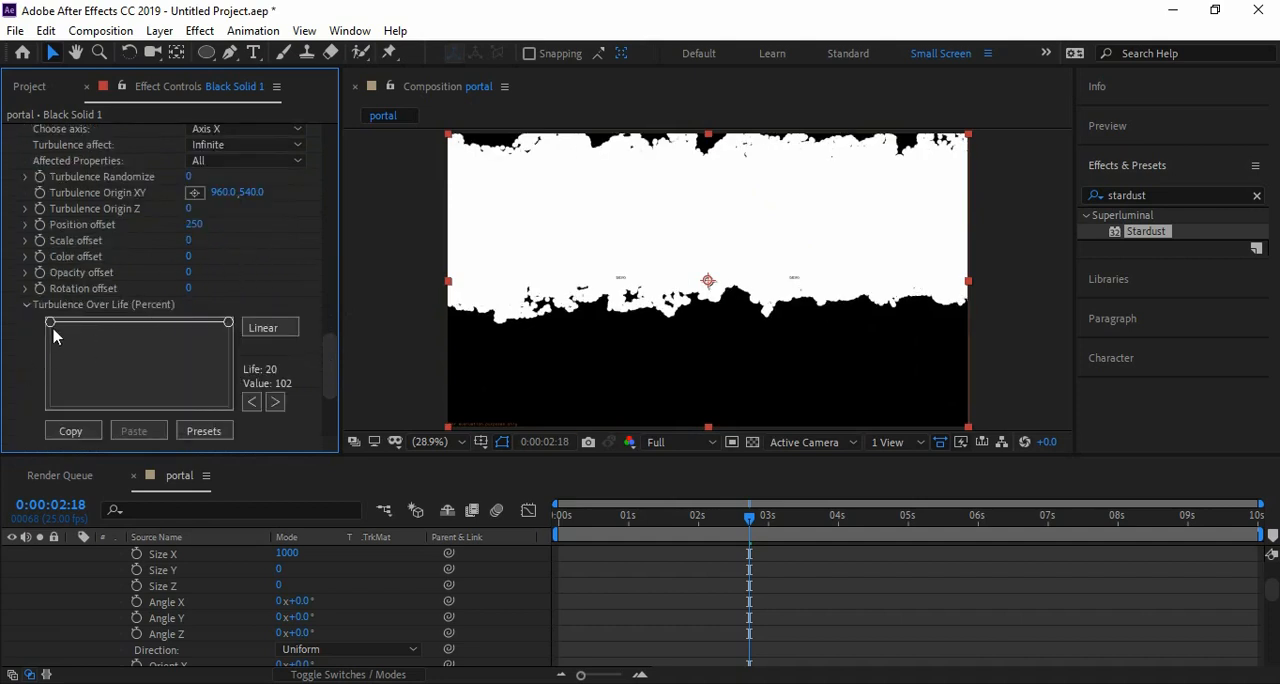
Step: Give Turbulence a linear over-life ramp and a Noise Scale of 220
drag(48, 322, 48, 407)
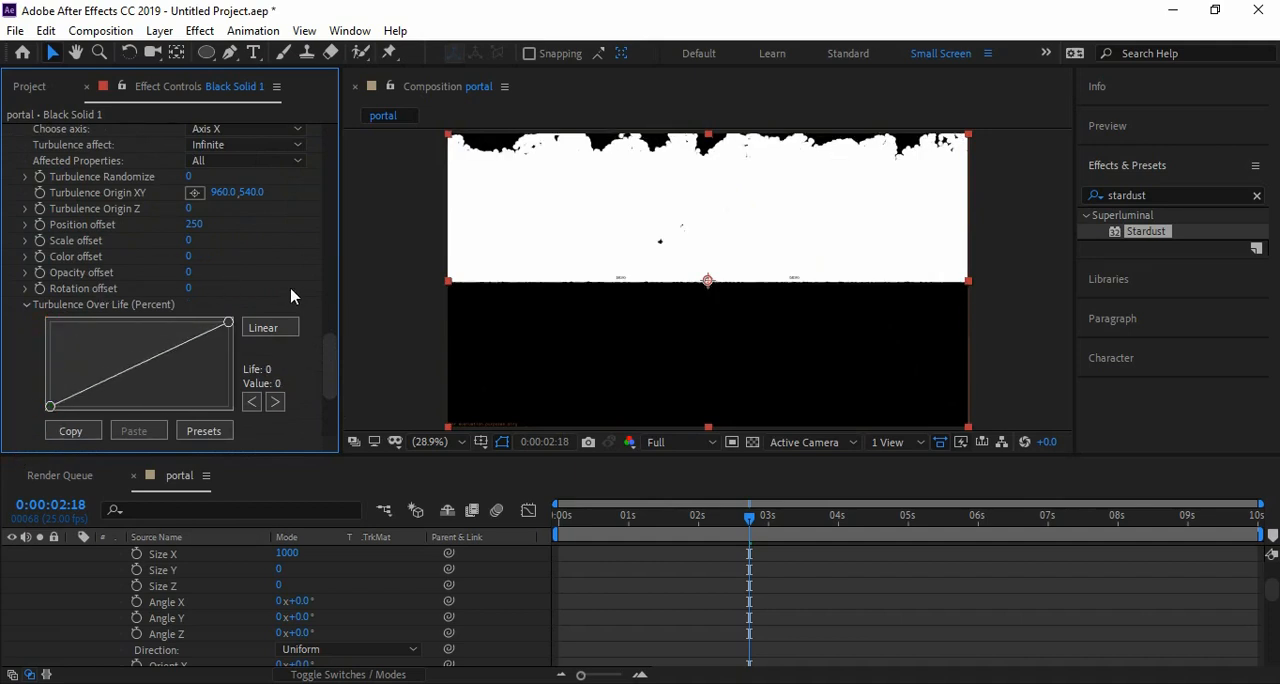
mouse_move(330, 374)
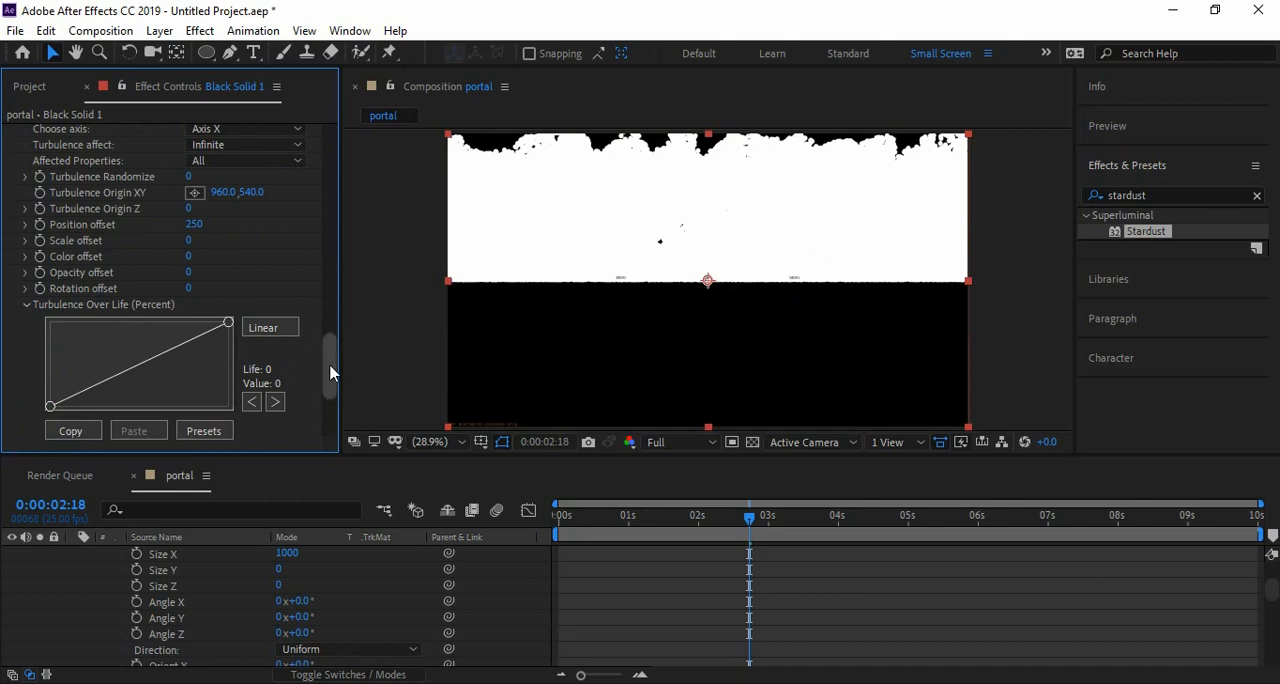
scroll(down, 3)
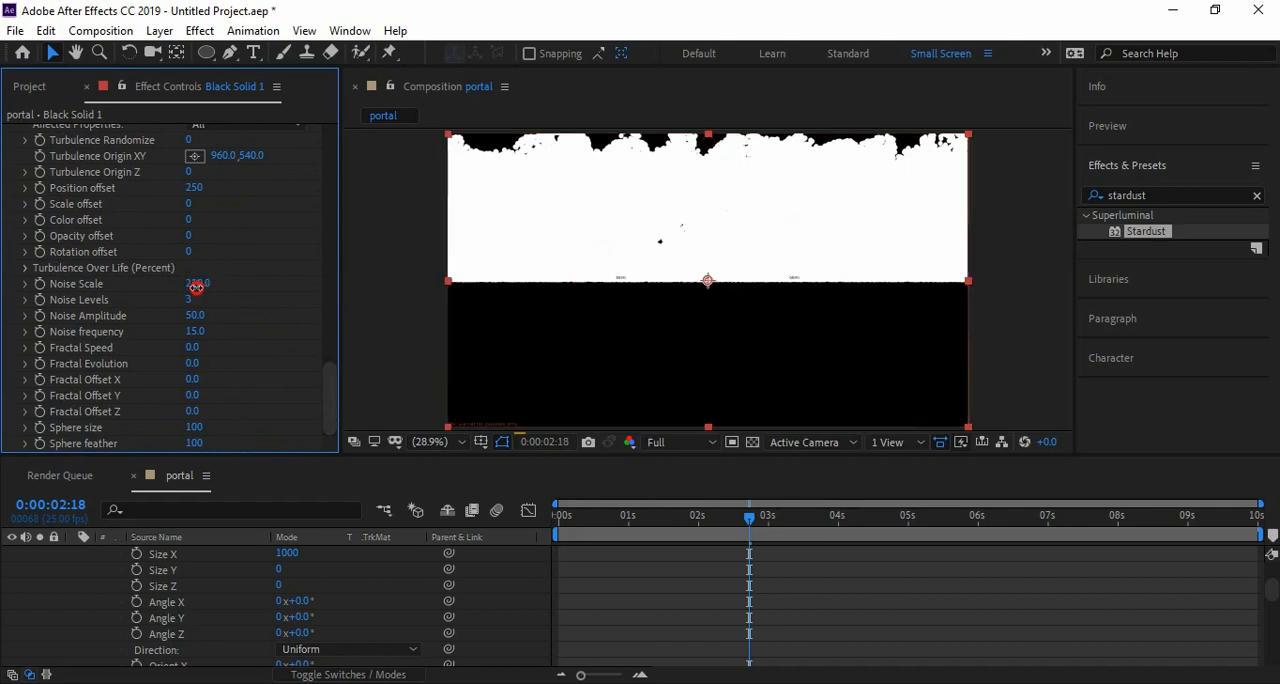
drag(196, 288, 230, 288)
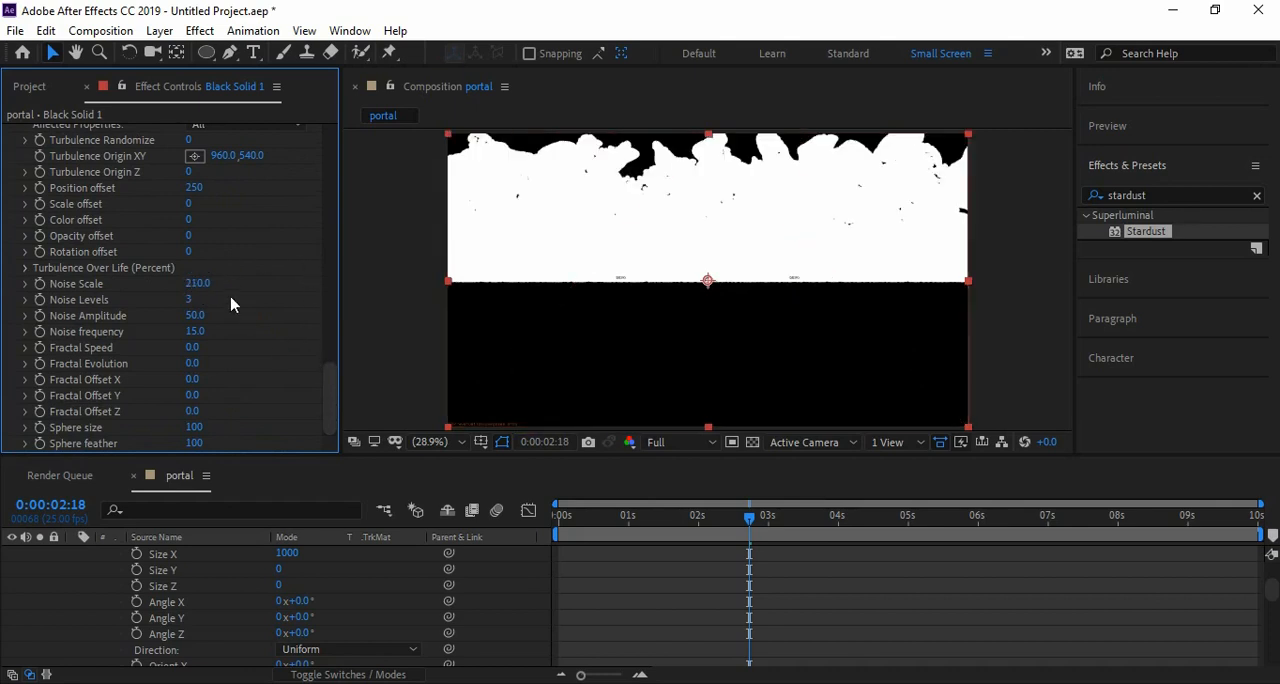
double_click(198, 284)
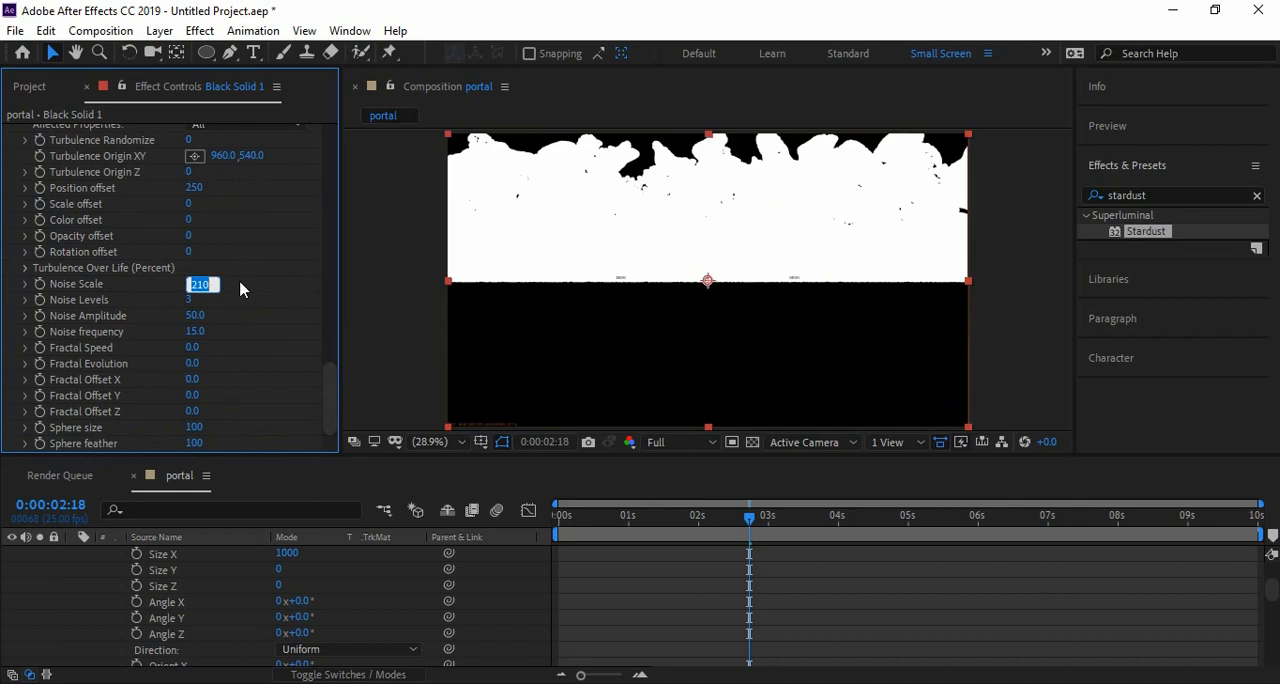
text(220.0)
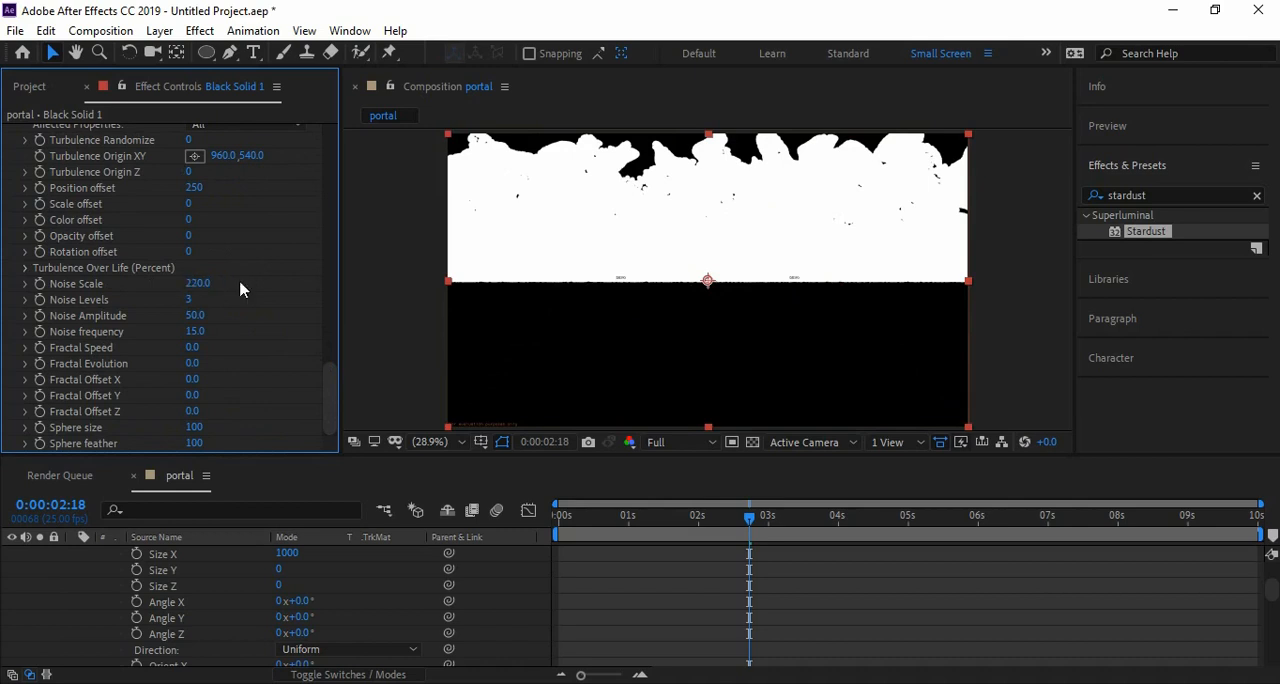
Step: Set the Stardust particle opacity to 50
scroll(up, 3)
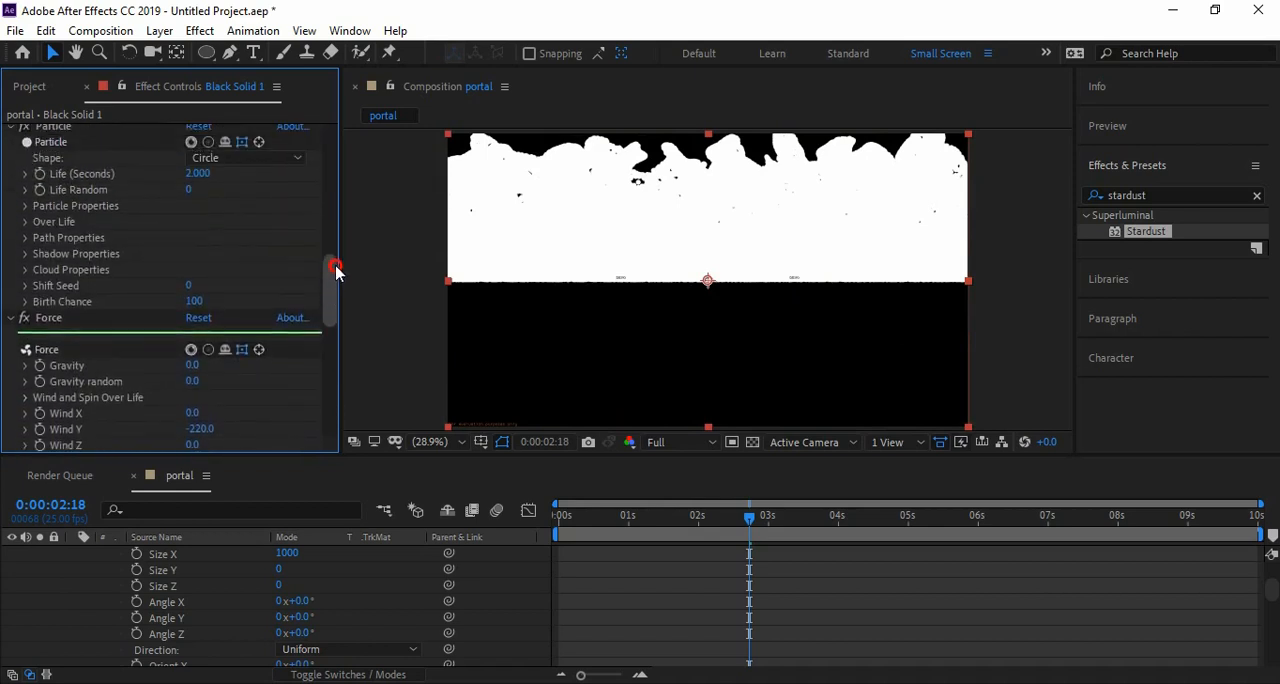
scroll(up, 3)
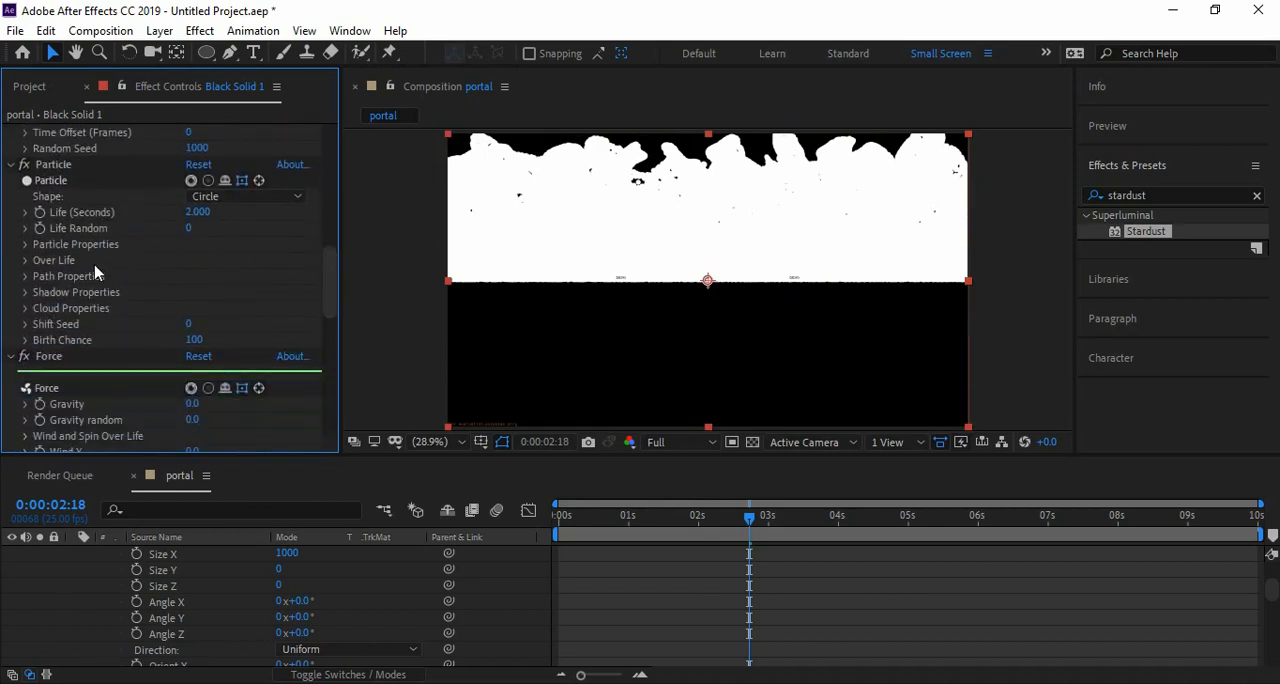
click(25, 244)
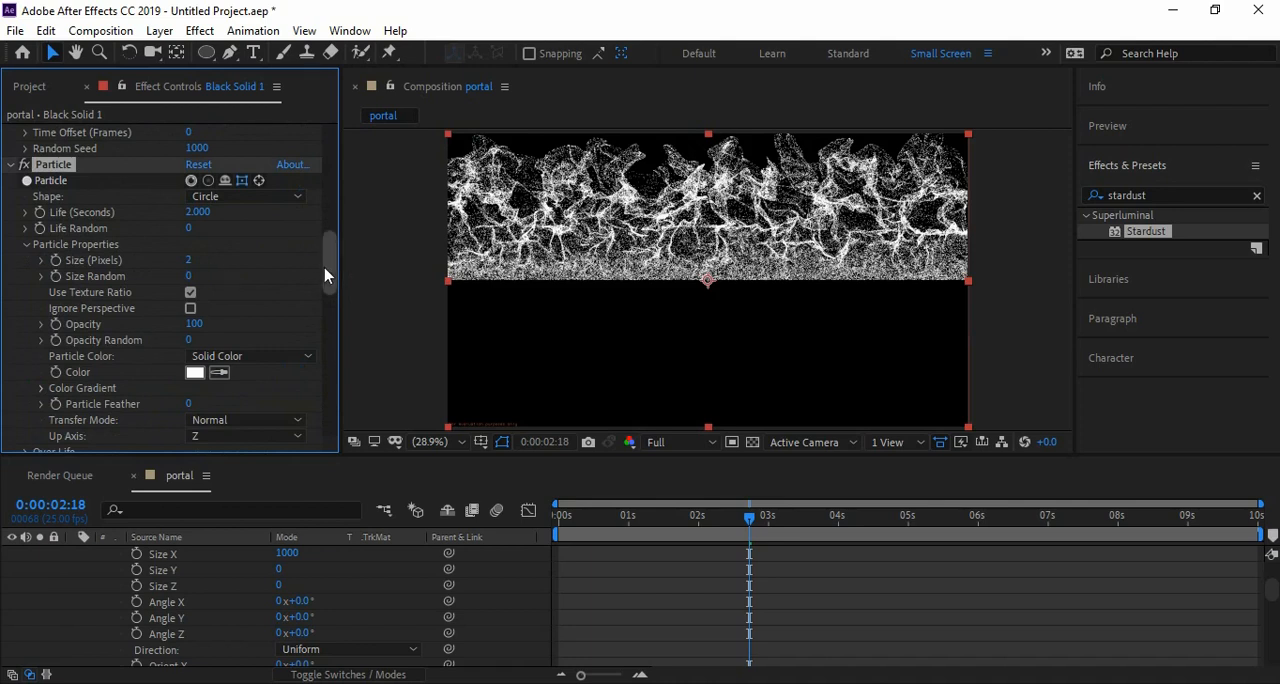
scroll(up, 3)
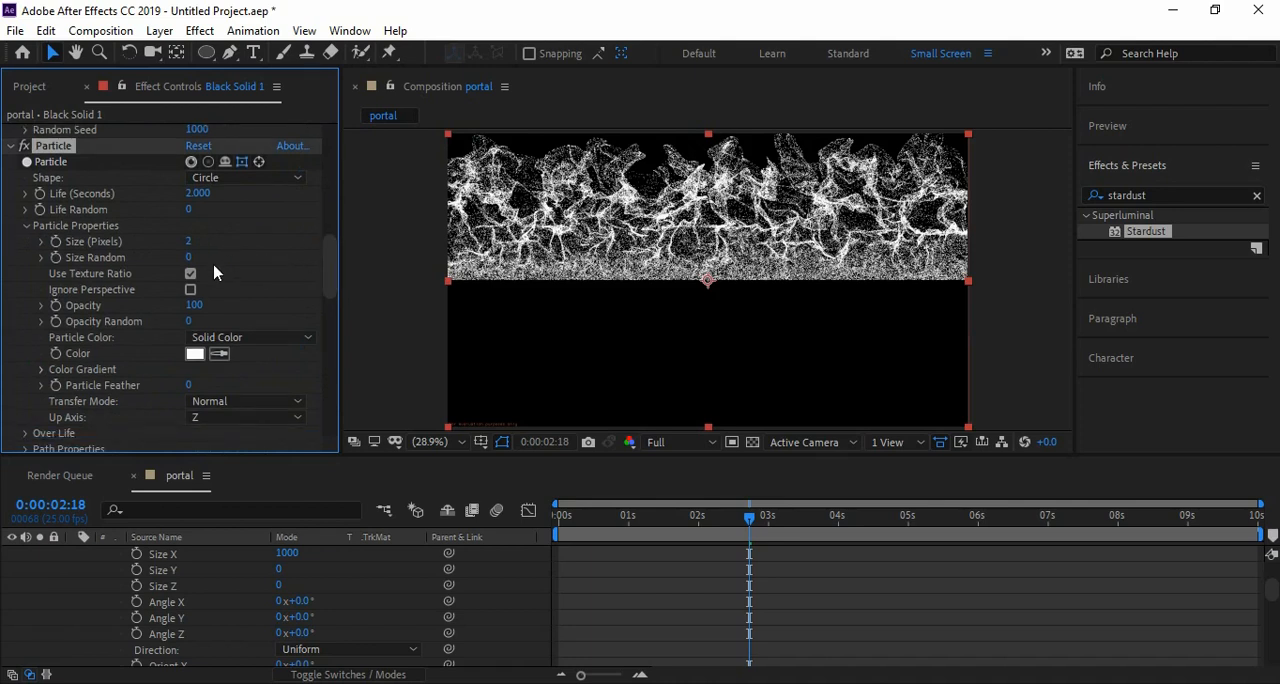
double_click(193, 305)
text(50)
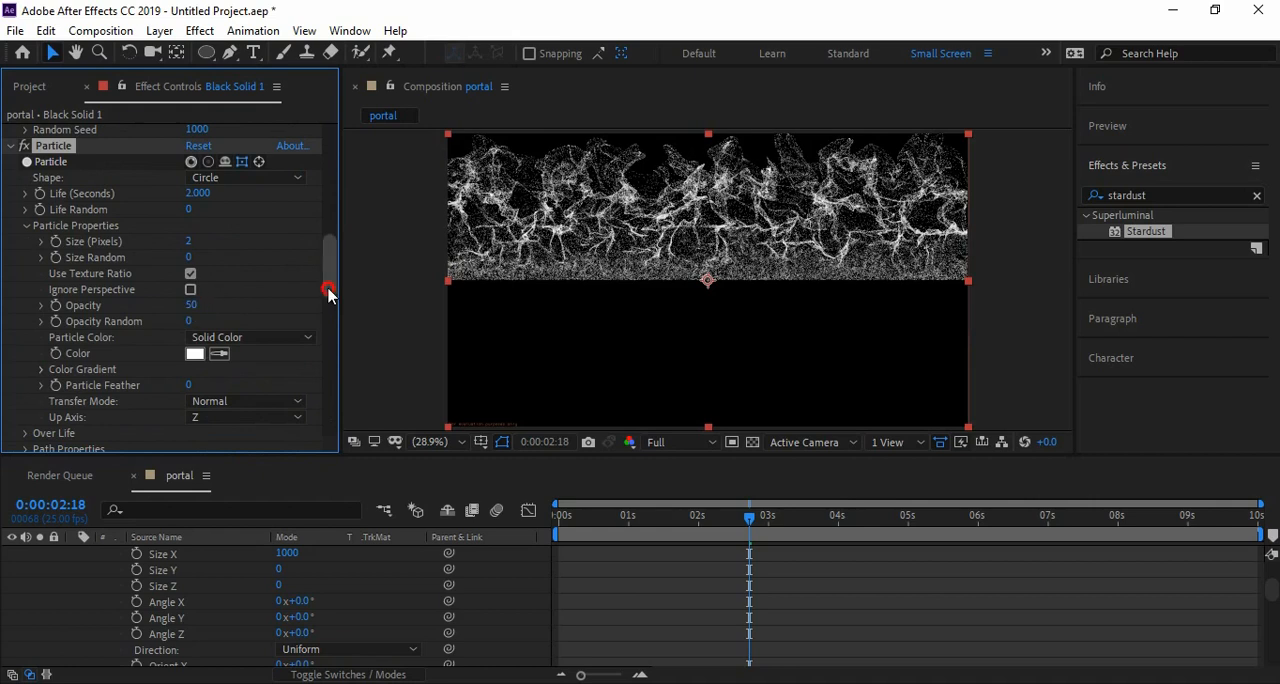
Step: Reshape the Over Life size curve so particles shrink to nothing by end of life
scroll(down, 3)
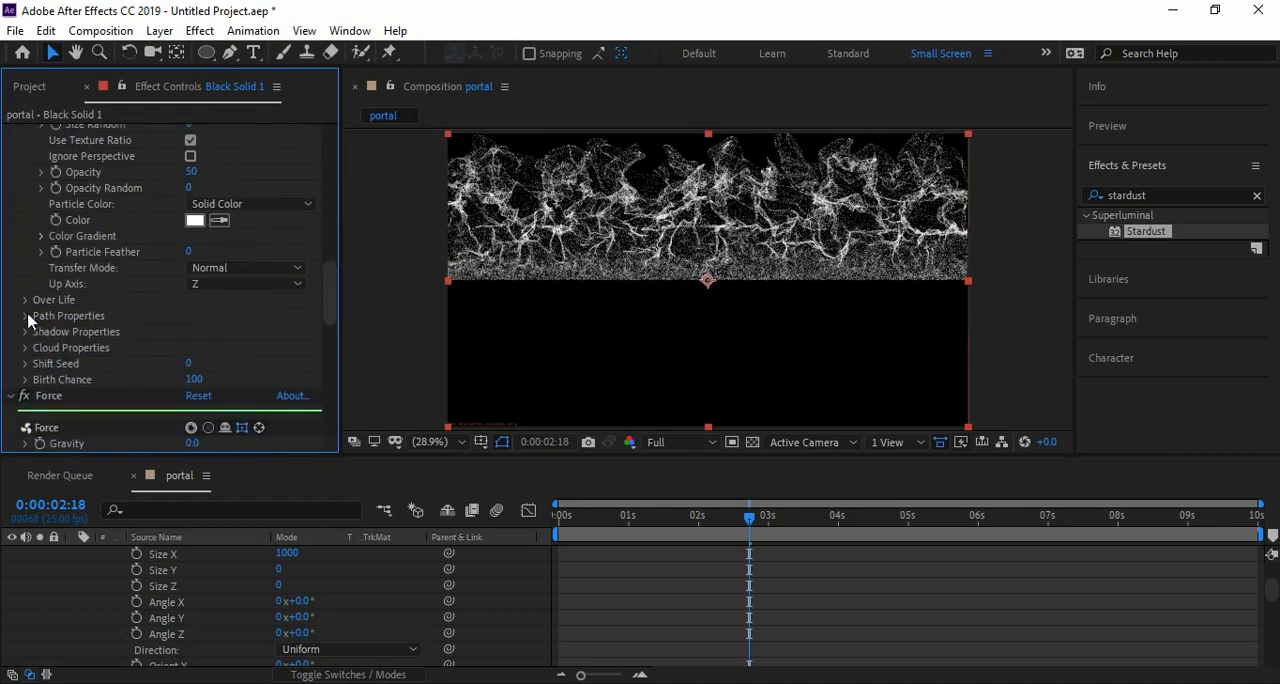
click(25, 288)
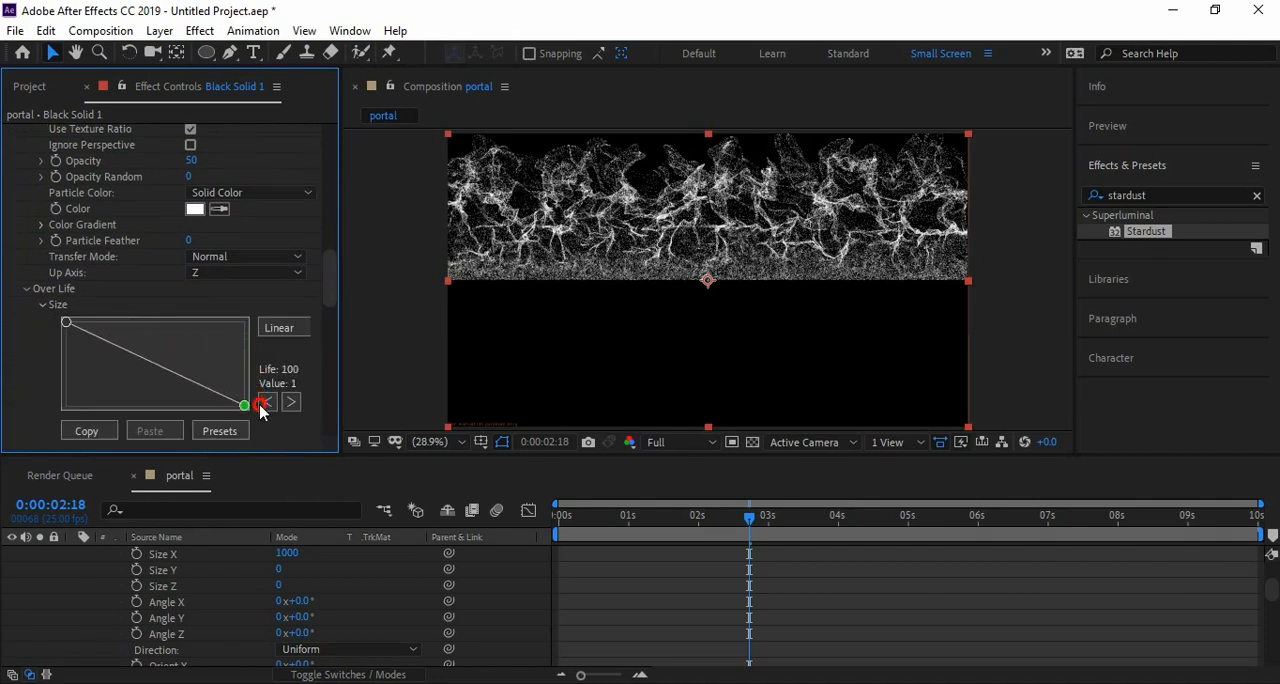
drag(260, 405, 150, 338)
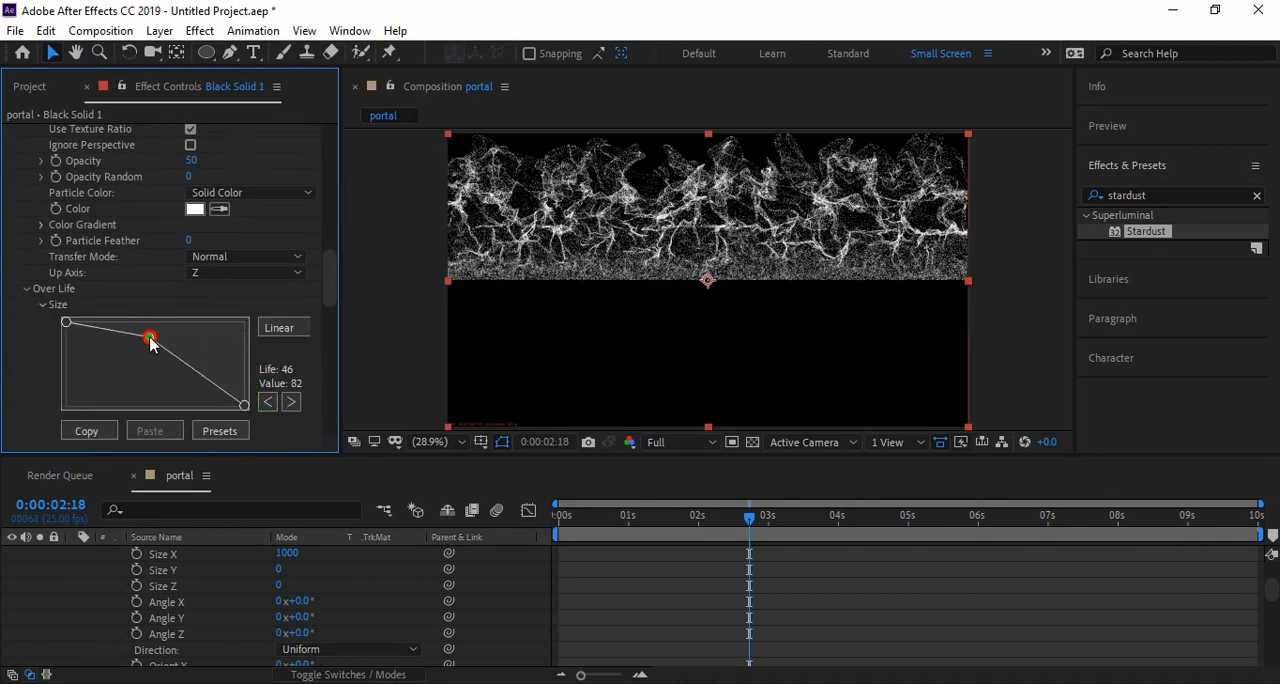
drag(150, 337, 230, 347)
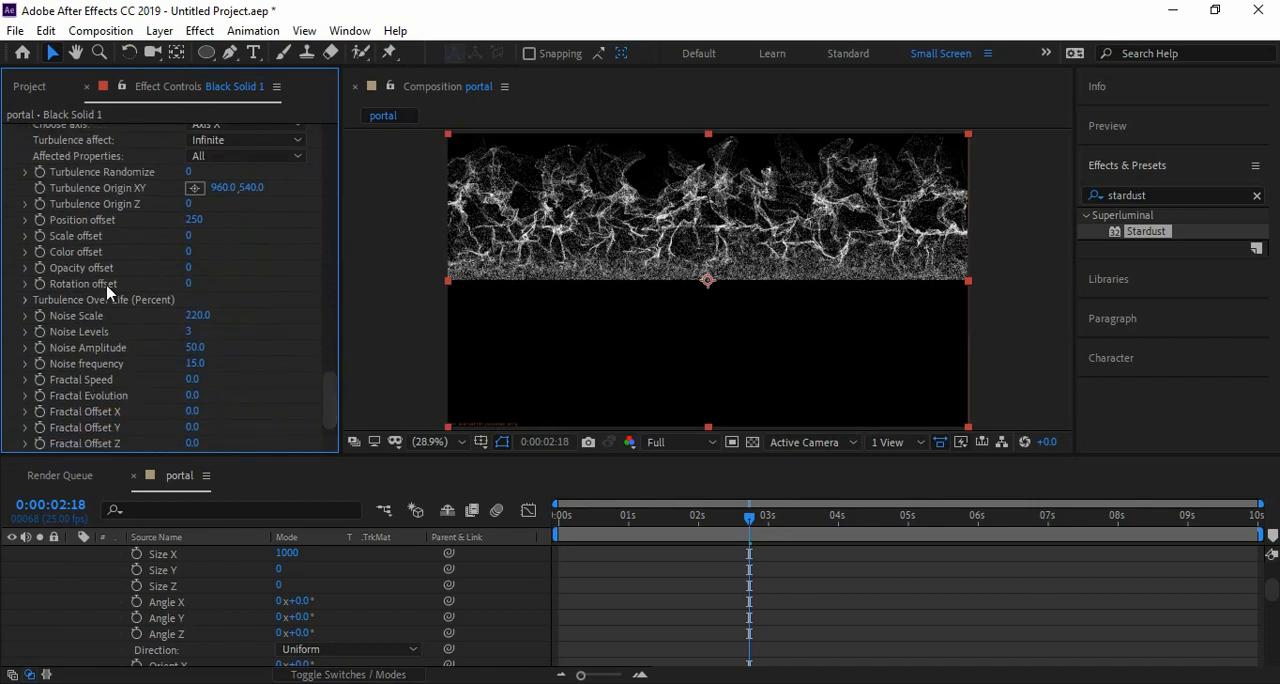
mouse_move(95, 398)
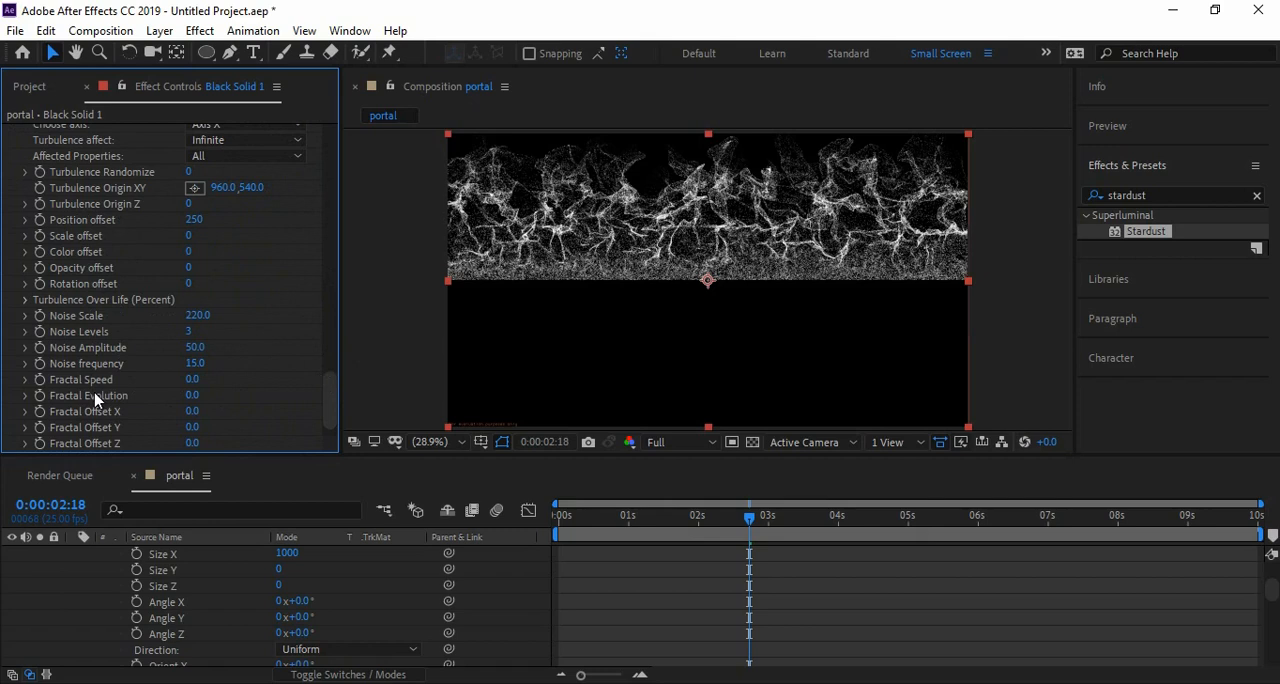
mouse_move(57, 434)
text(time*10)
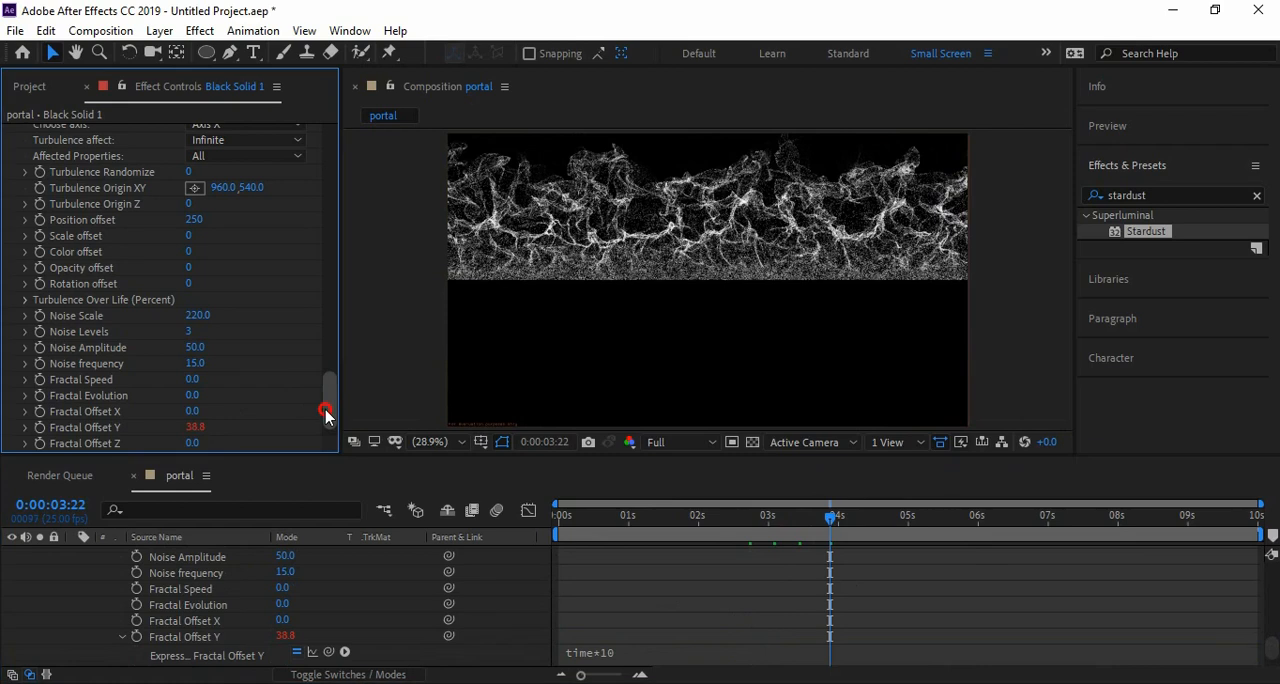
Step: Drive Turbulence Fractal Offset Y with the expression time*10
scroll(down, 3)
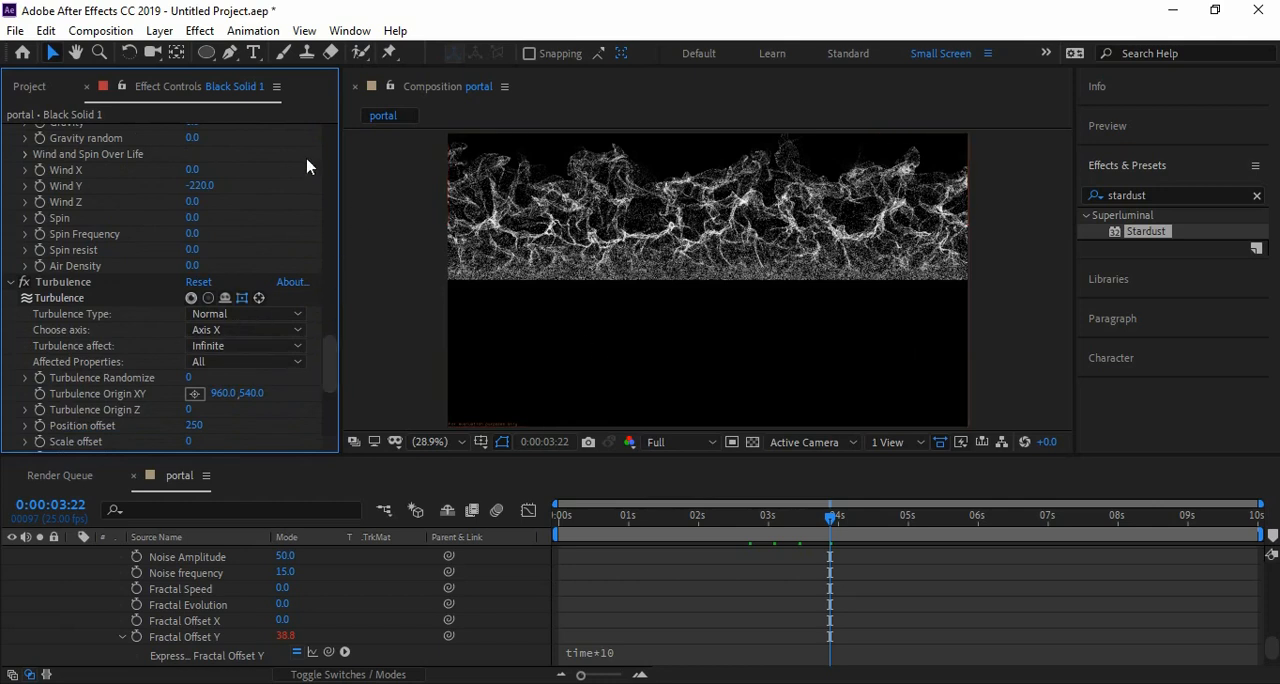
click(350, 30)
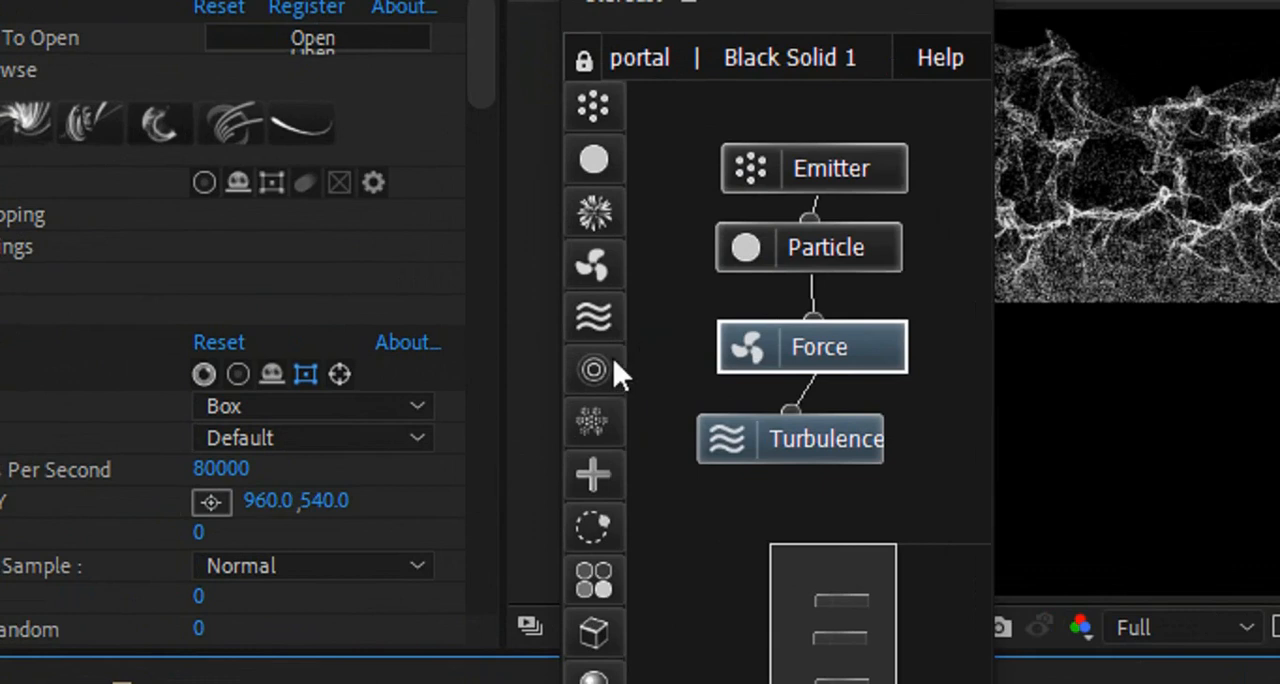
Step: Add a Field node to Stardust and set its Field Type to Bend
click(594, 370)
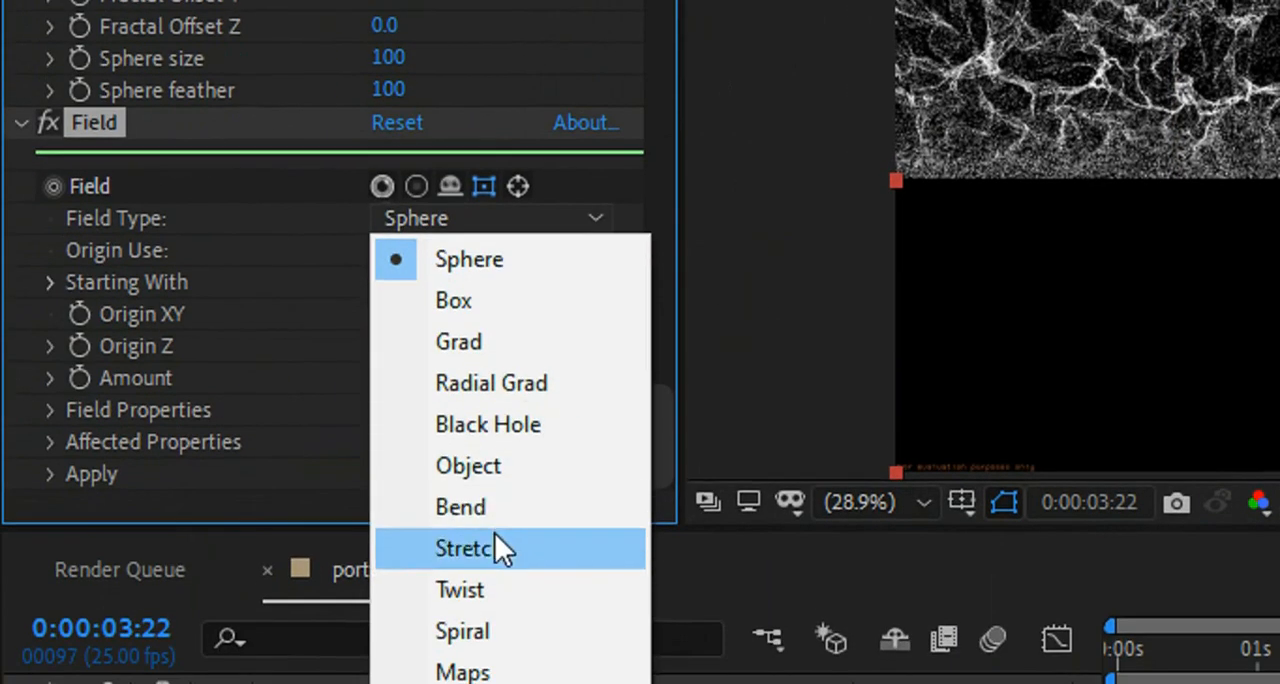
click(460, 507)
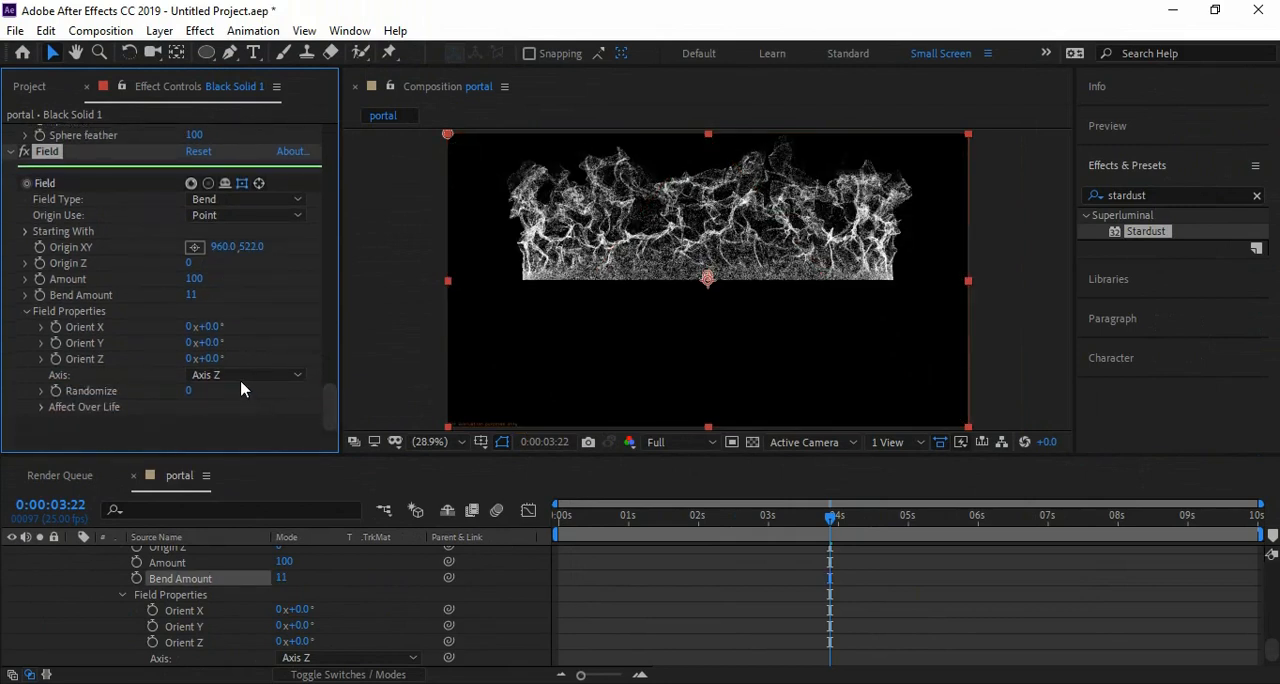
Step: Bend around Axis Y with origin 960,237 and Bend Amount 35, previewing the ring
click(245, 374)
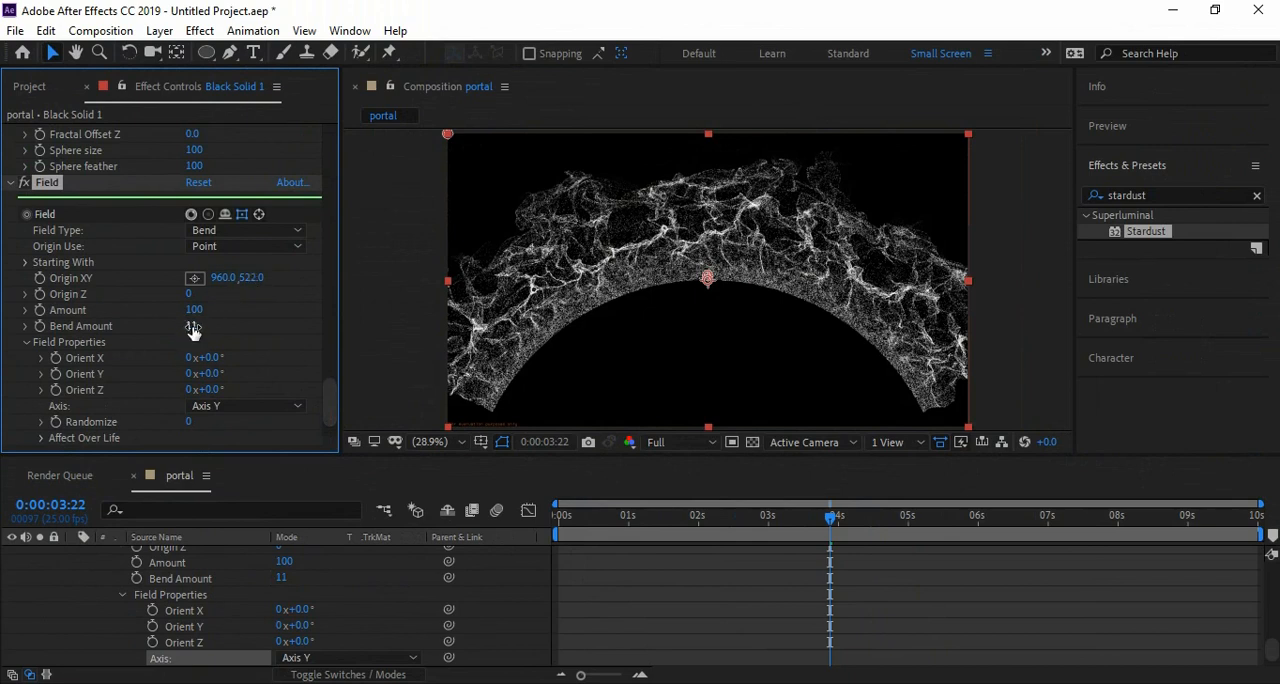
drag(237, 277, 237, 280)
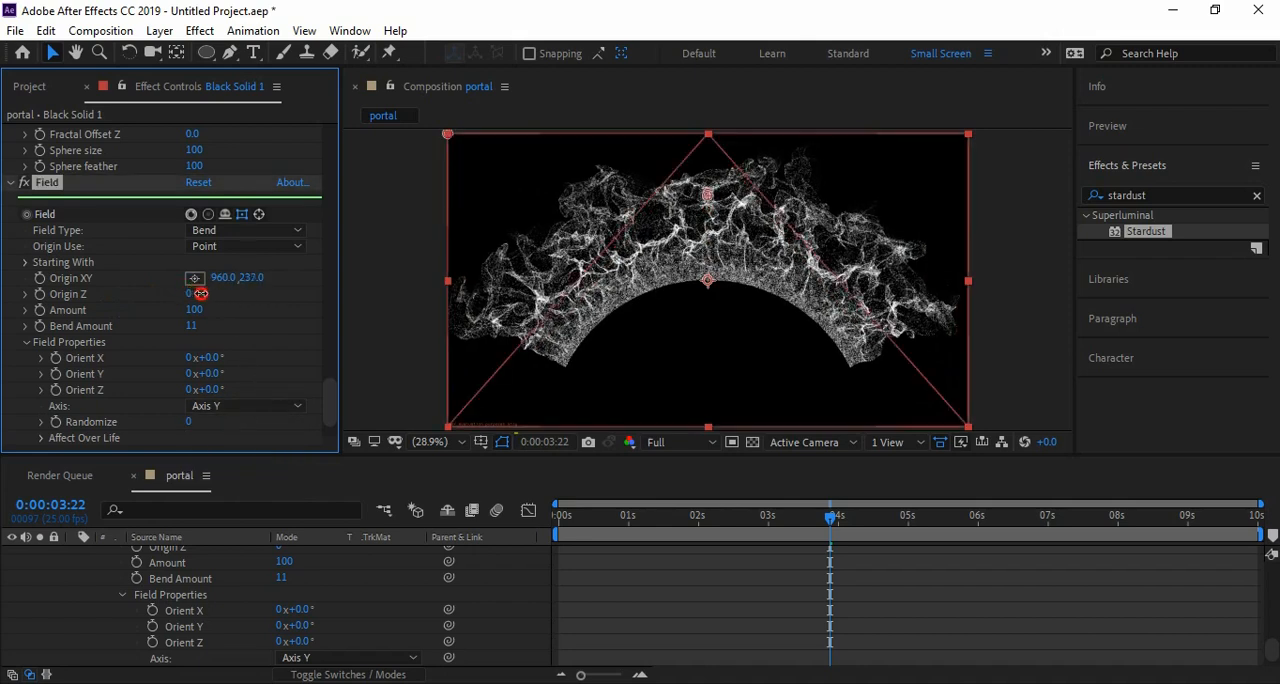
drag(190, 326, 208, 326)
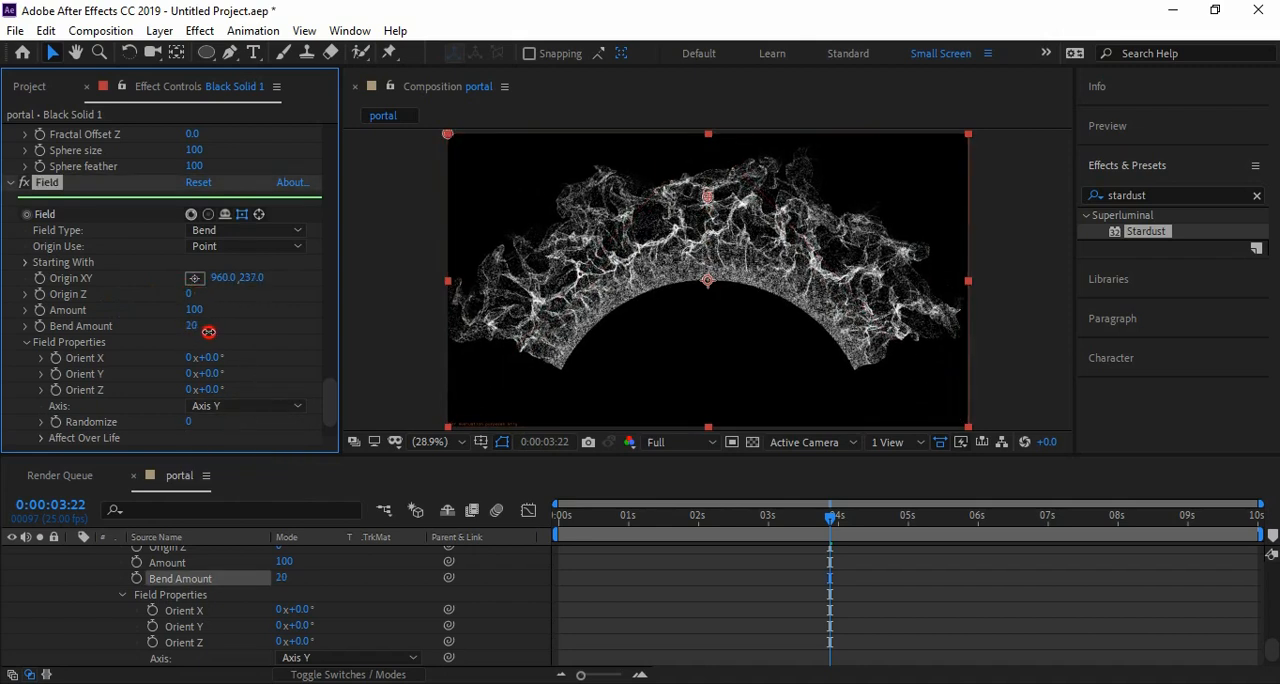
drag(208, 331, 208, 325)
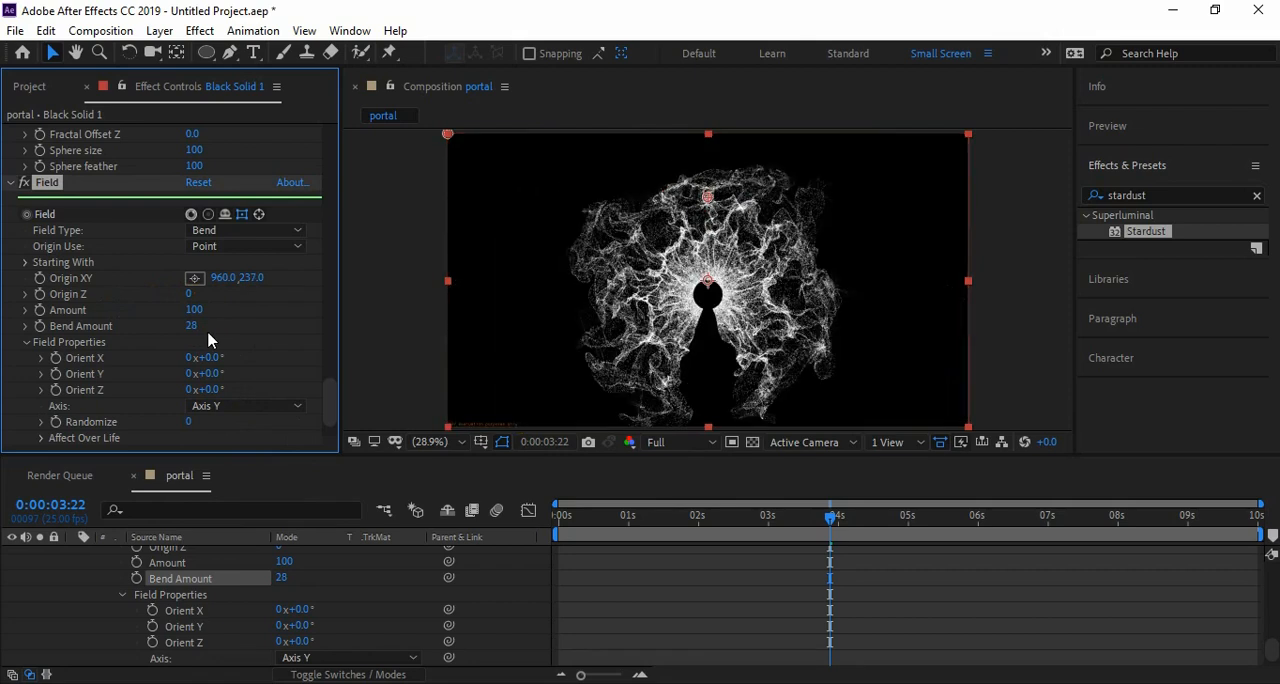
drag(192, 325, 205, 325)
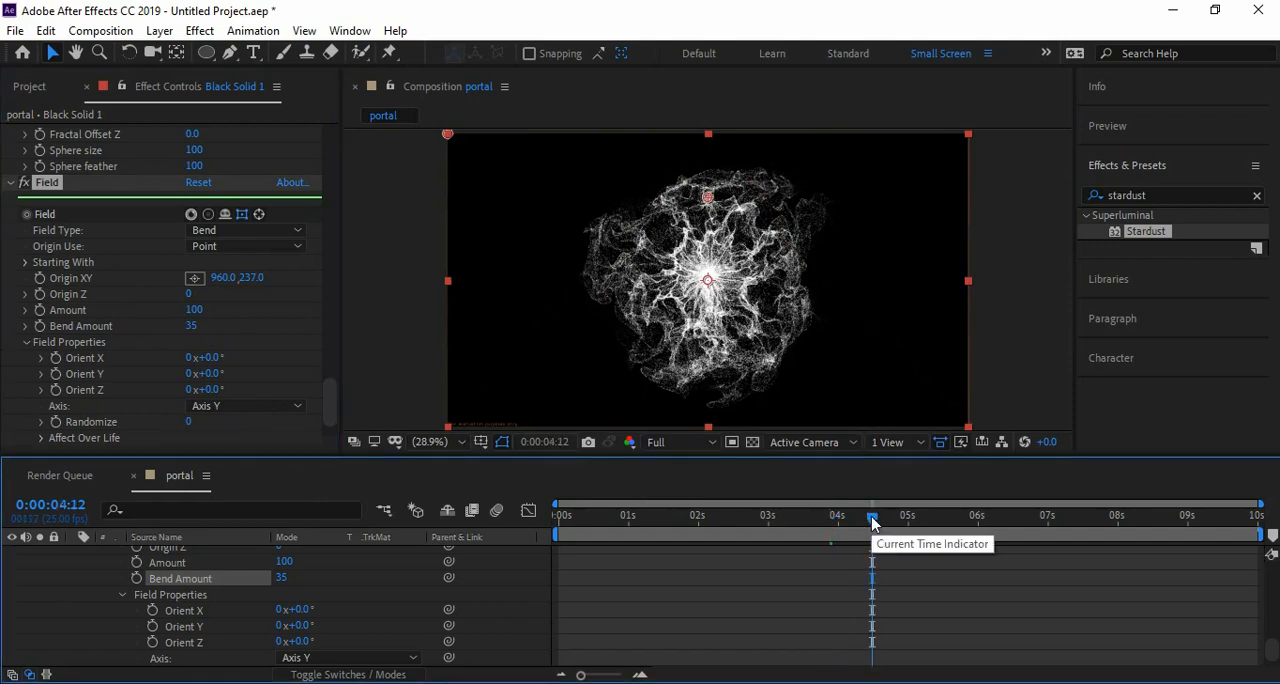
drag(871, 515, 830, 515)
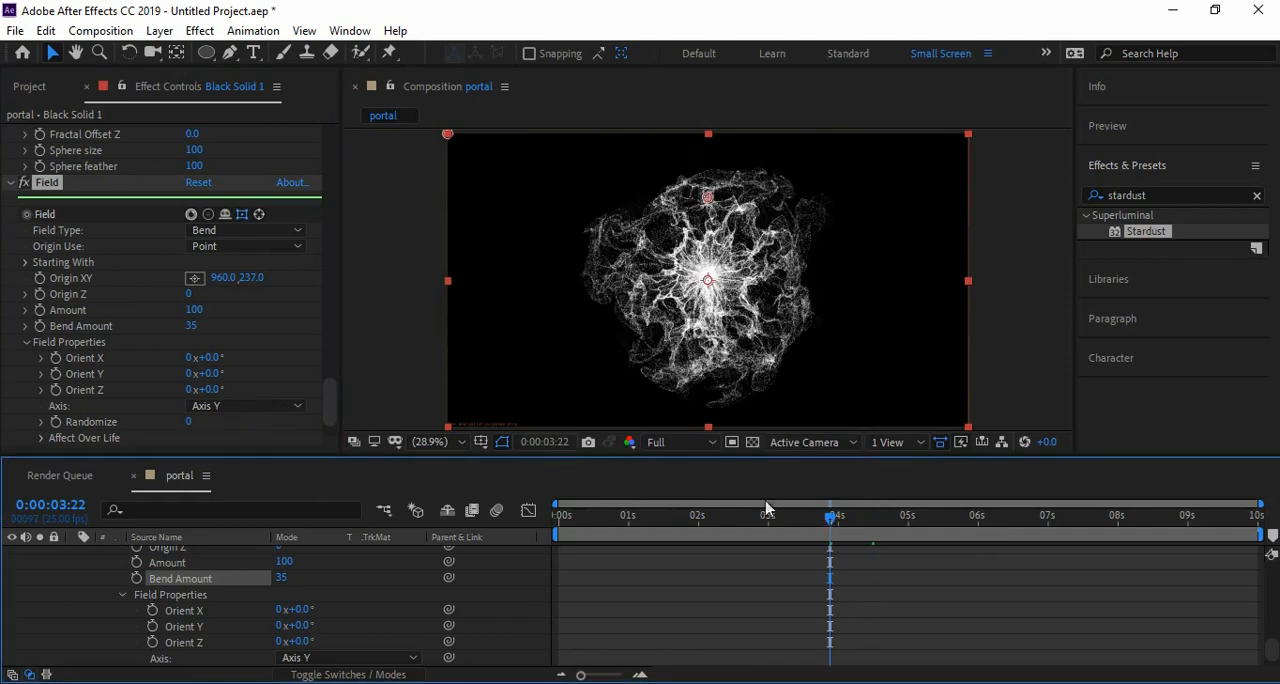
scroll(down, 3)
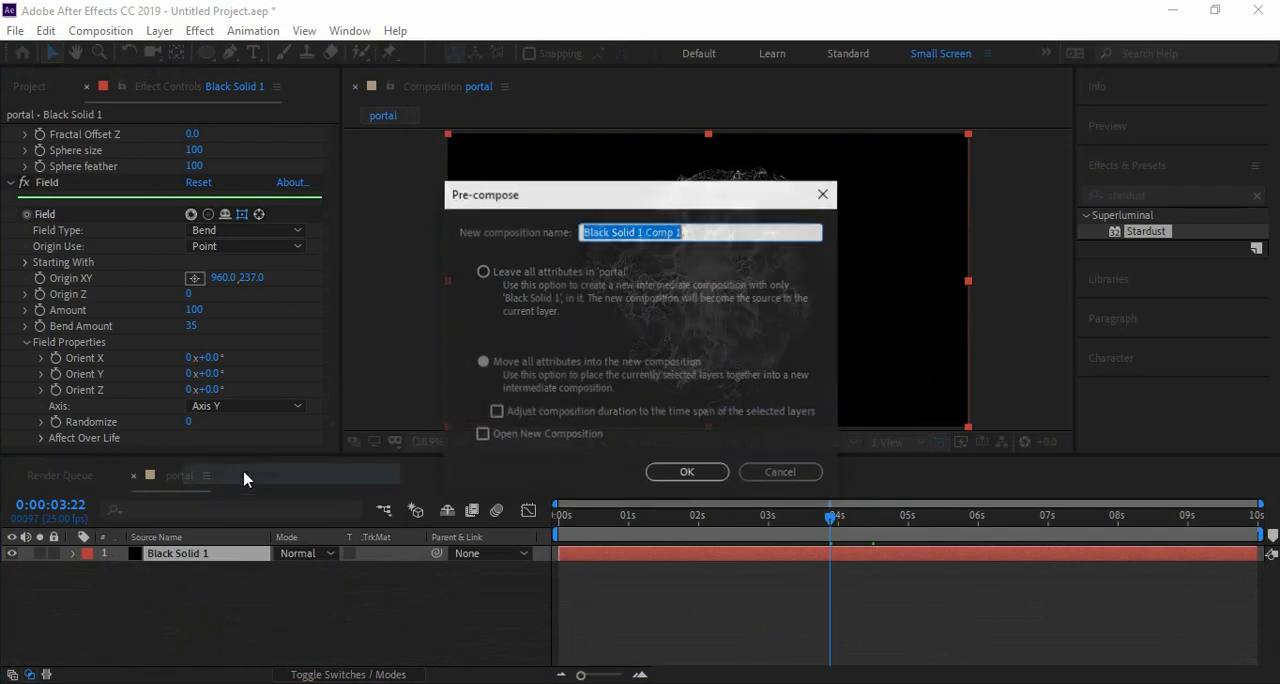
Step: Pre-compose the particle layer and give its ellipse mask Subtract mode with 35 feather
click(687, 471)
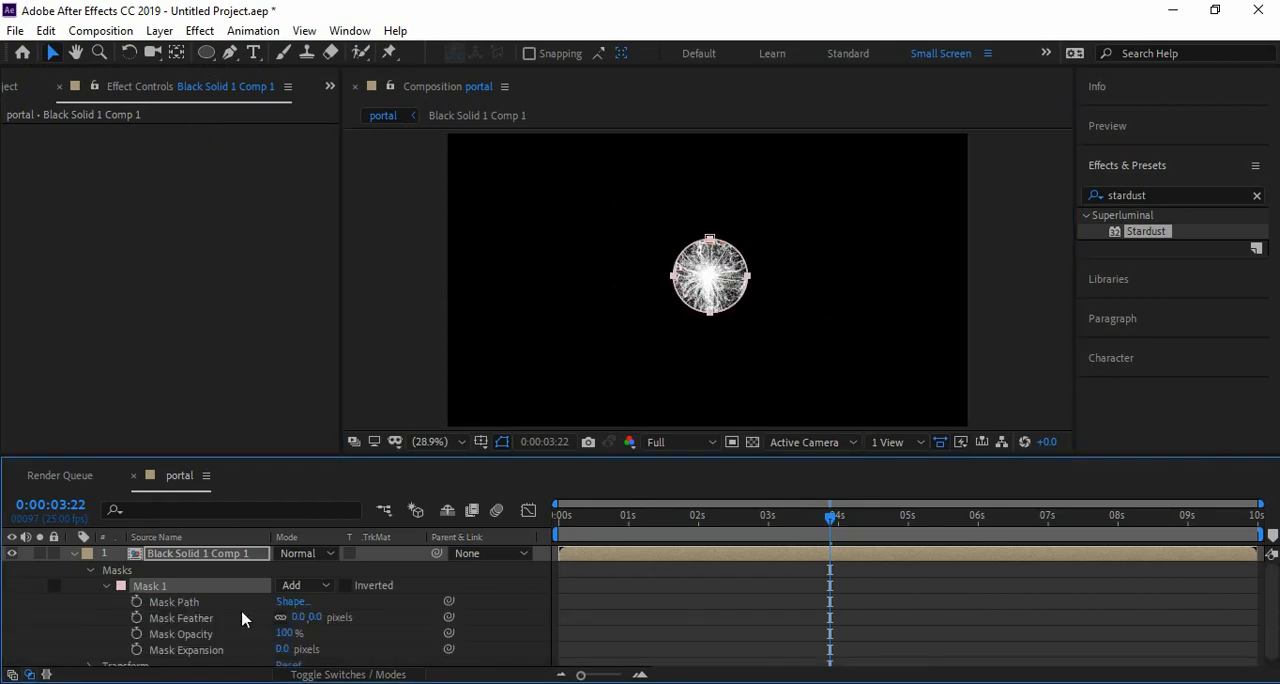
drag(307, 617, 335, 617)
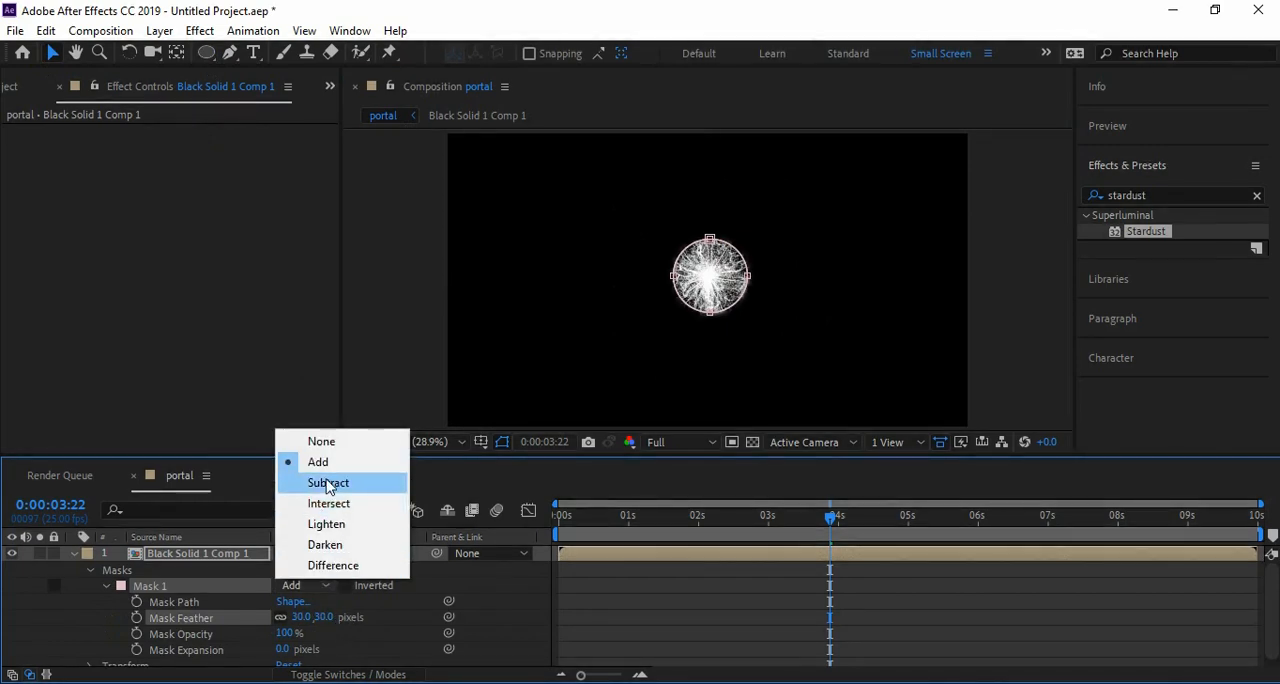
click(328, 482)
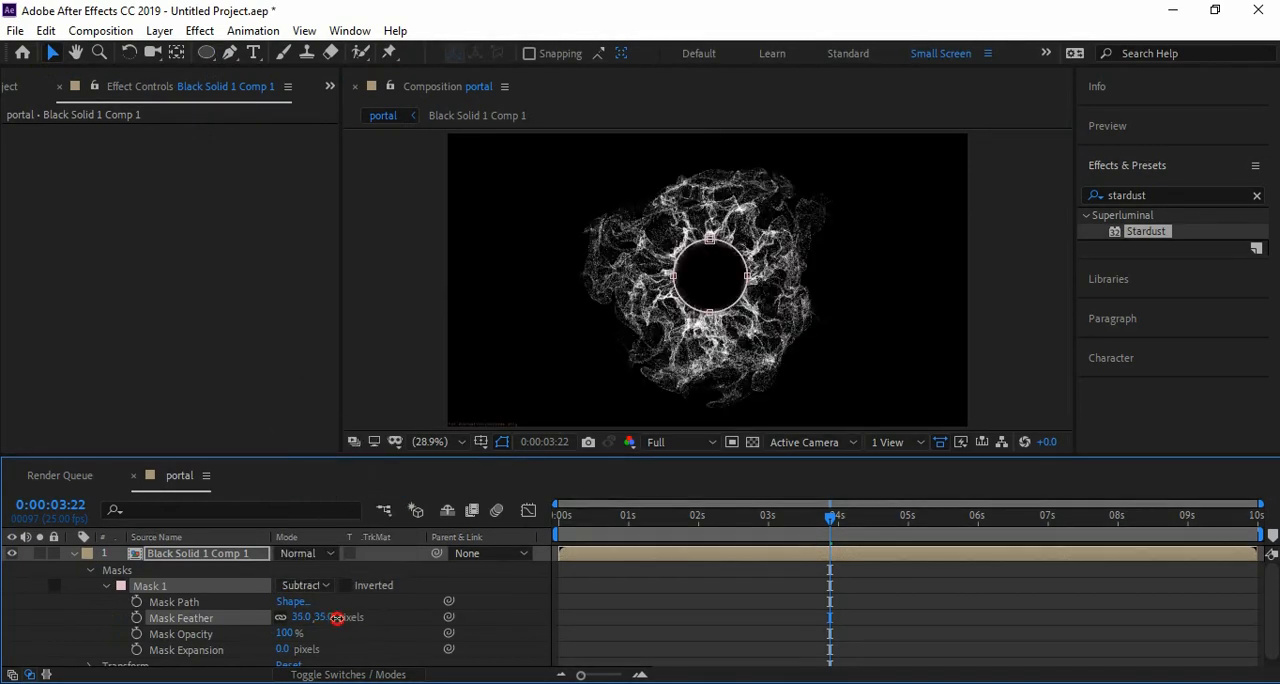
click(73, 553)
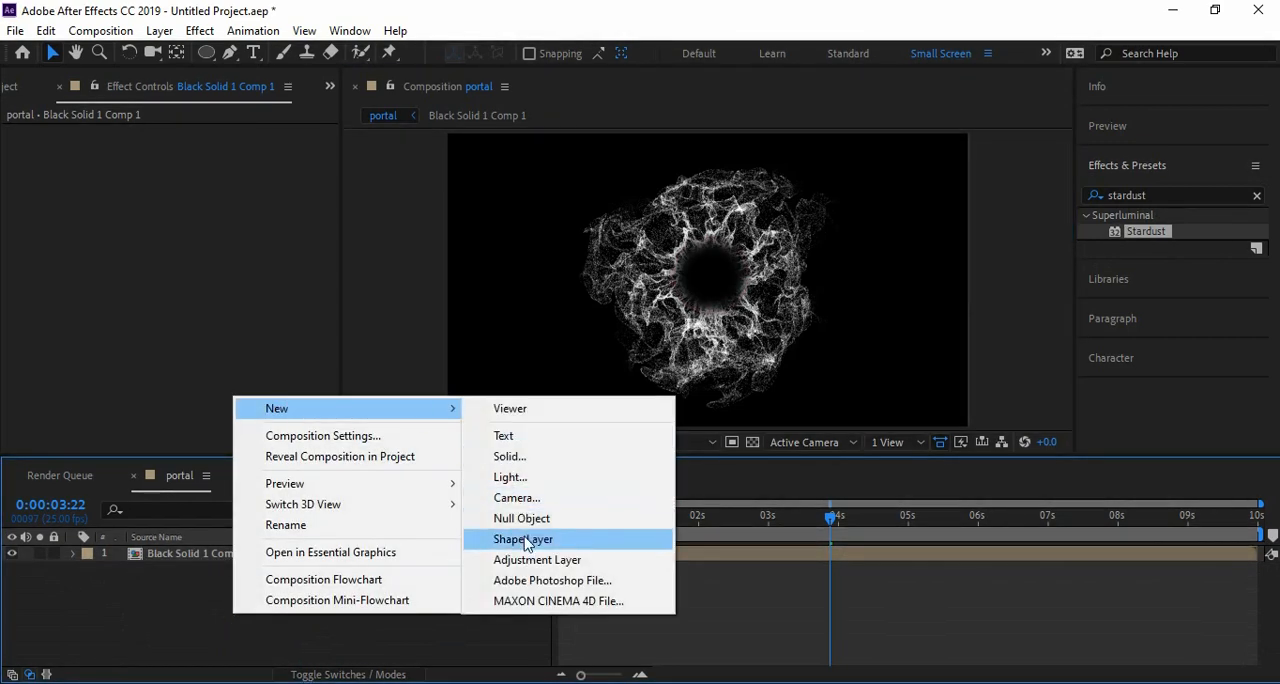
Step: Add an adjustment layer above the portal with Gaussian Blur at blurriness 5.0
click(537, 559)
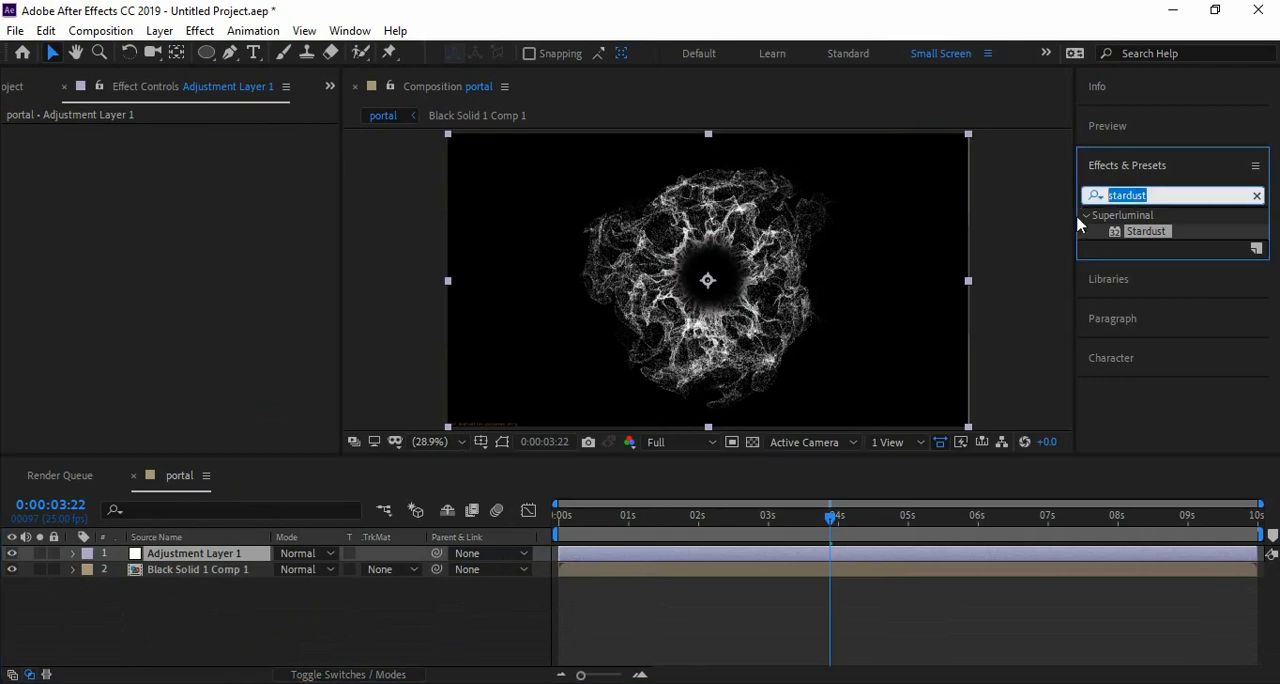
mouse_move(1075, 270)
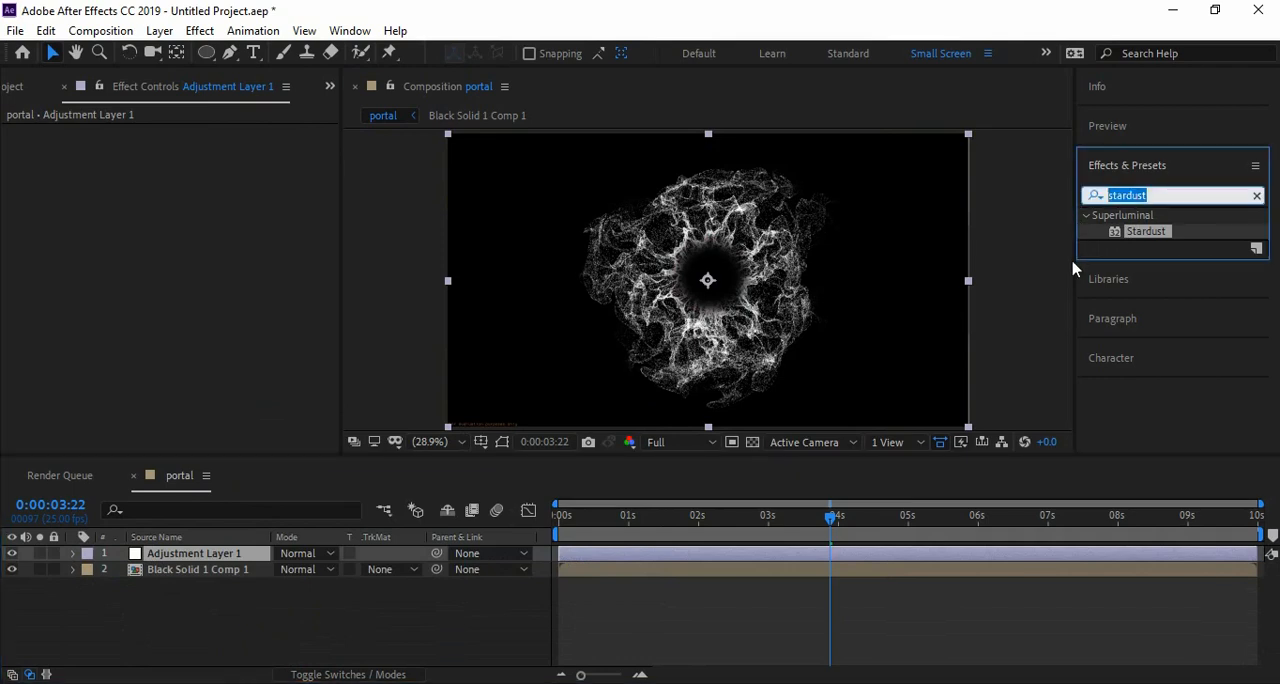
double_click(1176, 231)
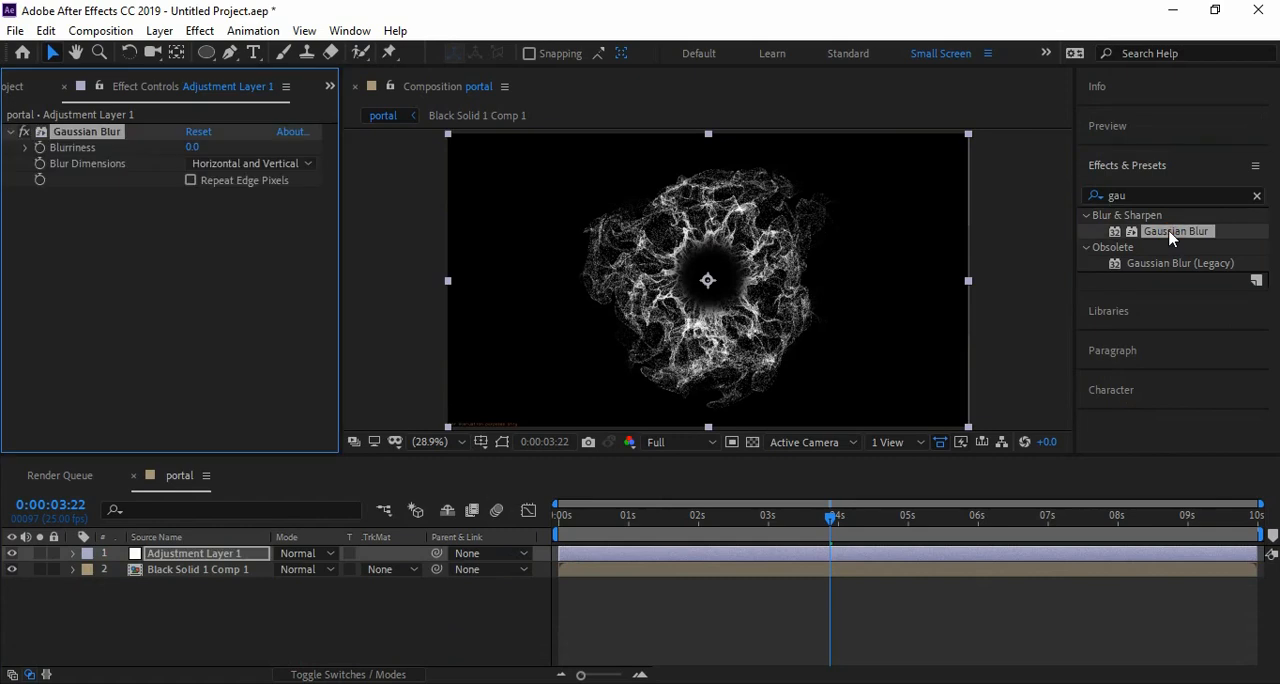
mouse_move(532, 292)
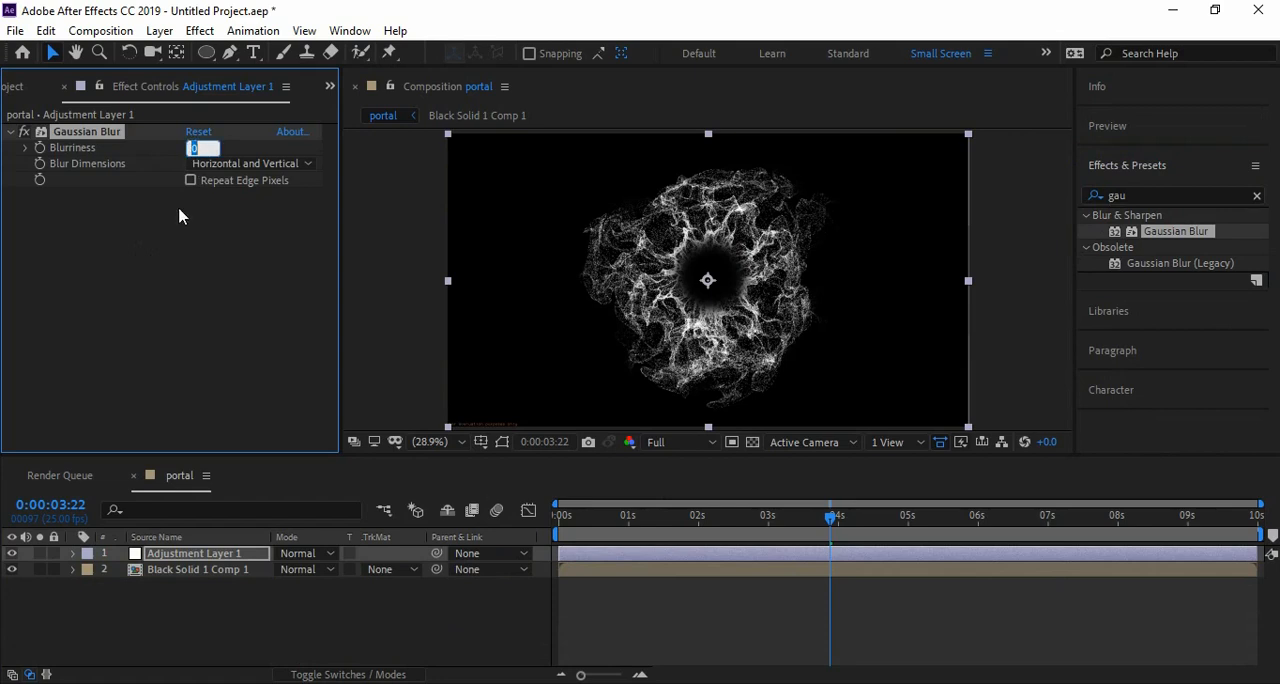
text(5.0)
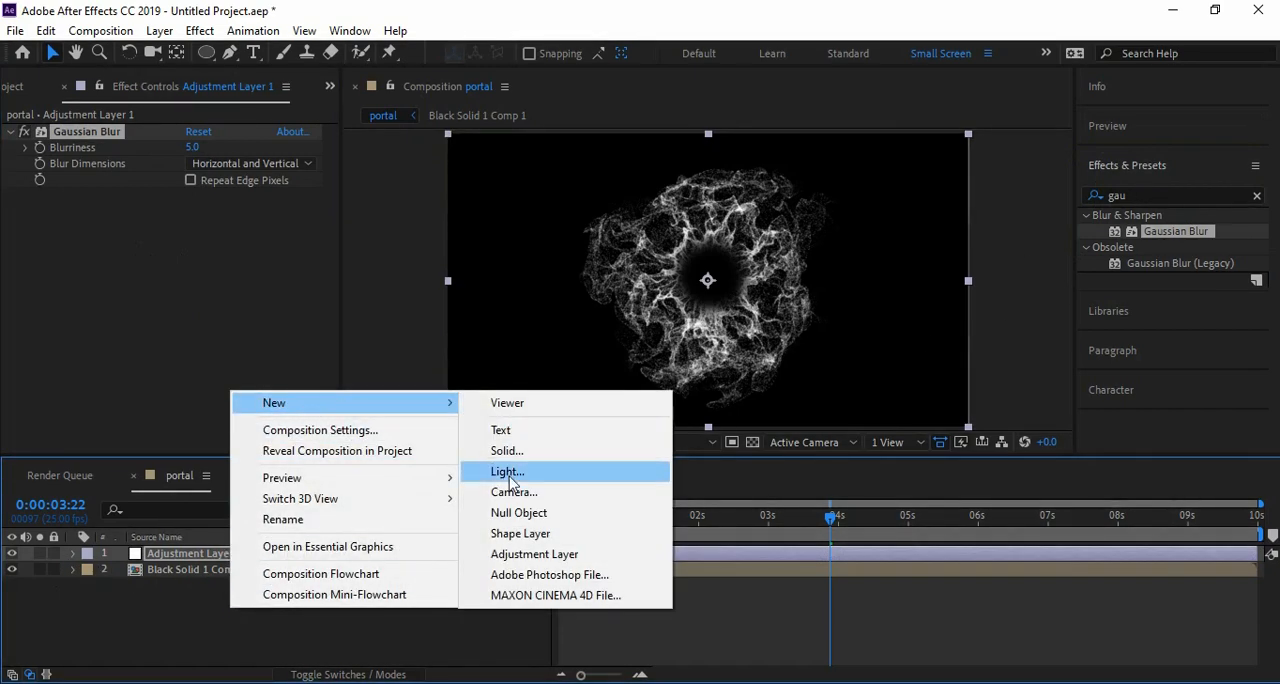
mouse_move(296, 409)
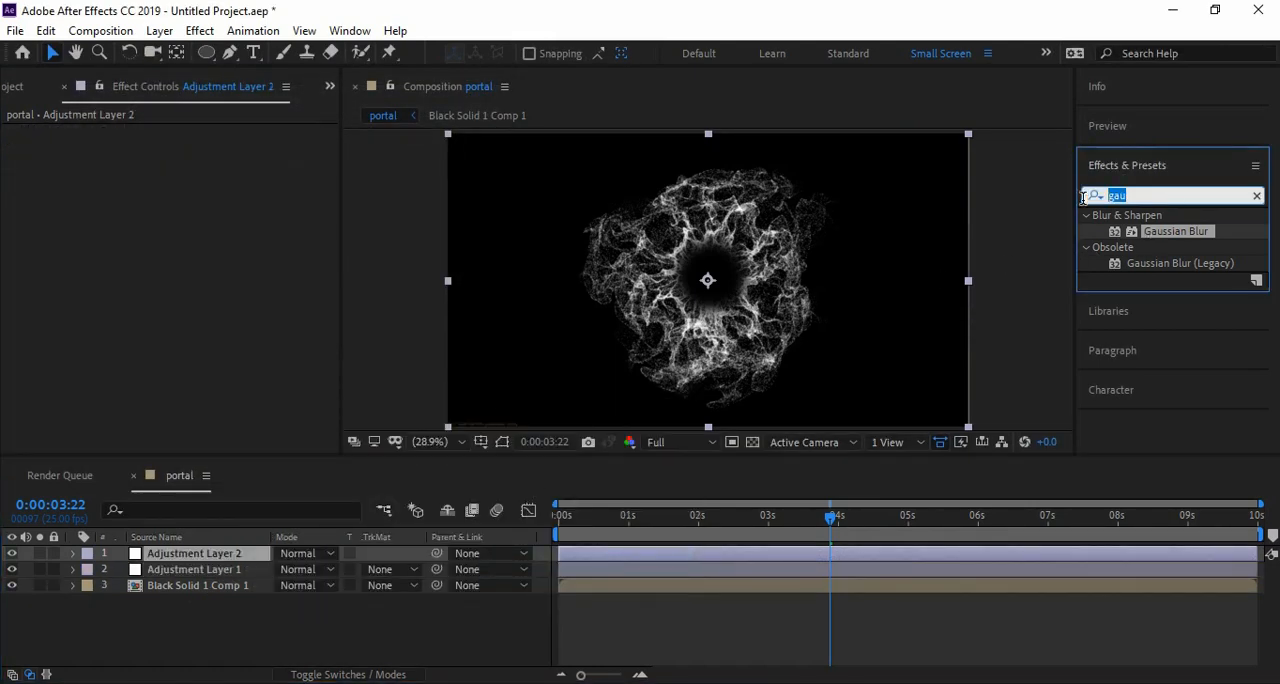
Step: Bend the blue channel curve upward in Curves to add blue to the portal
text(curves)
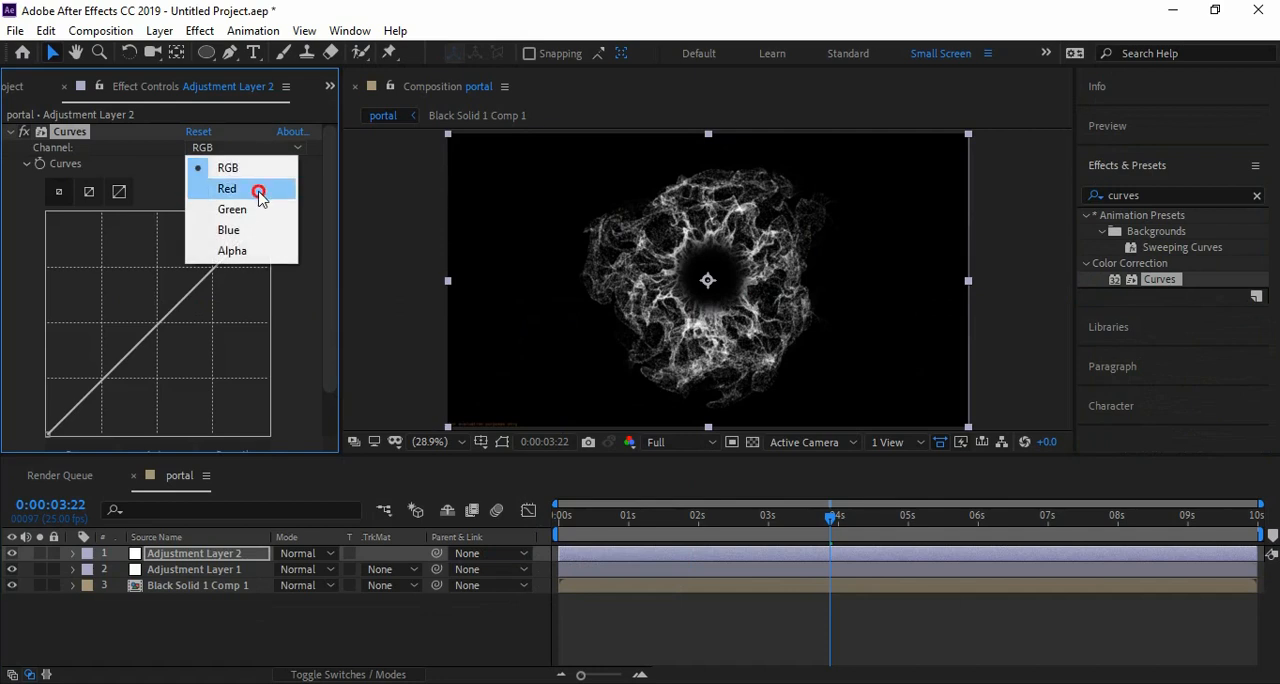
click(228, 229)
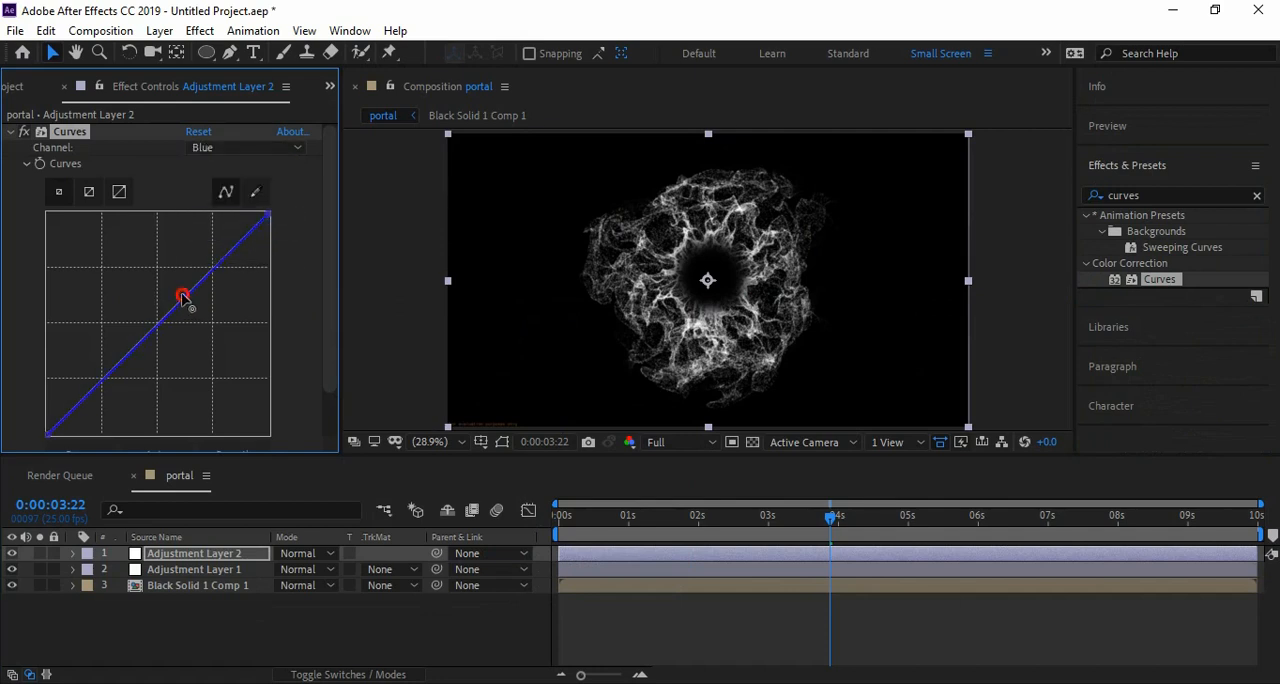
drag(183, 297, 150, 263)
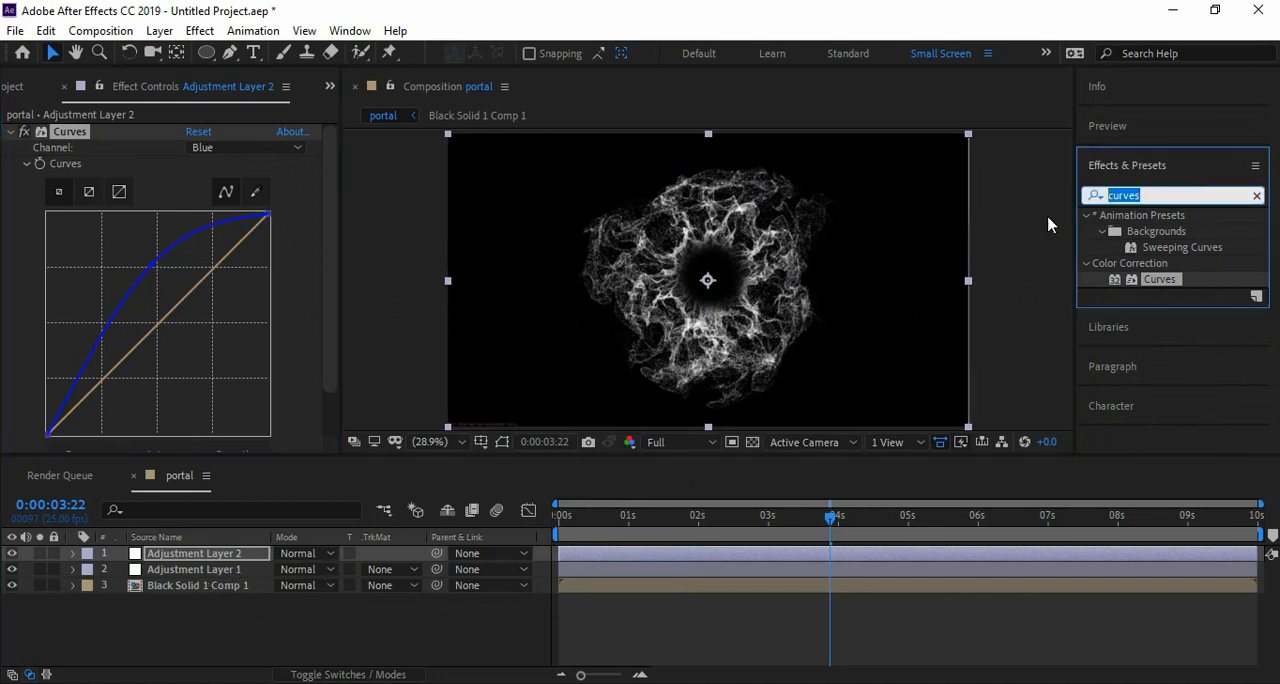
Step: Apply Solid Composite to Adjustment Layer 1 and set its colour
text(solid)
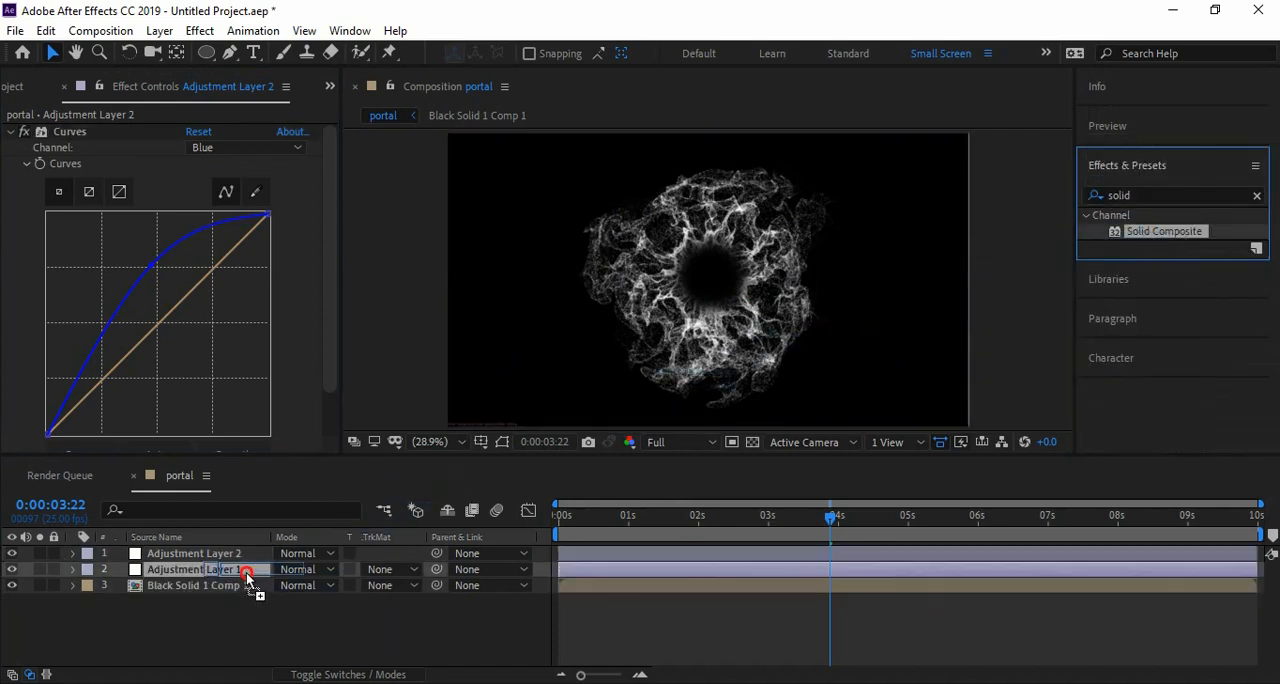
click(193, 569)
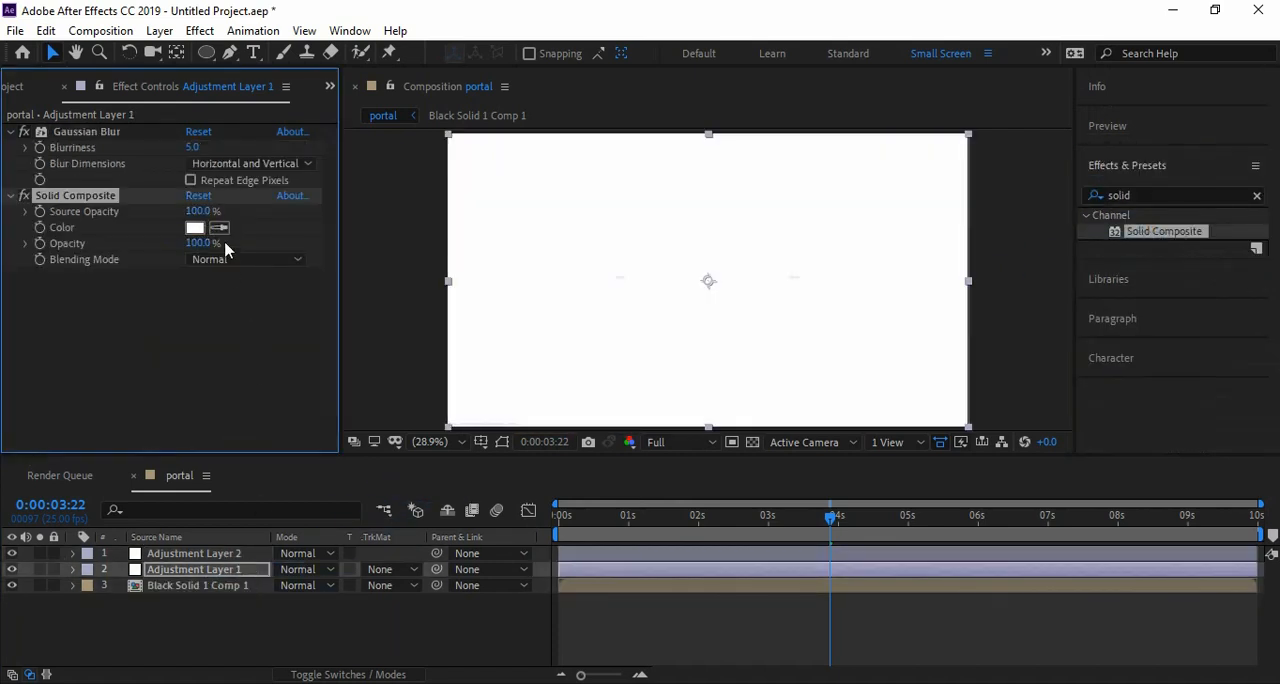
click(194, 227)
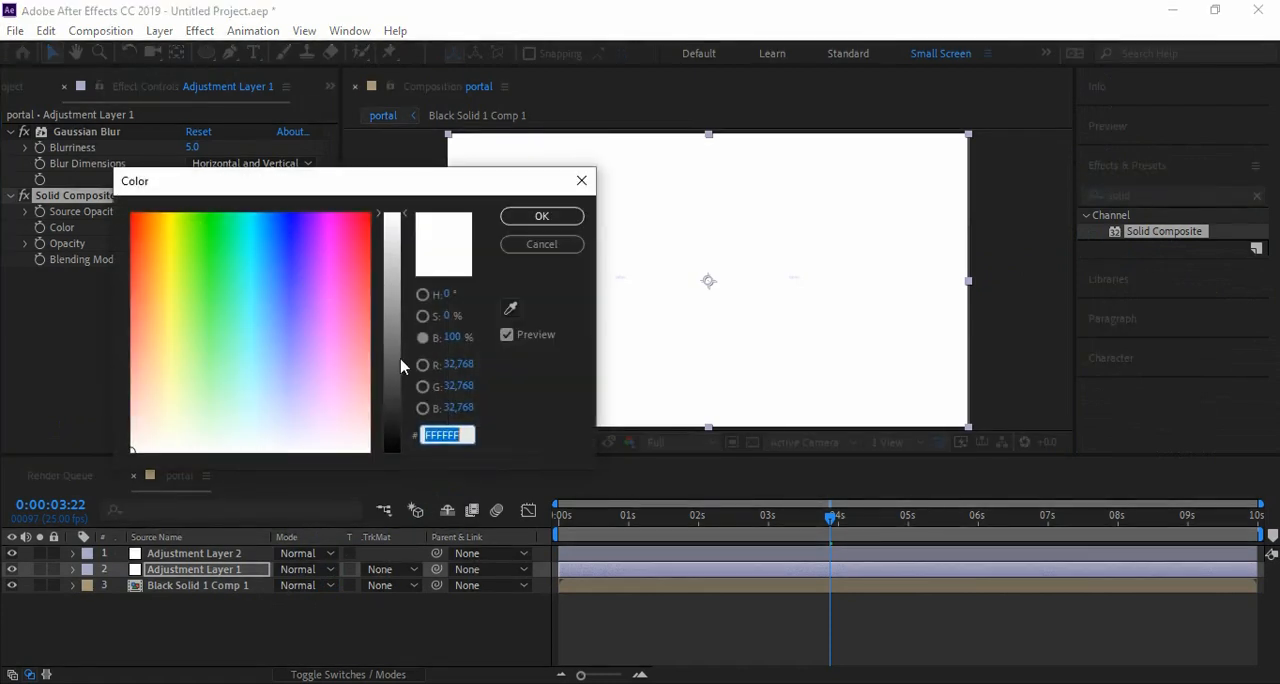
click(541, 216)
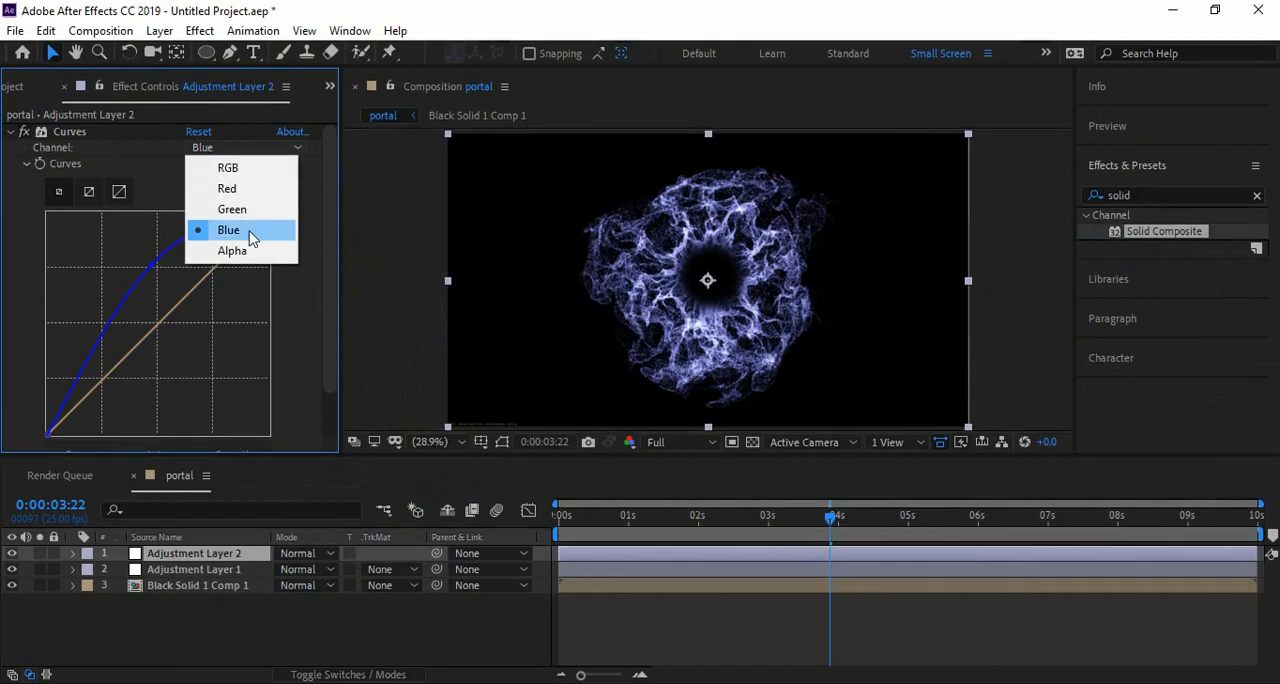
Step: Pull the red curve down and switch Curves to the green channel for a cooler blue
click(227, 188)
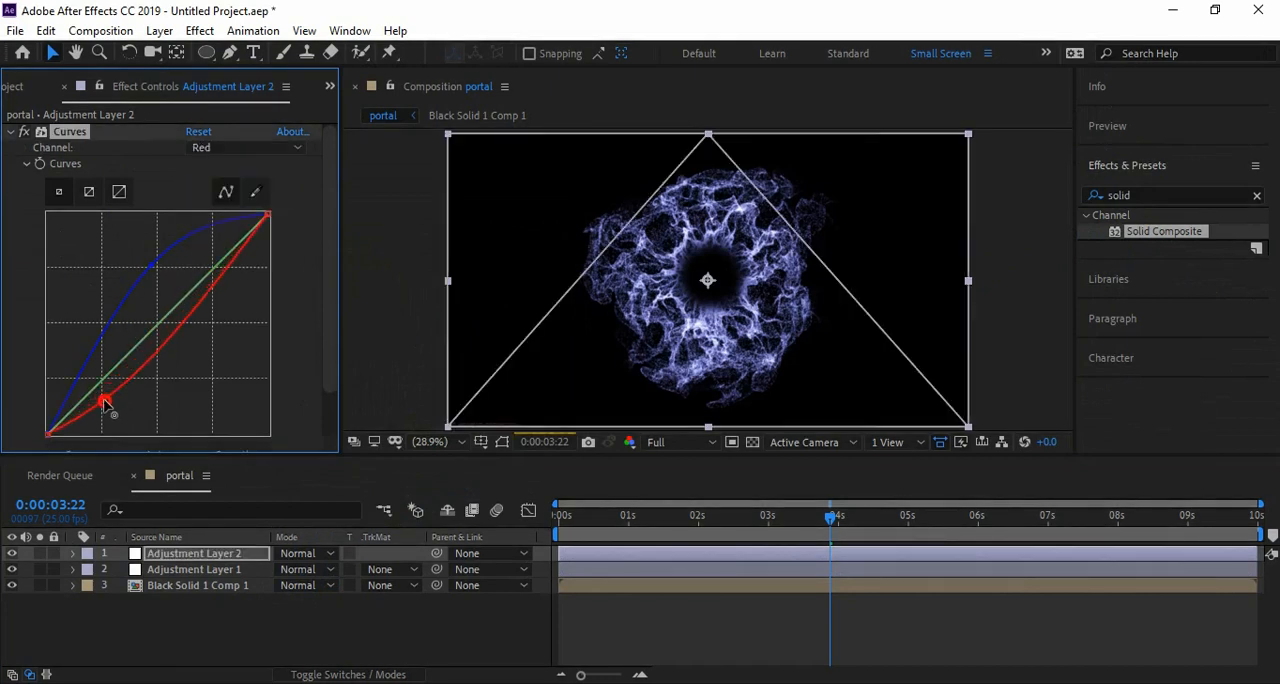
drag(105, 400, 210, 255)
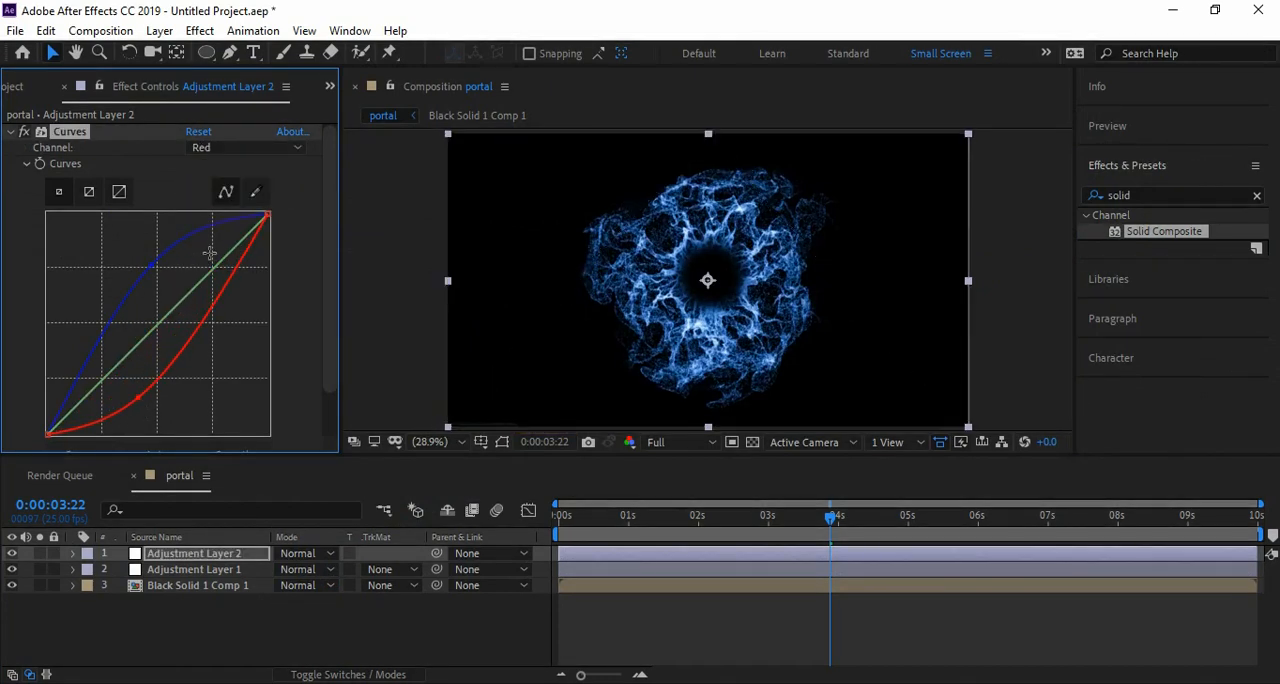
click(245, 147)
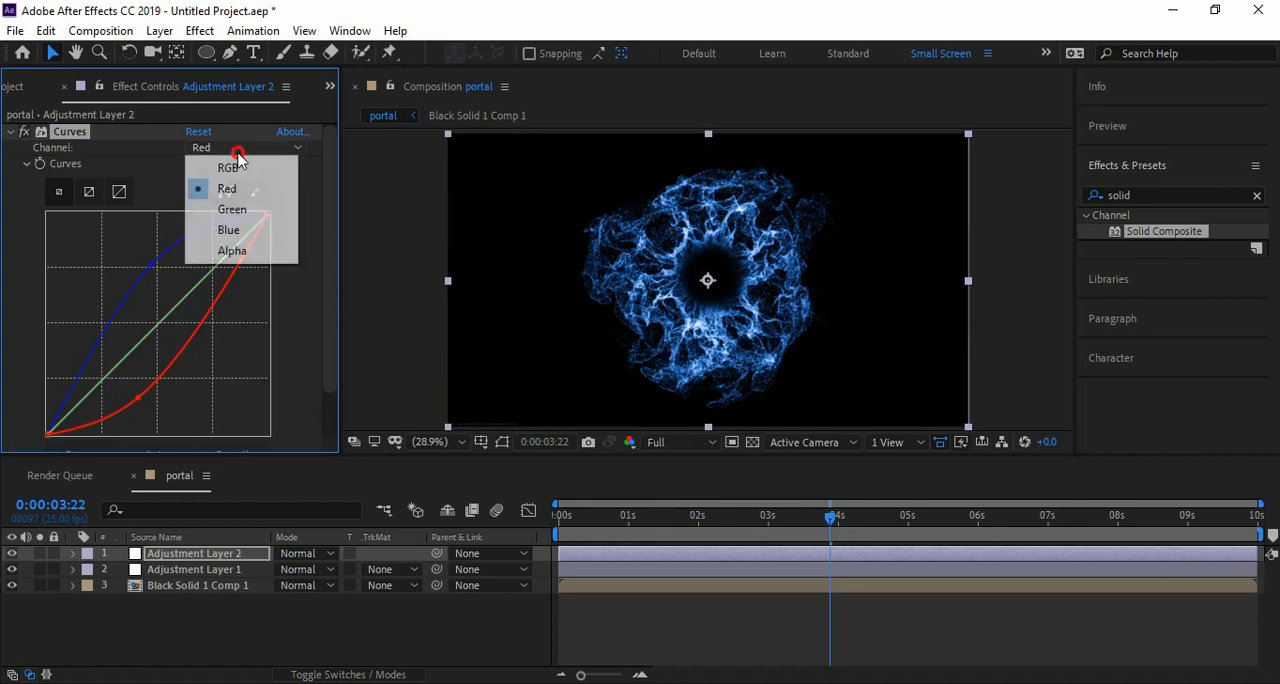
click(232, 209)
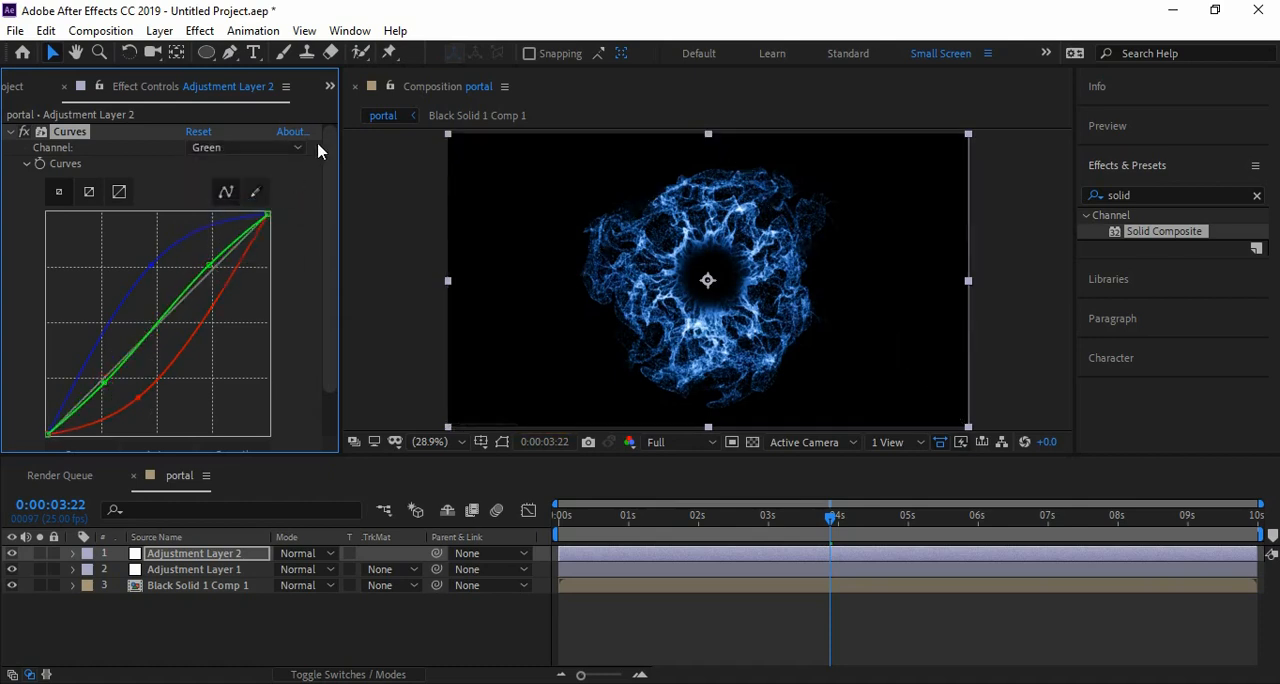
mouse_move(443, 488)
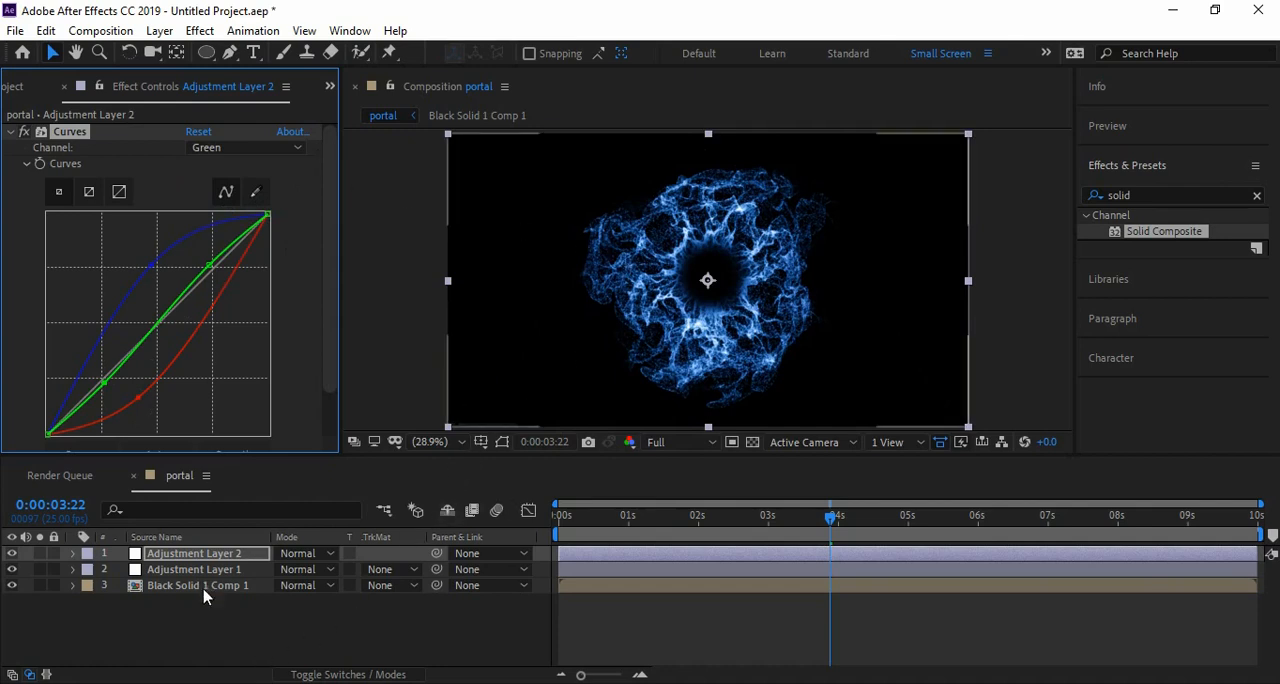
mouse_move(256, 607)
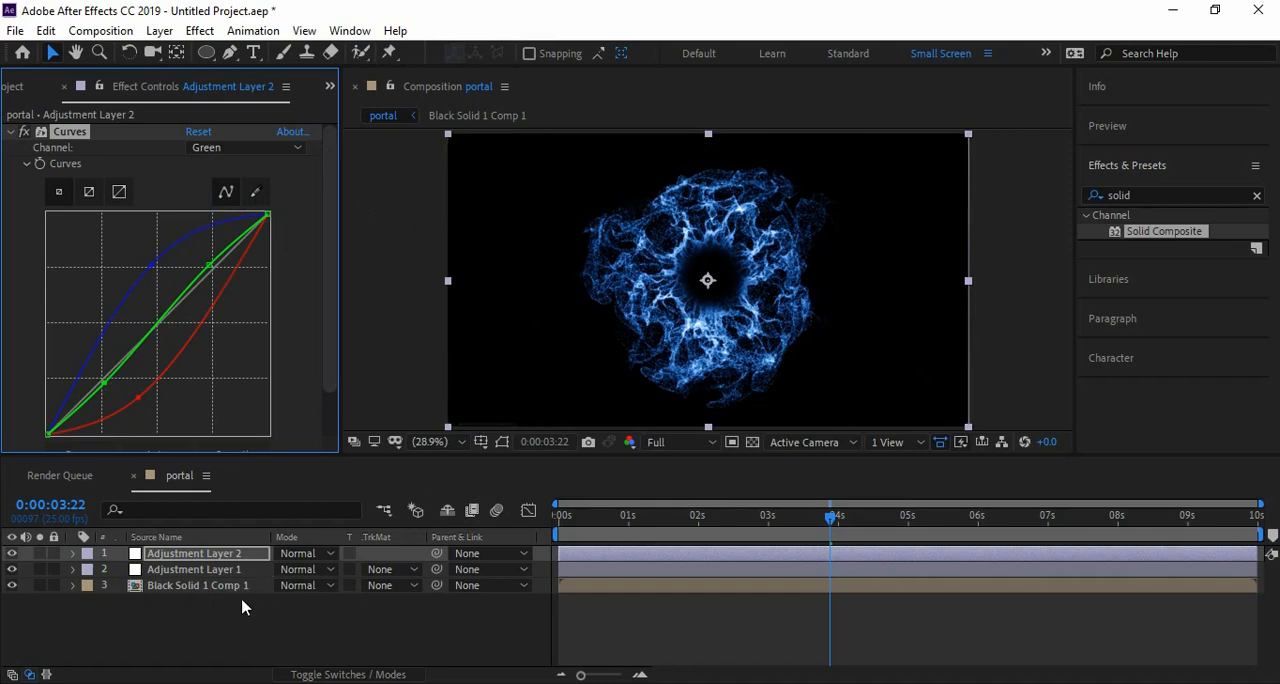
mouse_move(250, 614)
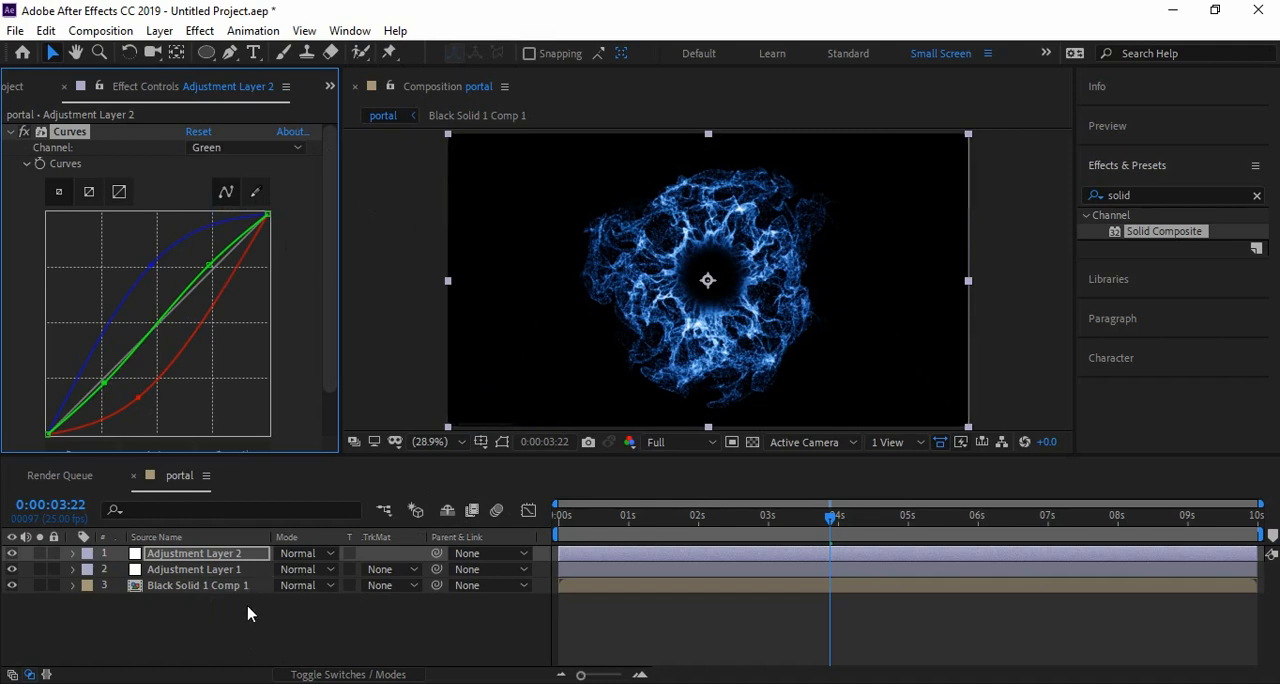
triple_click(1170, 195)
text(glow)
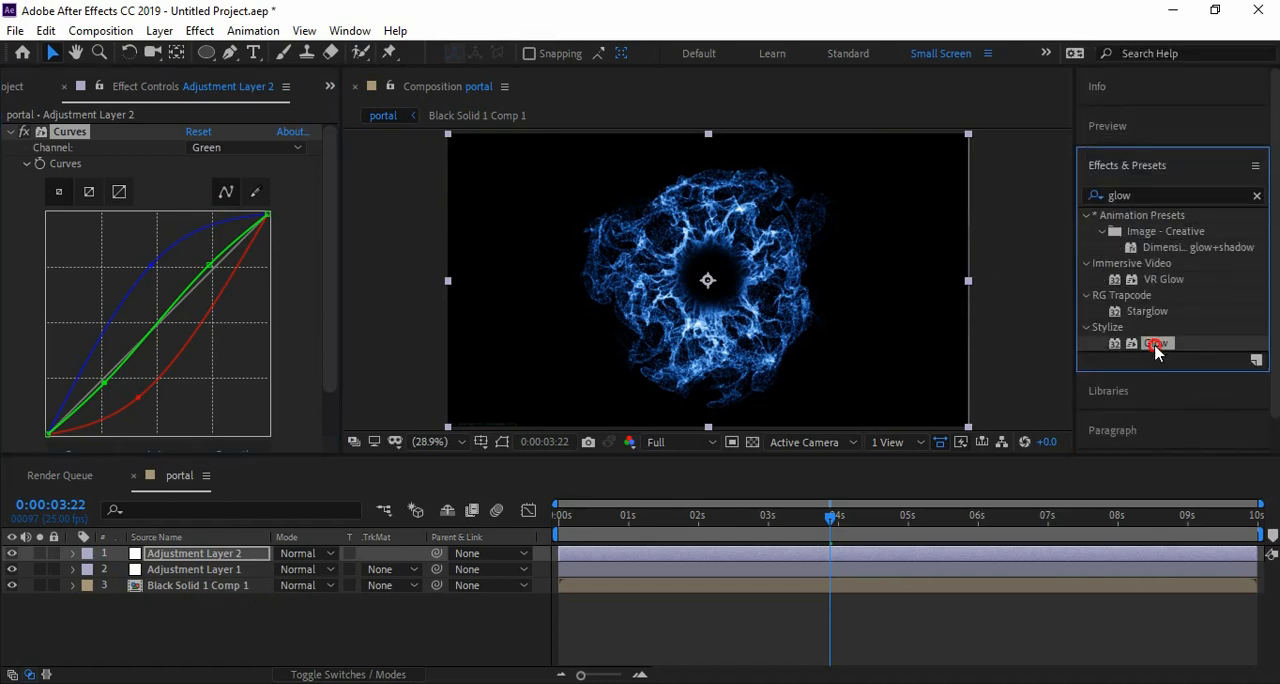
Step: Apply Stylize > Glow to Adjustment Layer 2 and preview an earlier frame
double_click(1157, 343)
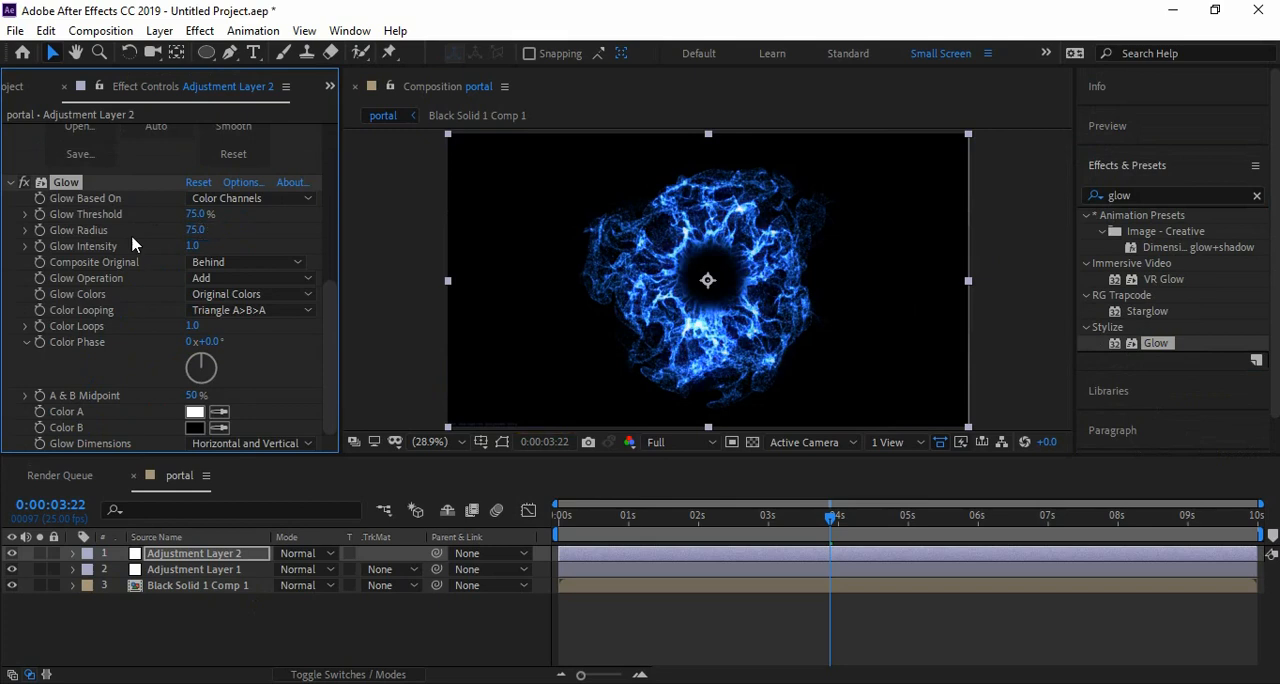
drag(830, 515, 857, 515)
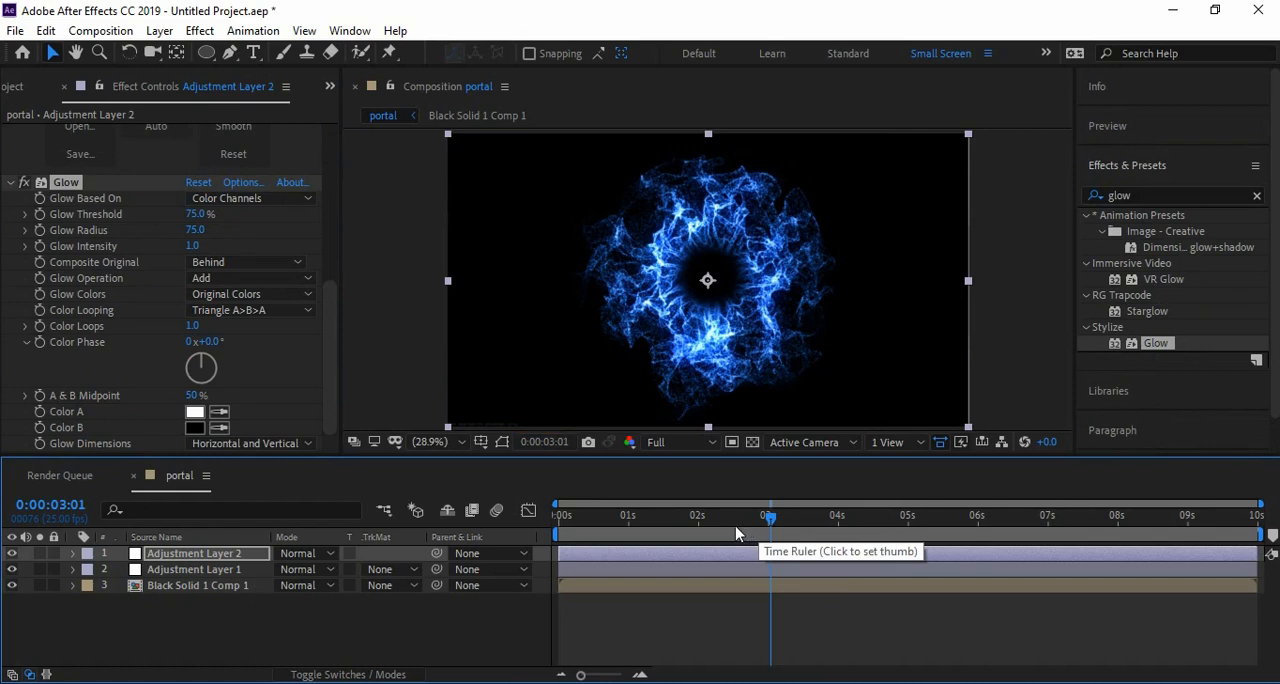
click(830, 515)
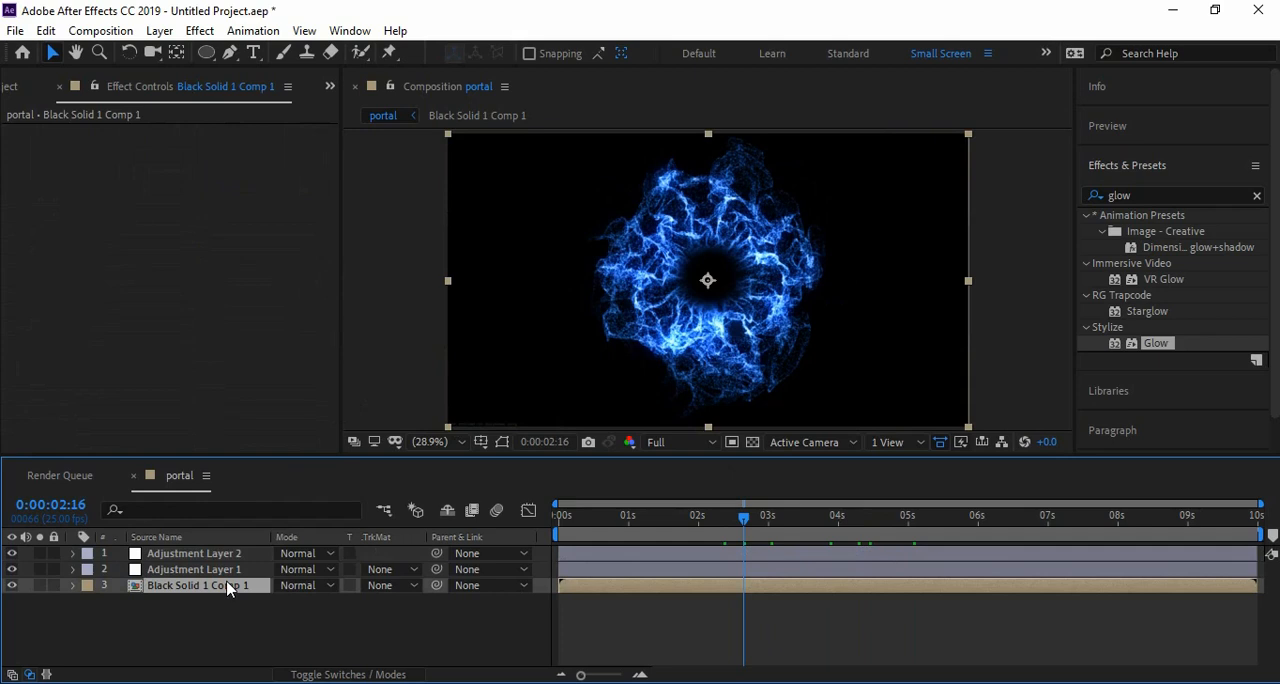
Step: Duplicate the Black Solid 1 Comp 1 portal layer and rotate the copy in 3D
key(ctrl+d)
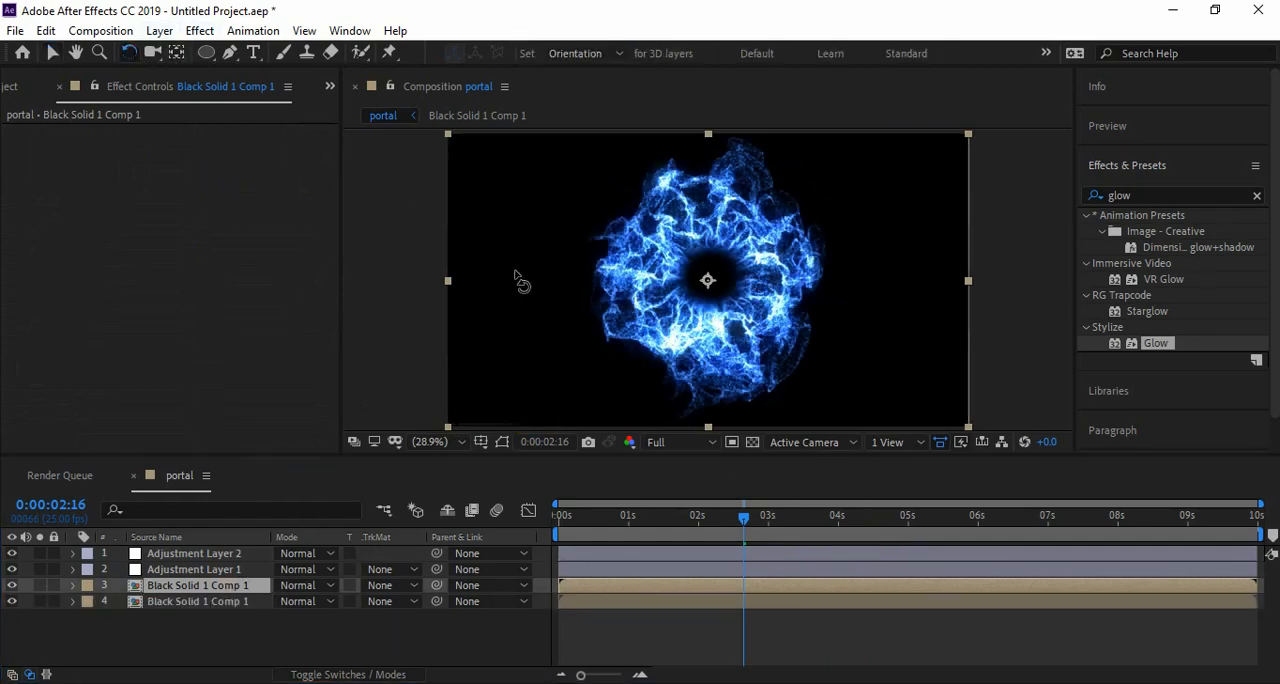
click(536, 280)
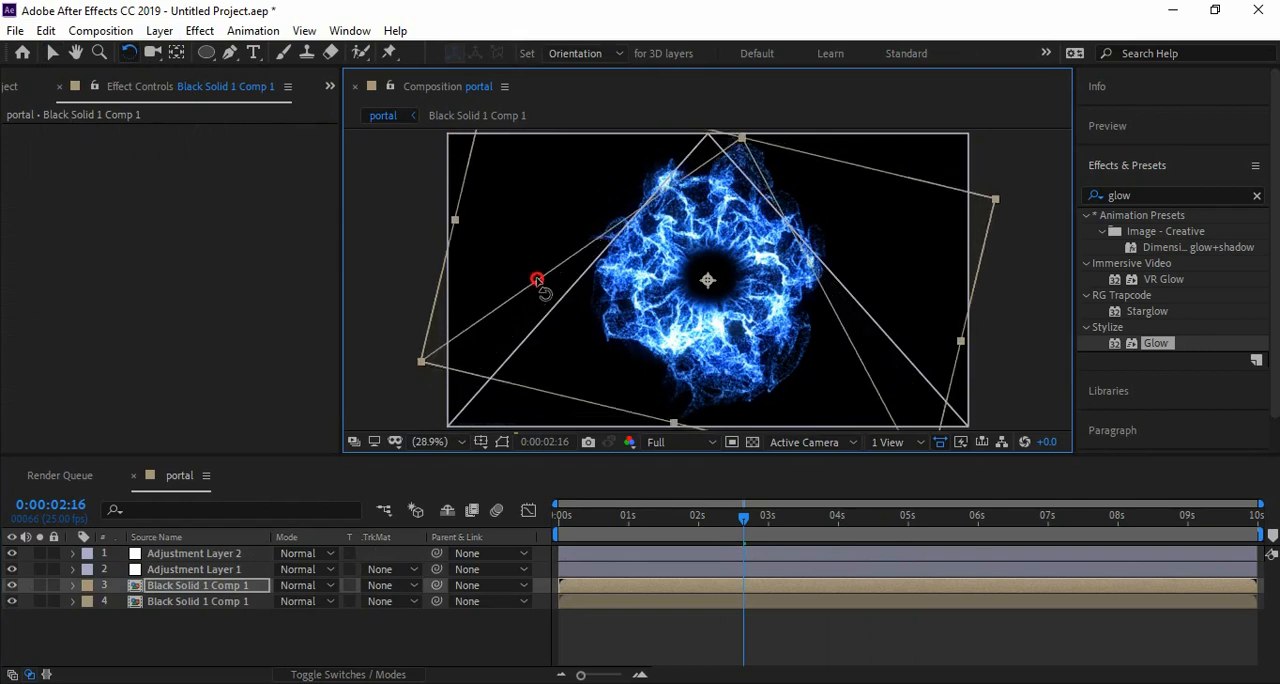
drag(537, 279, 661, 143)
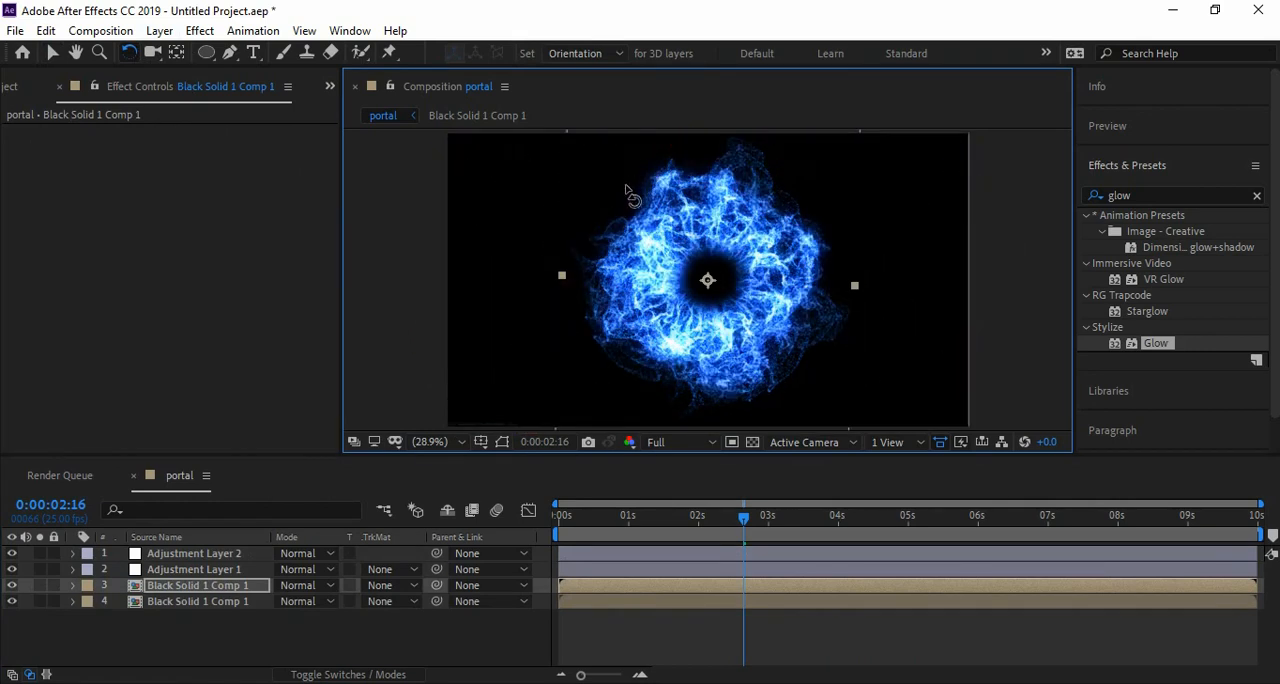
drag(743, 518, 800, 518)
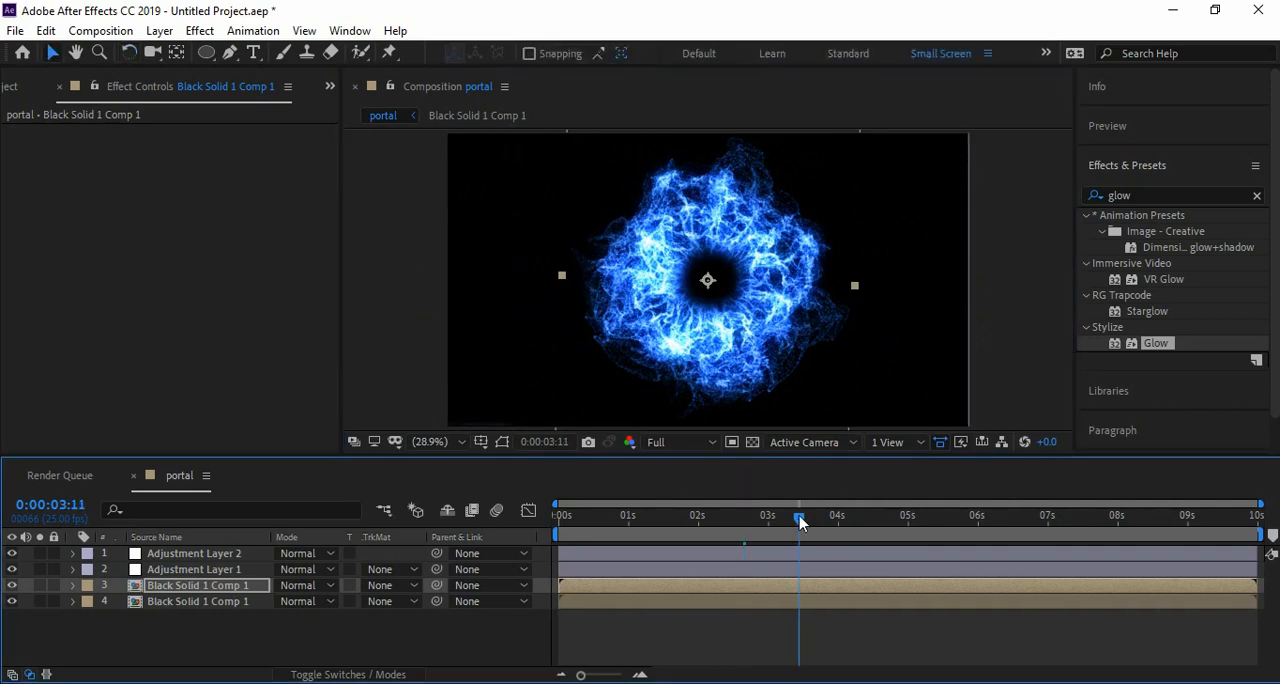
Step: Scrub the portal animation through two seconds to the four-second mark
drag(800, 520, 863, 520)
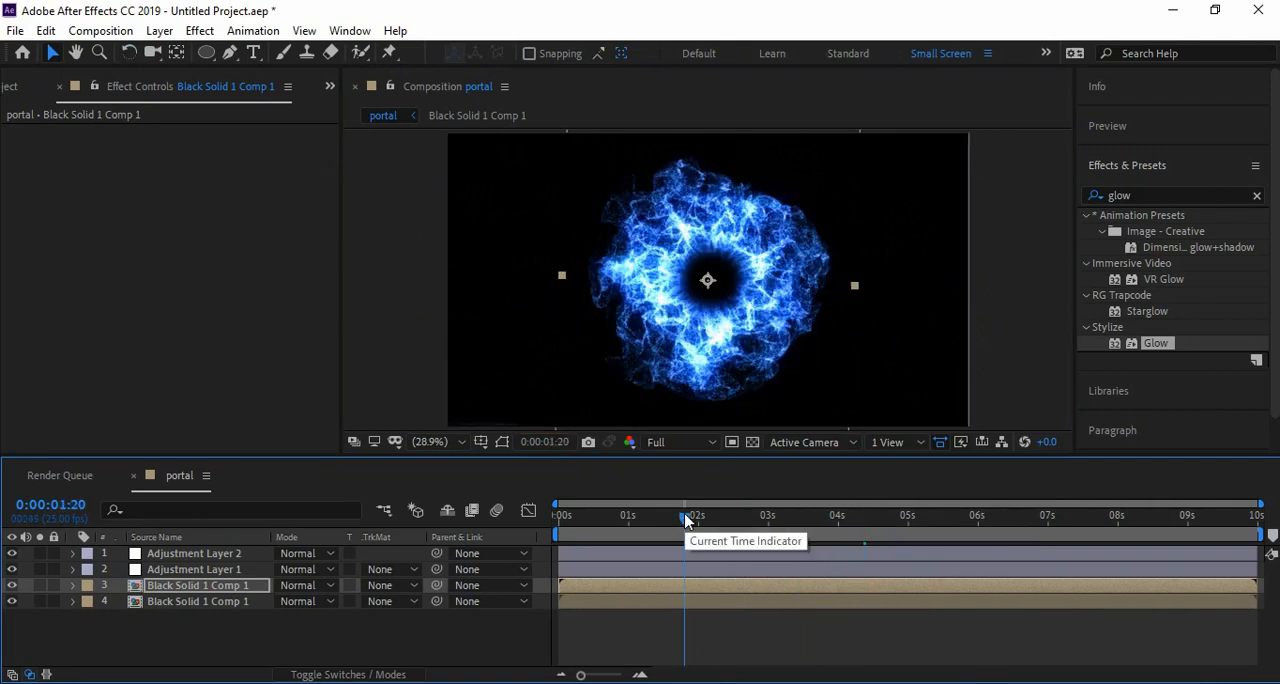
drag(686, 530, 641, 530)
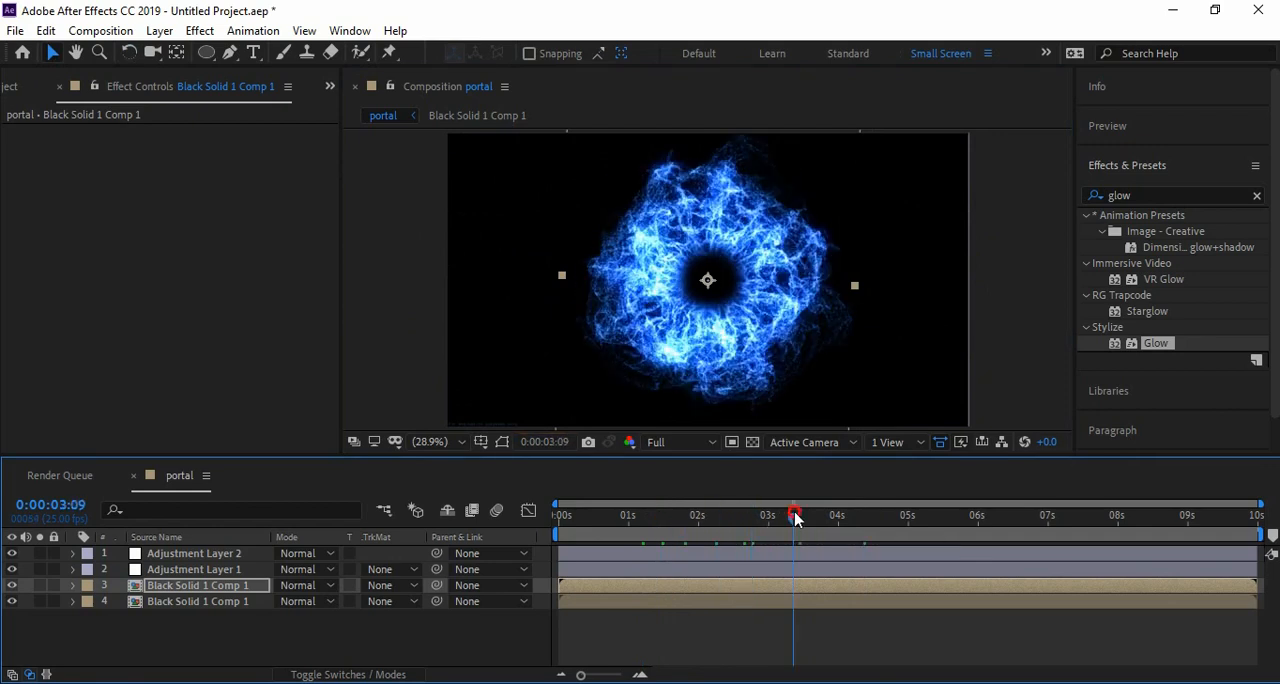
click(838, 515)
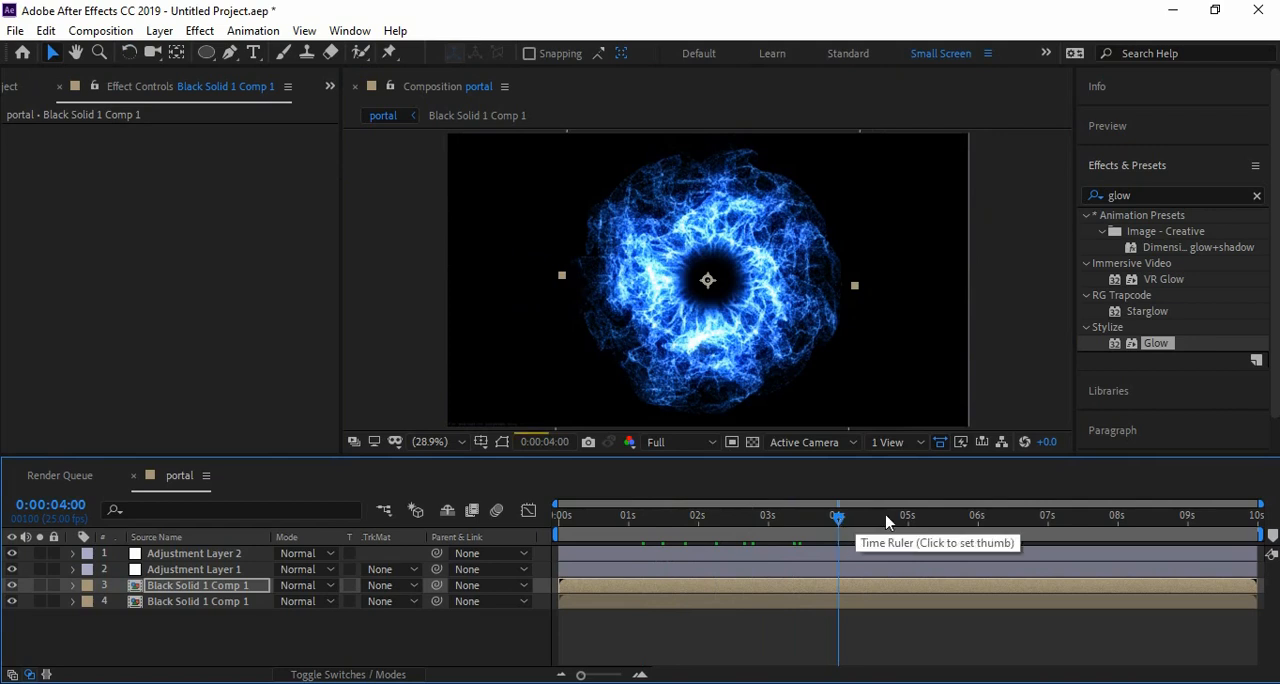
click(885, 515)
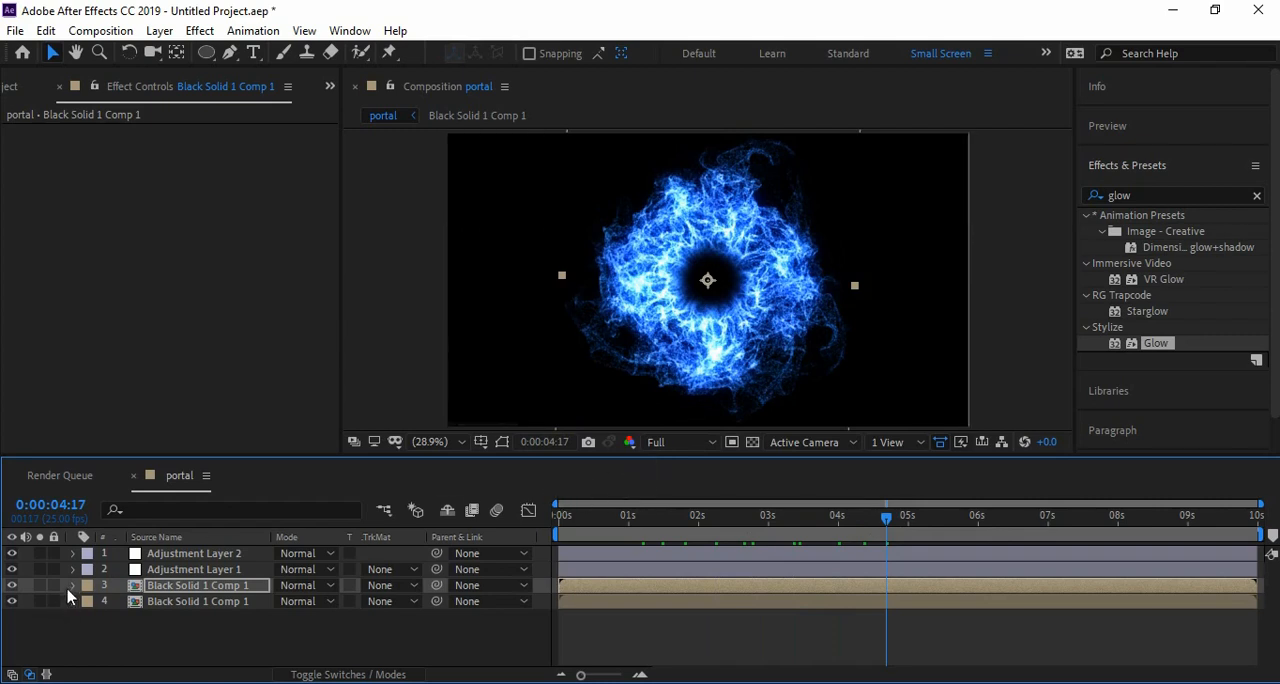
mouse_move(351, 641)
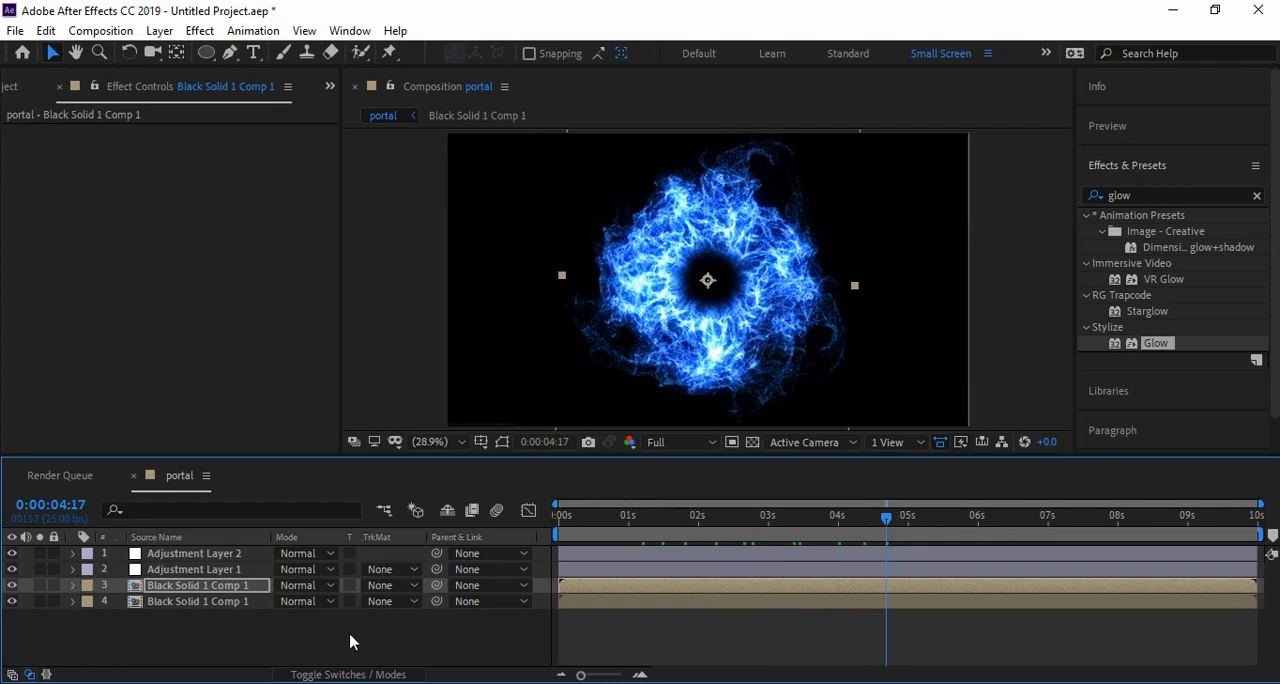
mouse_move(450, 510)
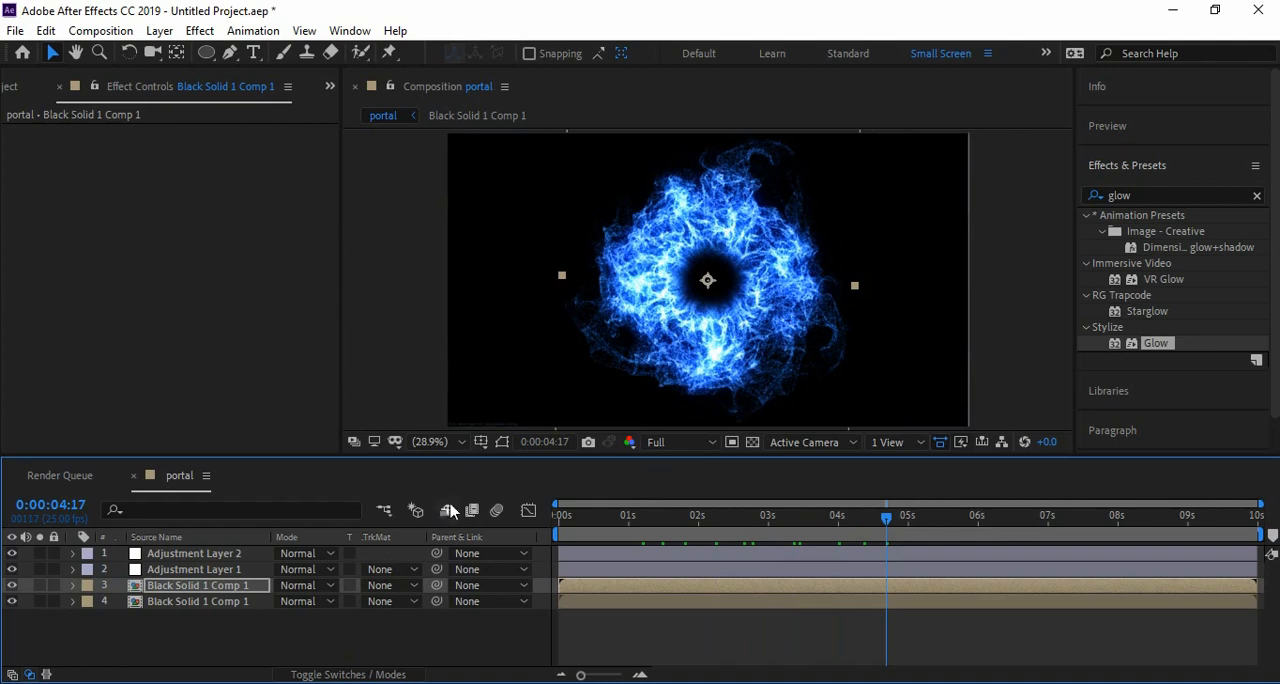
Step: Delete the portal copy and place floor.png beneath the portal
click(155, 537)
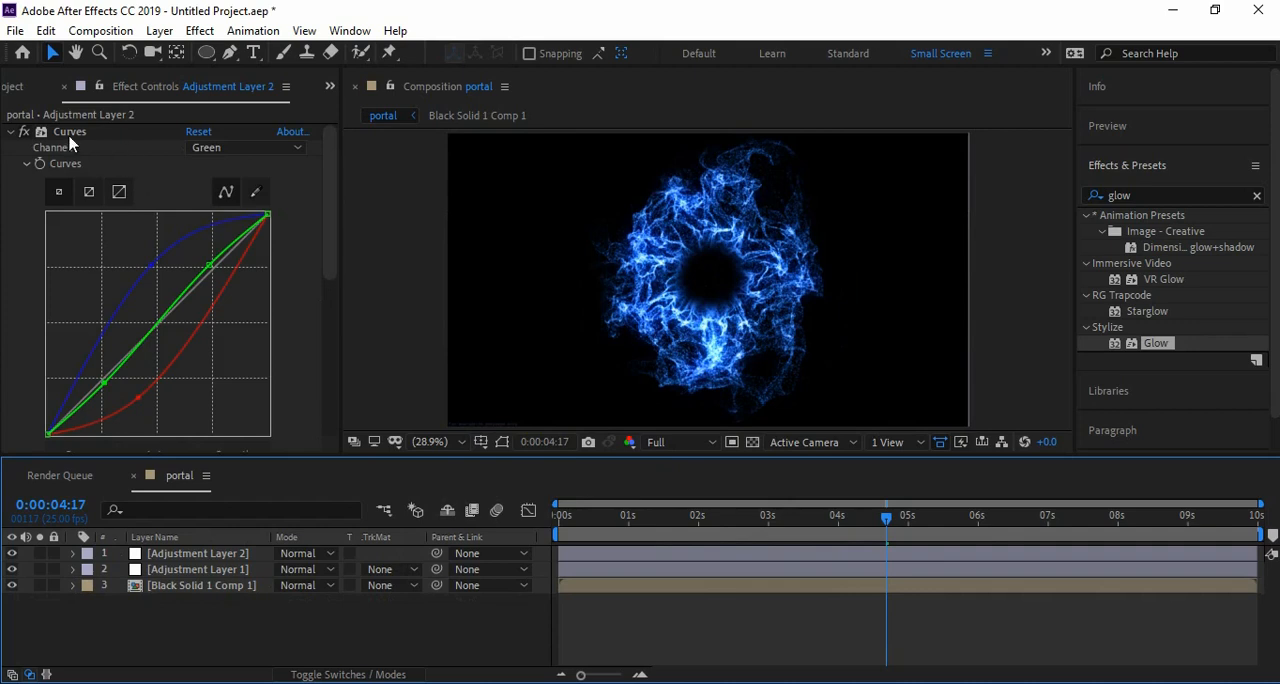
click(29, 86)
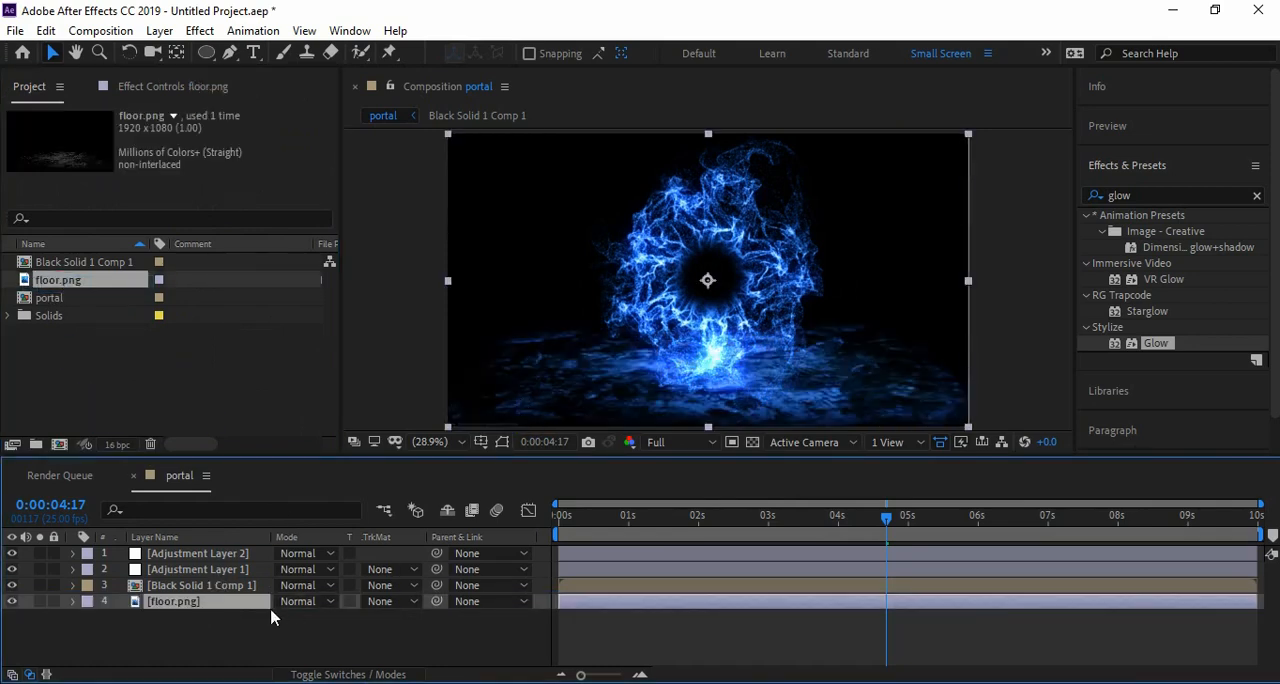
Step: Pre-compose the portal layers into Pre-comp 1, set it to Add, and scale it to 74%
click(201, 585)
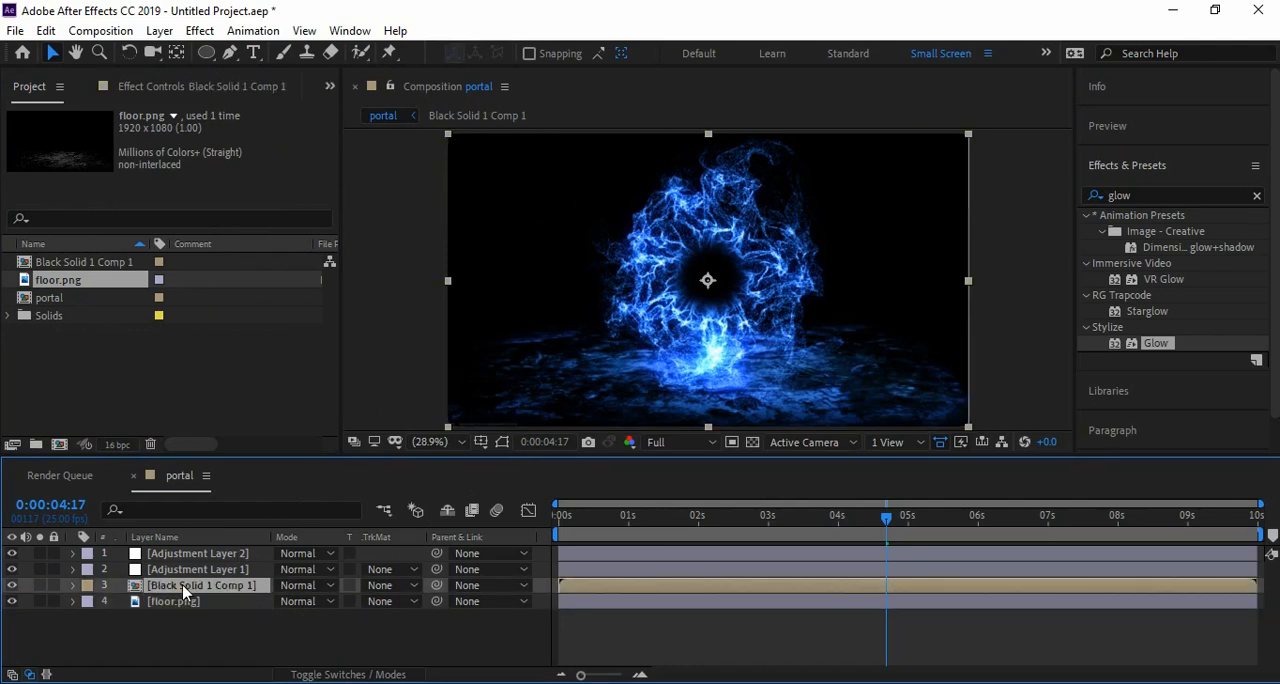
click(159, 30)
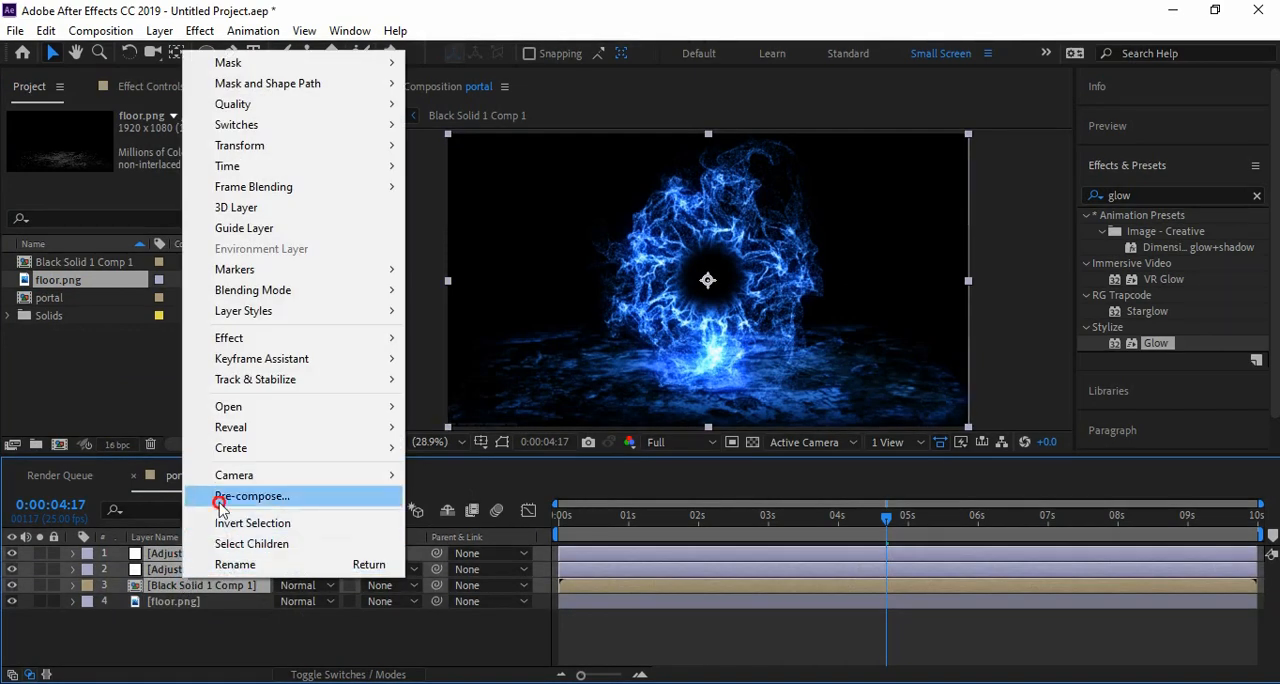
click(251, 496)
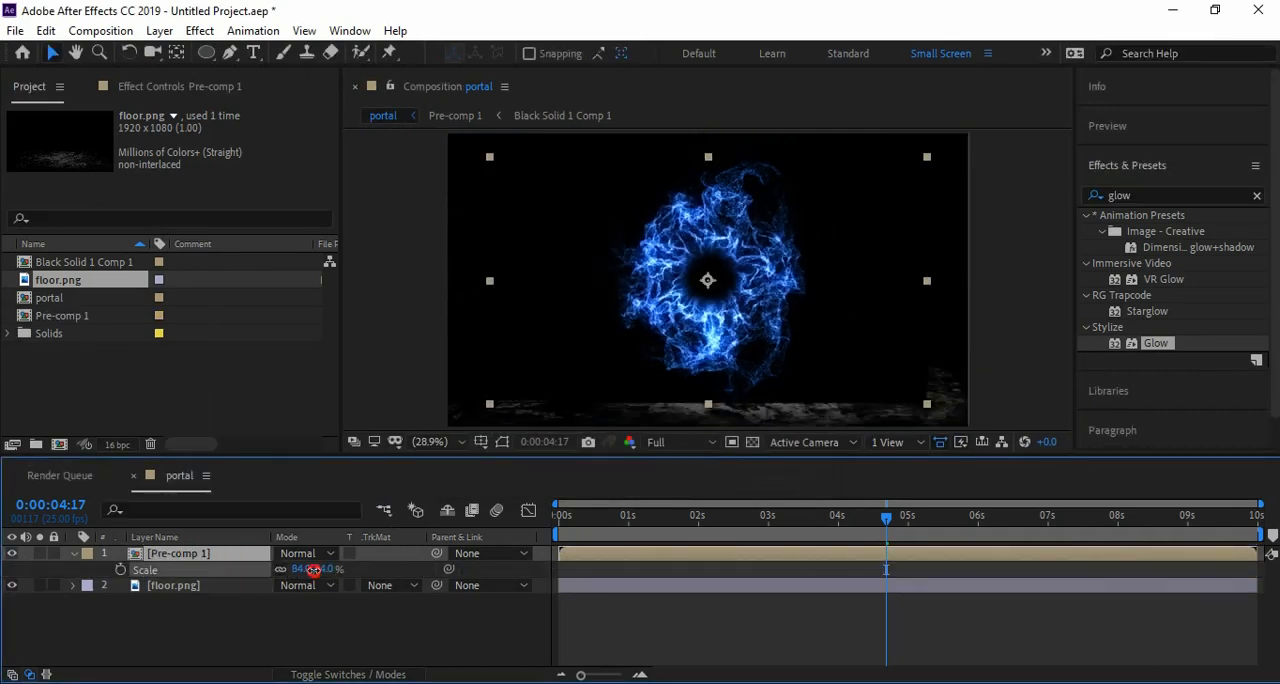
drag(320, 569, 300, 569)
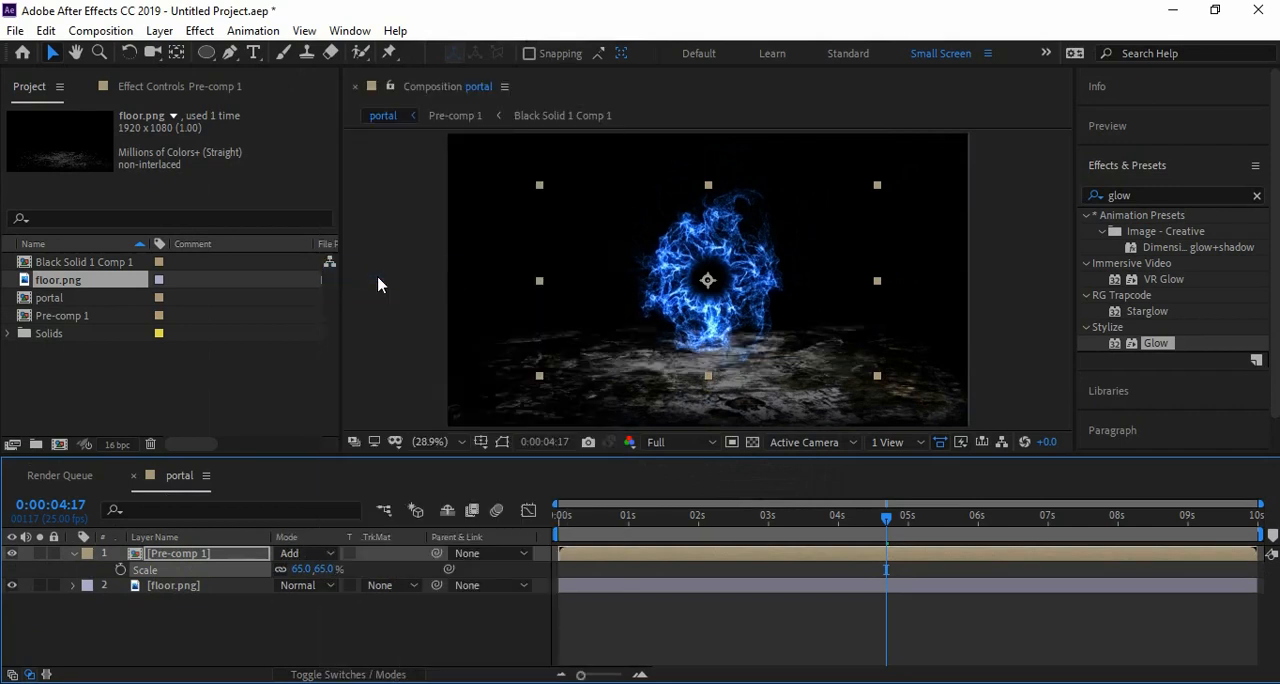
drag(305, 569, 330, 569)
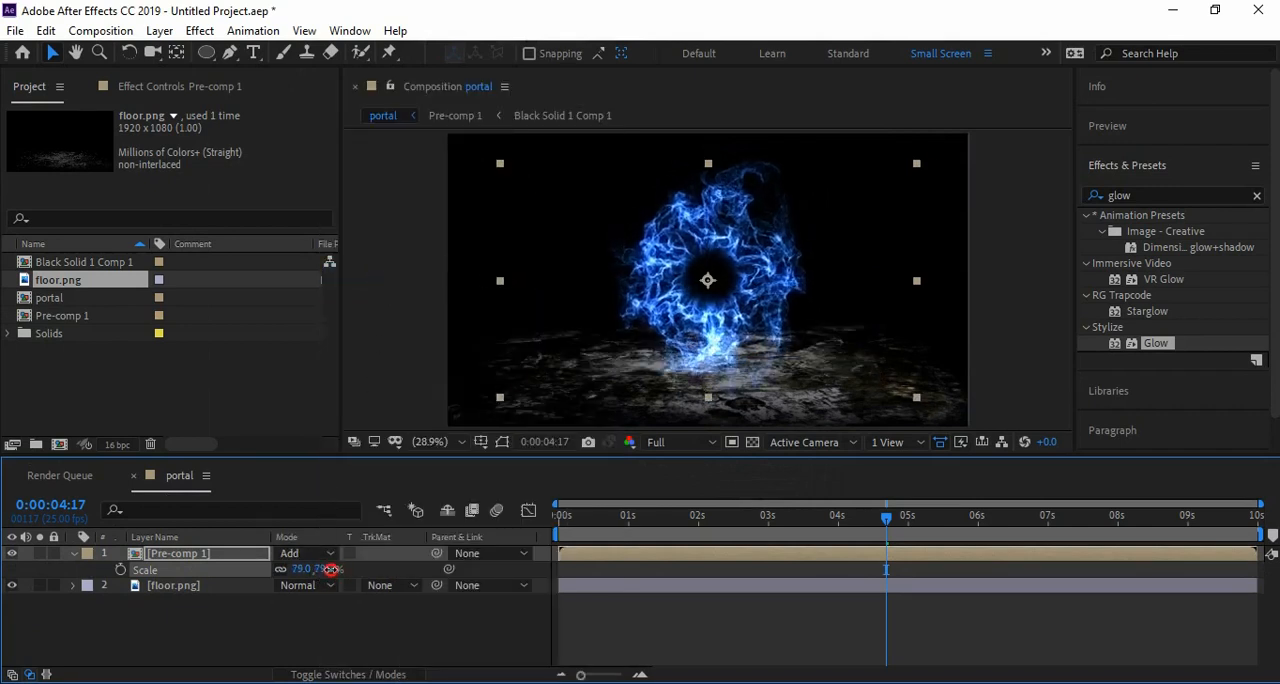
drag(310, 568, 295, 568)
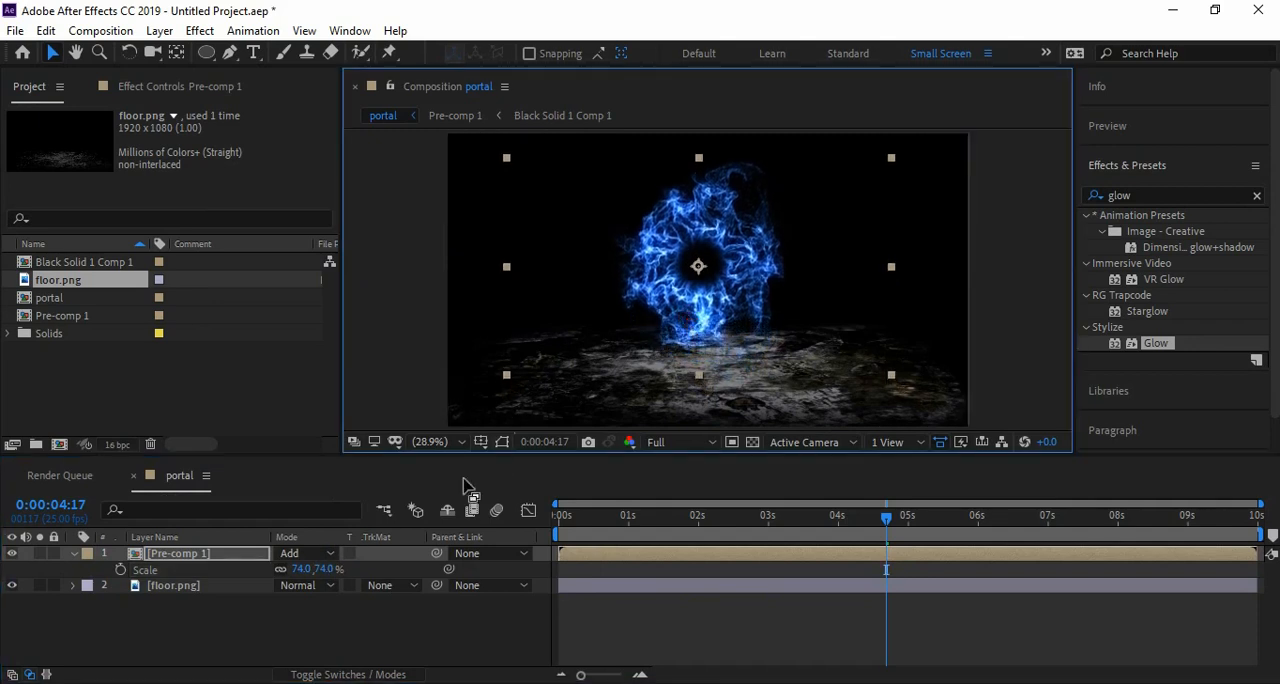
Step: Duplicate Pre-comp 1 and flip the copy vertically as a reflection
click(72, 553)
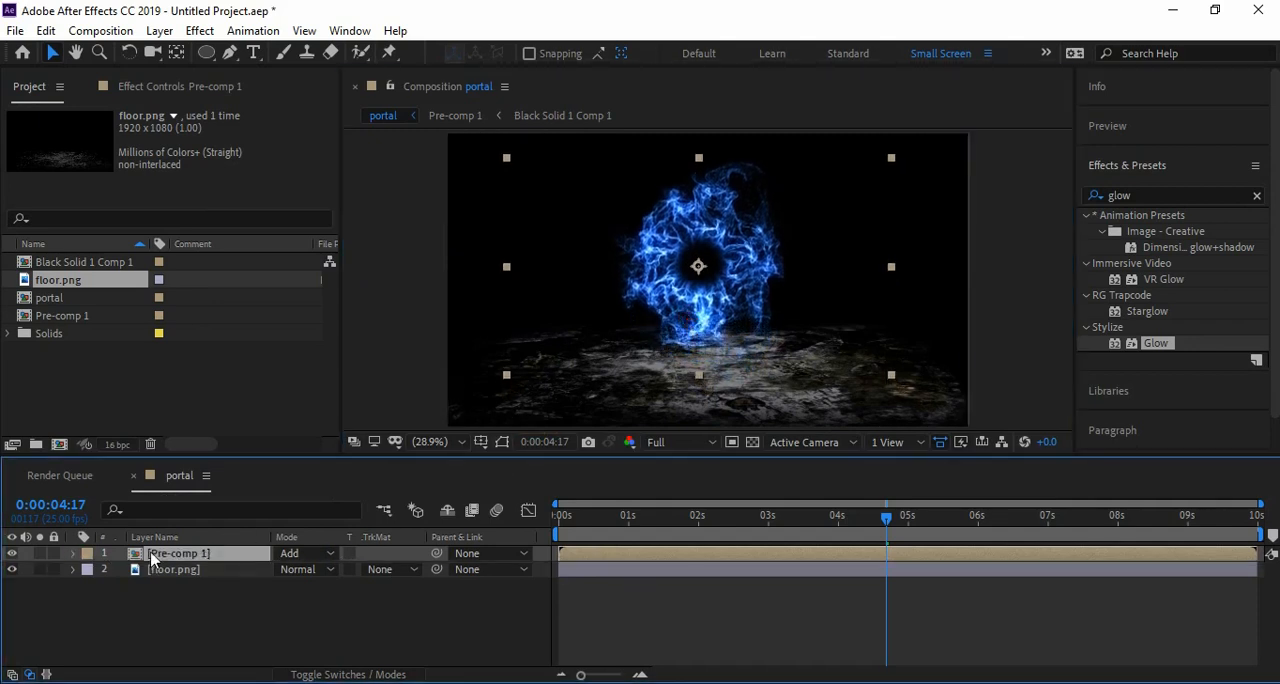
key(Ctrl+D)
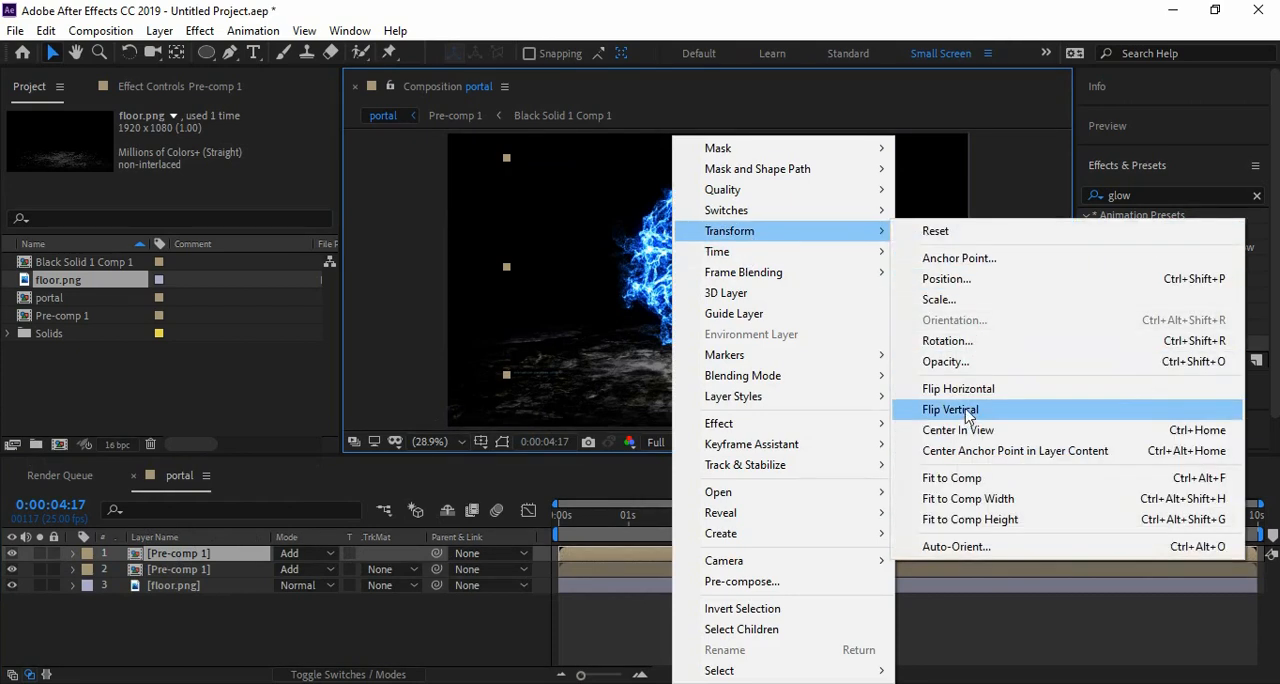
click(949, 409)
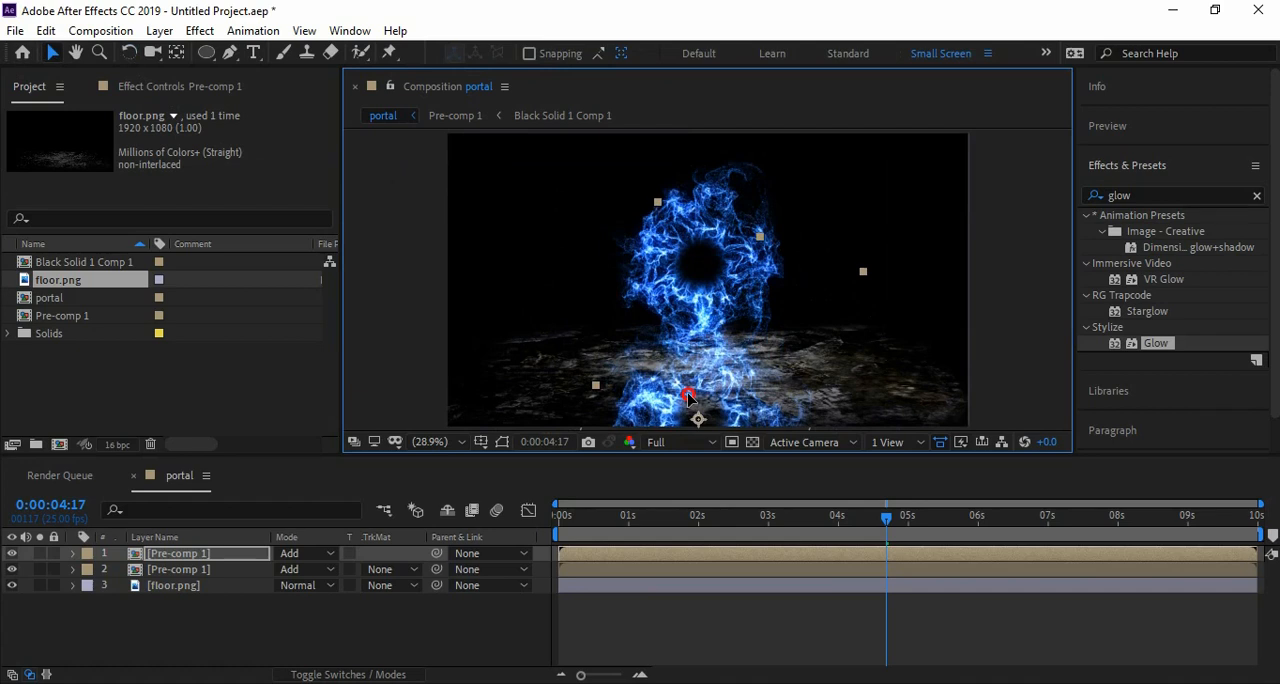
mouse_move(820, 330)
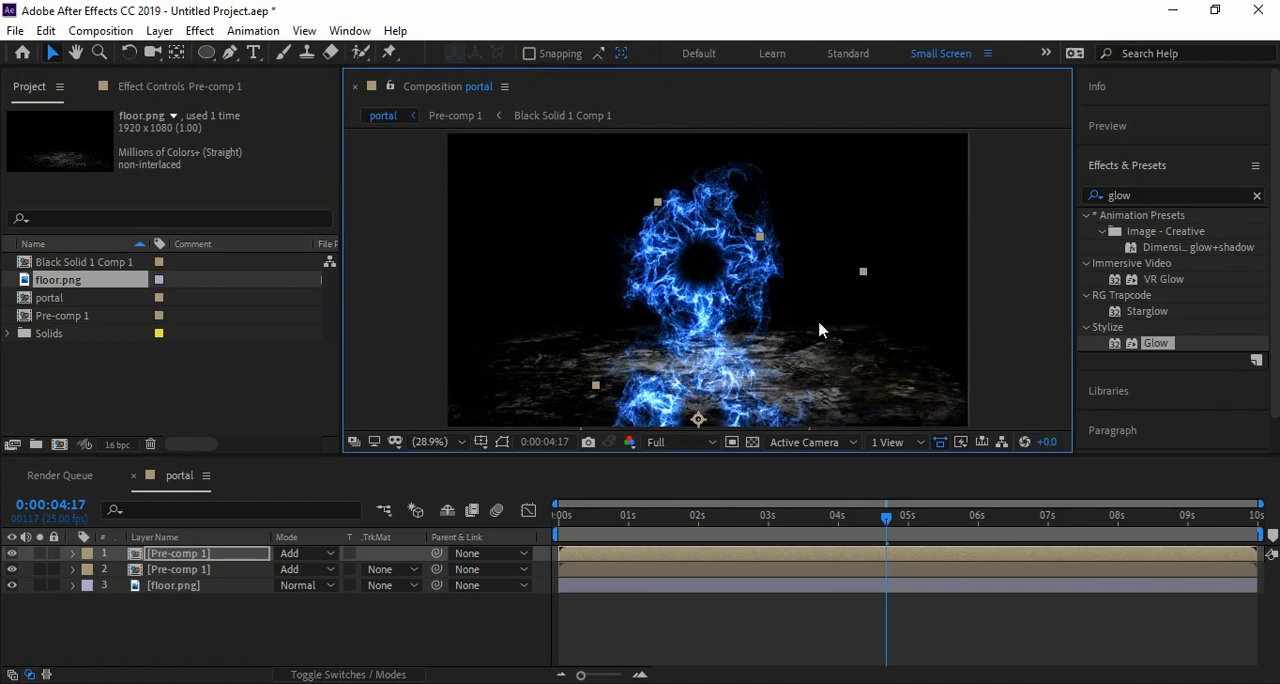
click(184, 613)
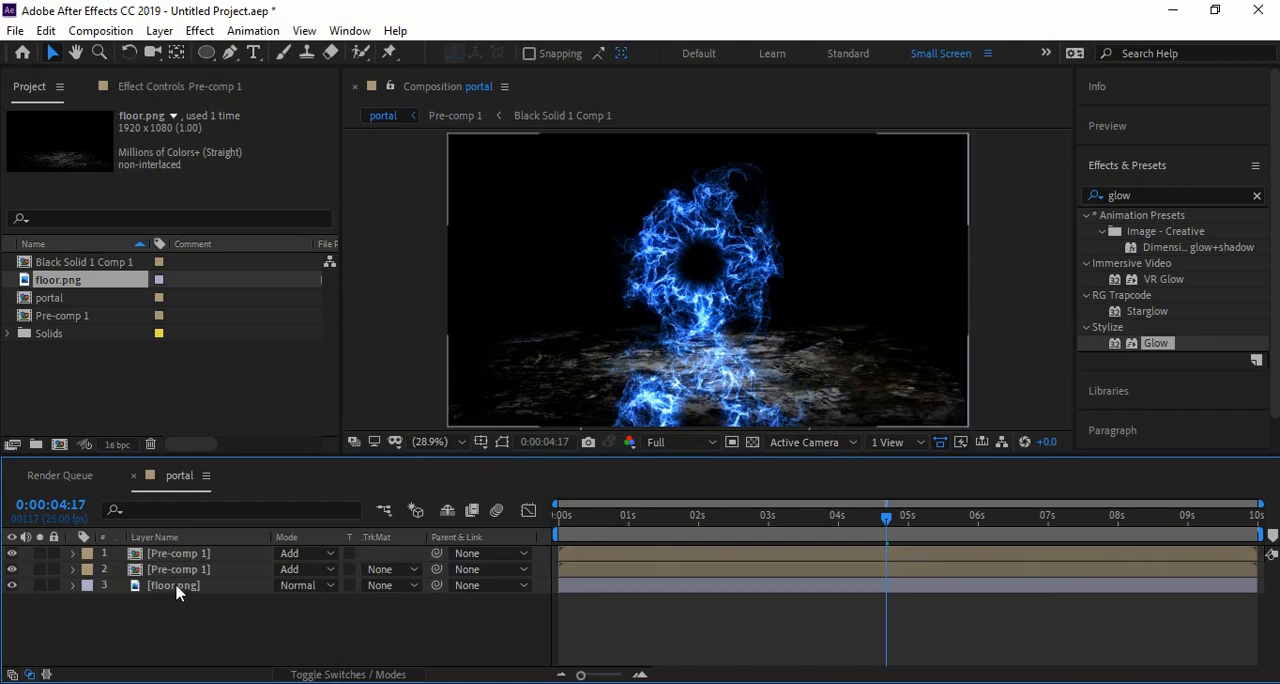
Step: Rename the reflection layer 'ground', add Adjustment Layer 3, and duplicate ground as ground 2
right_click(175, 585)
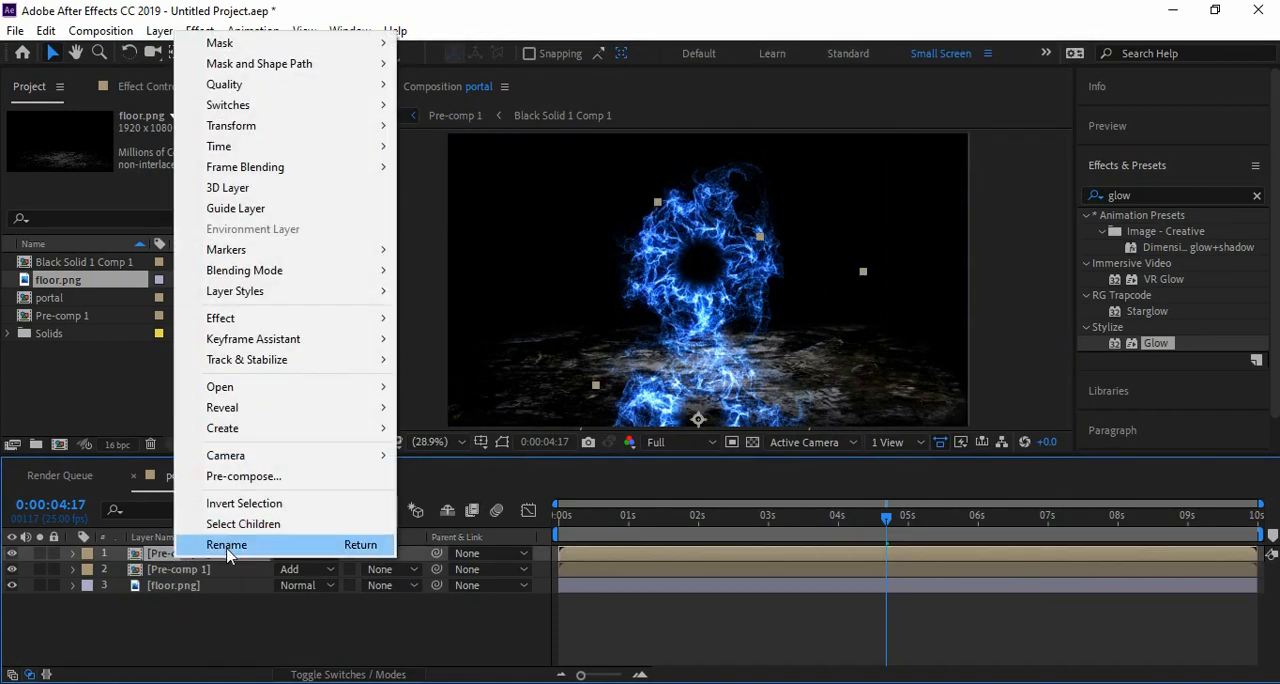
click(226, 544)
text(ground)
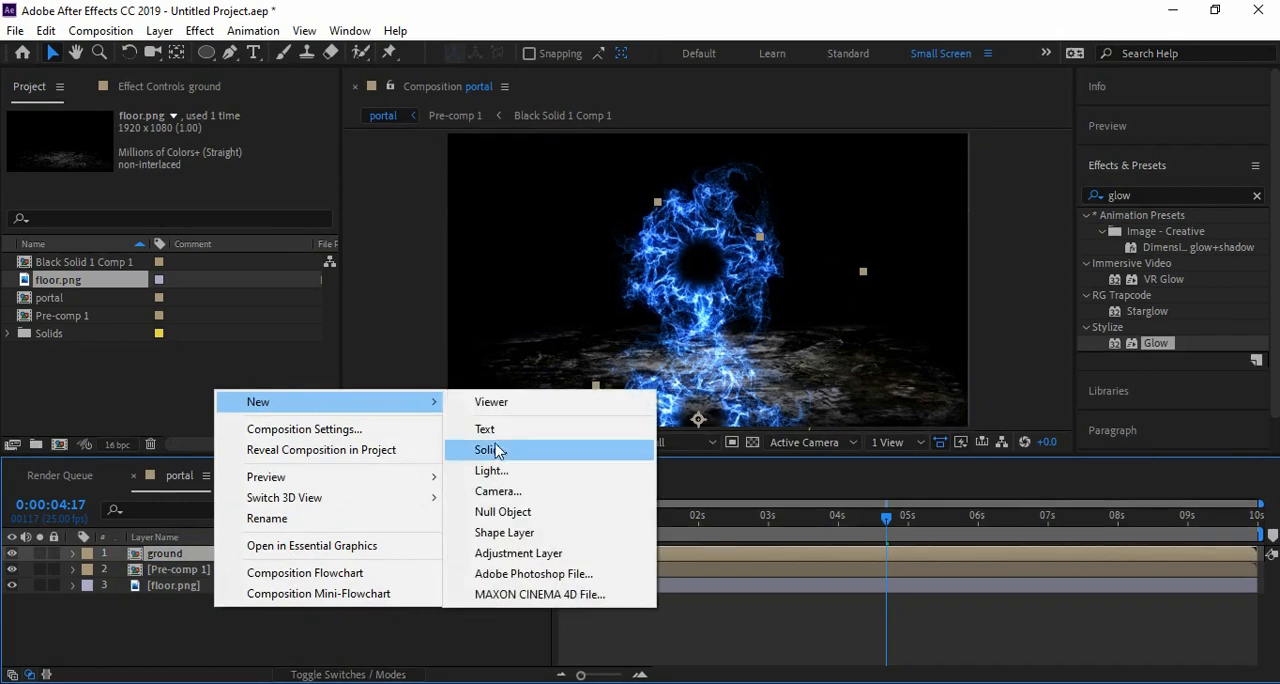
click(518, 553)
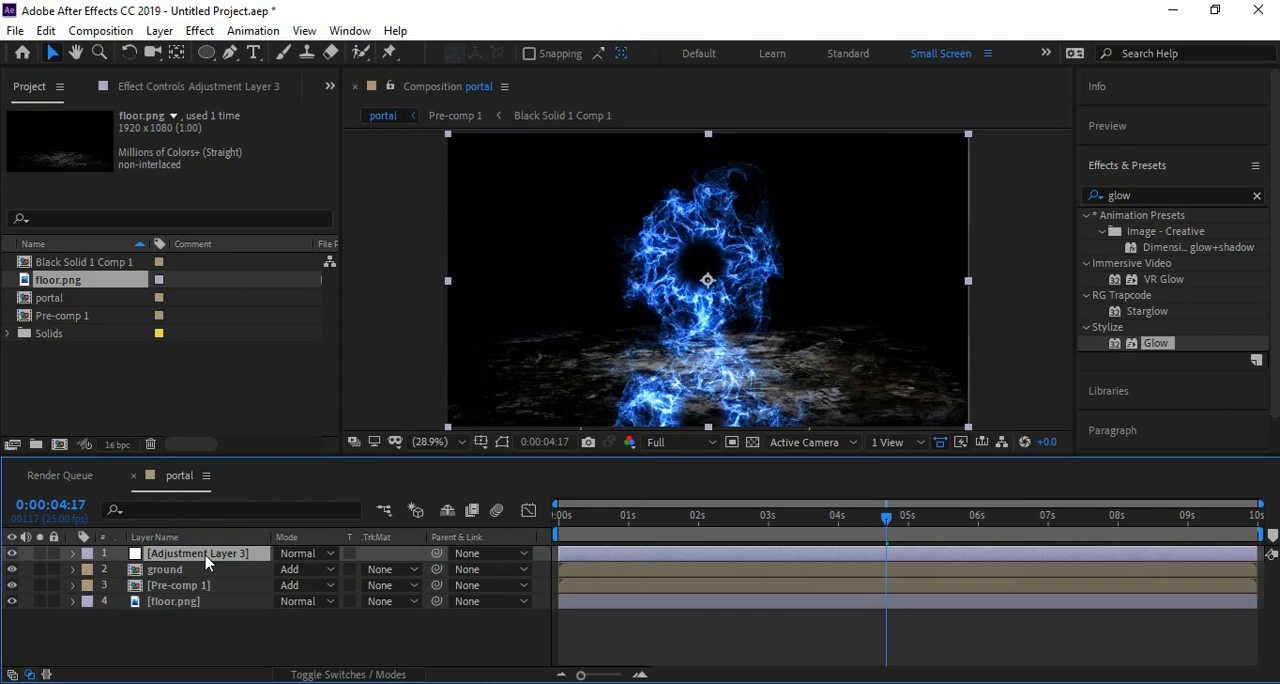
click(165, 569)
text(fast)
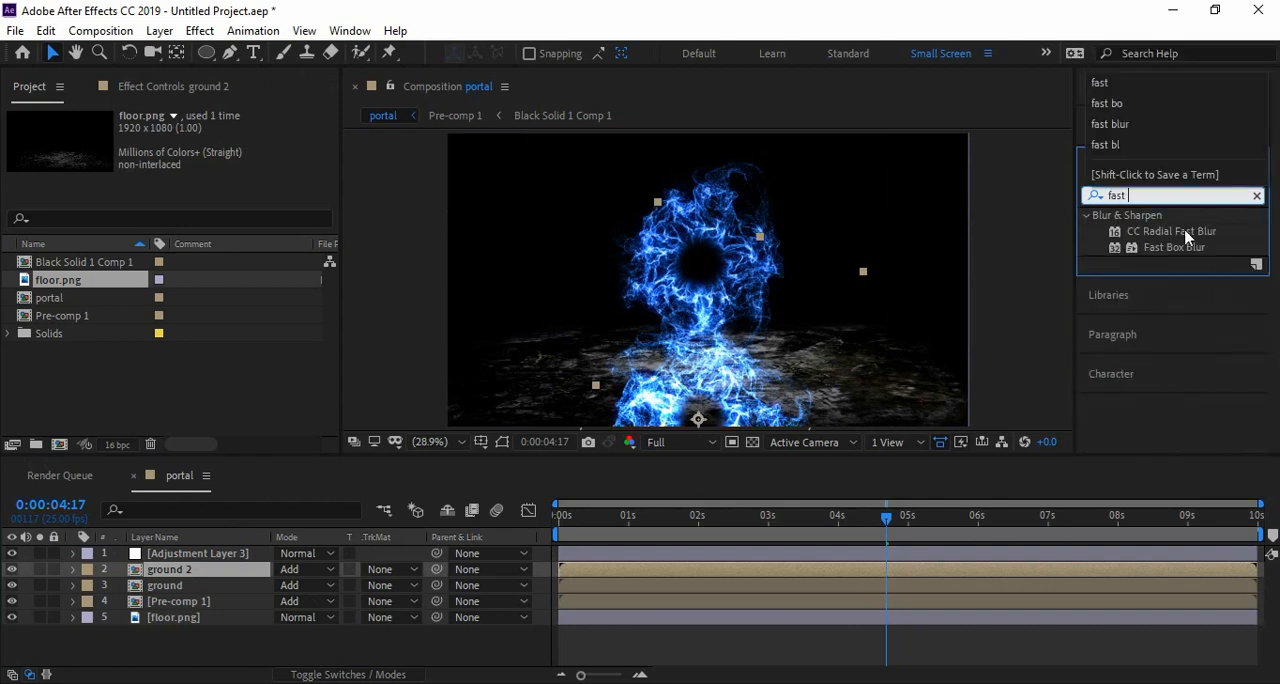
Step: Give ground 2 a vertical-only Fast Box Blur with radius 11
double_click(1174, 247)
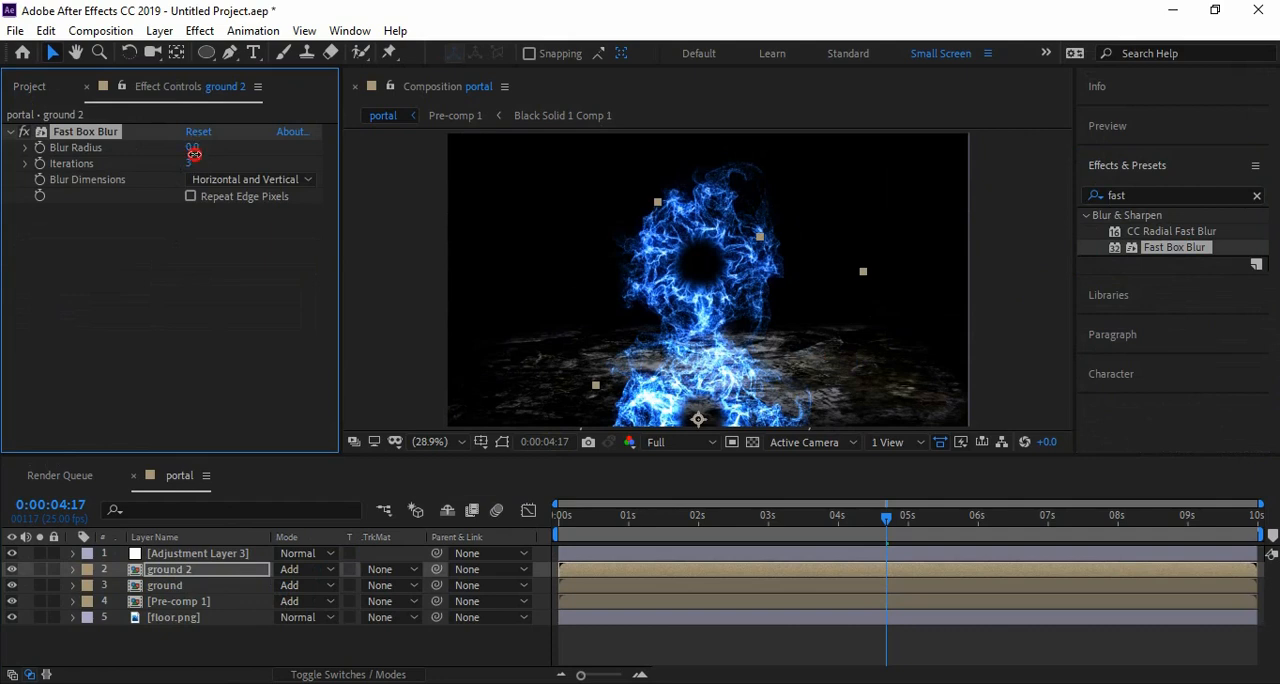
drag(192, 147, 210, 147)
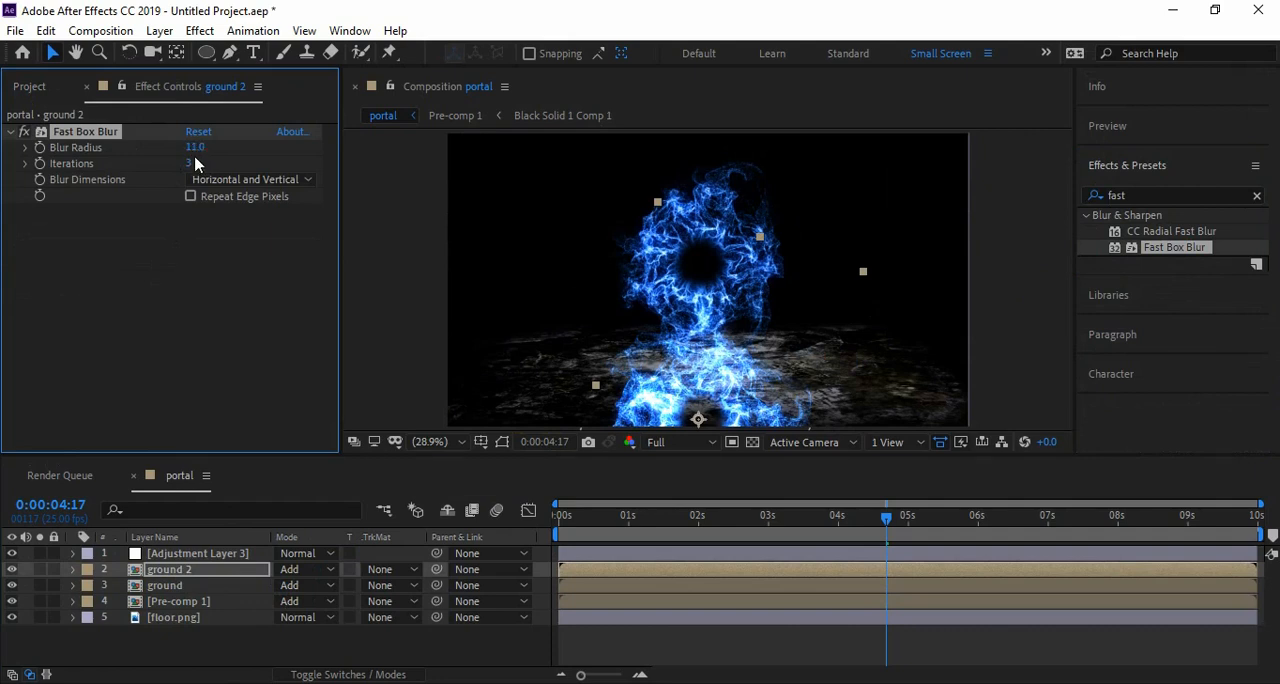
click(250, 179)
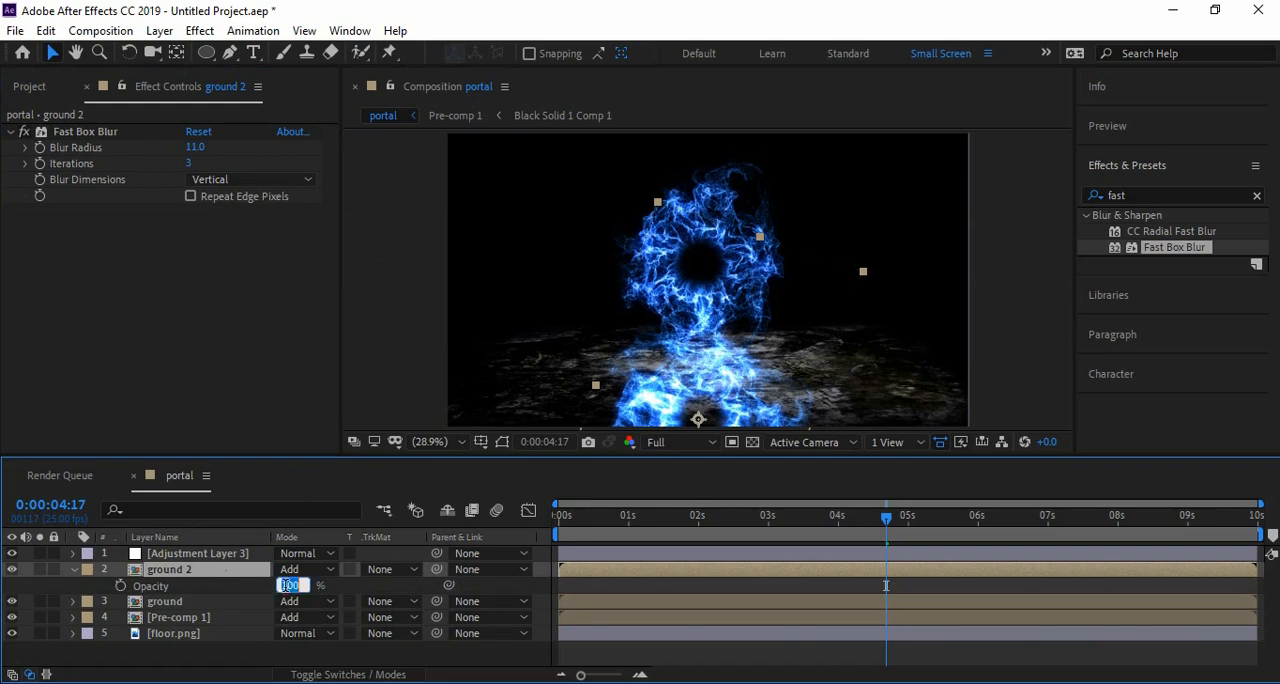
Step: Set ground 2 opacity to 50% and ground to 80%, and move Pre-comp 1 to the top
text(50)
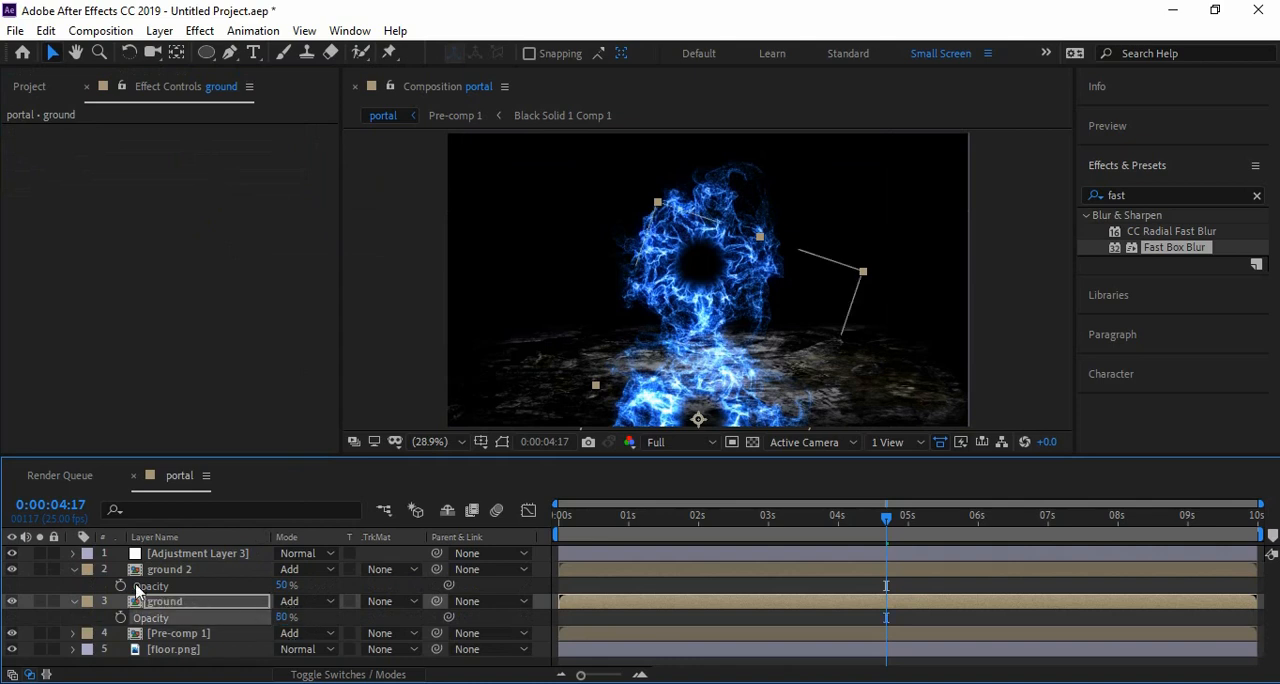
click(72, 601)
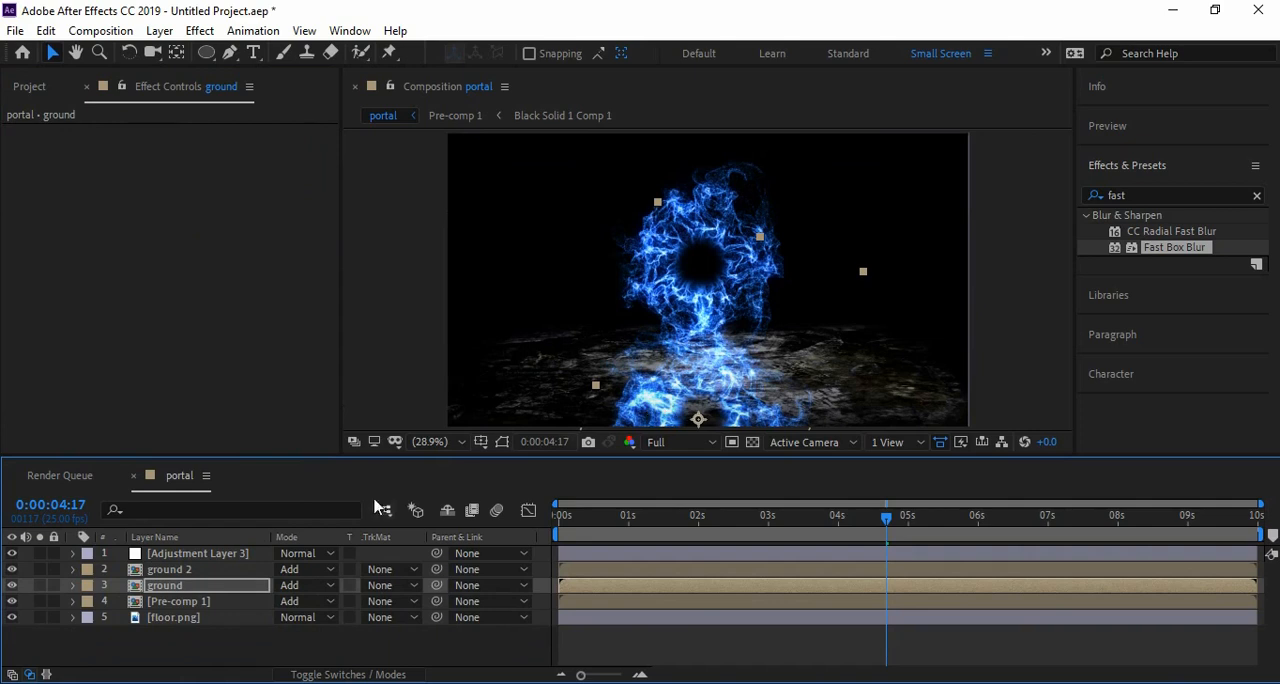
click(169, 569)
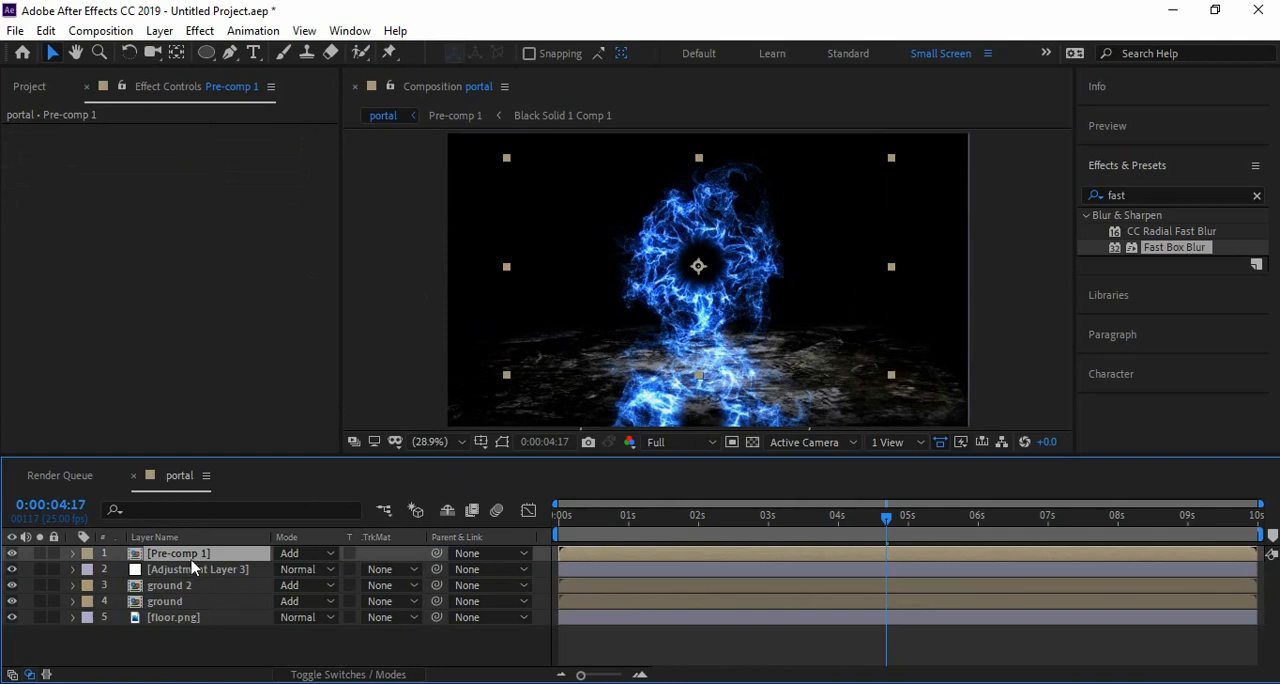
Step: Move floor.png just below Pre-comp 1, pre-compose it into floor.png Comp 1, and select Adjustment Layer 3
click(197, 569)
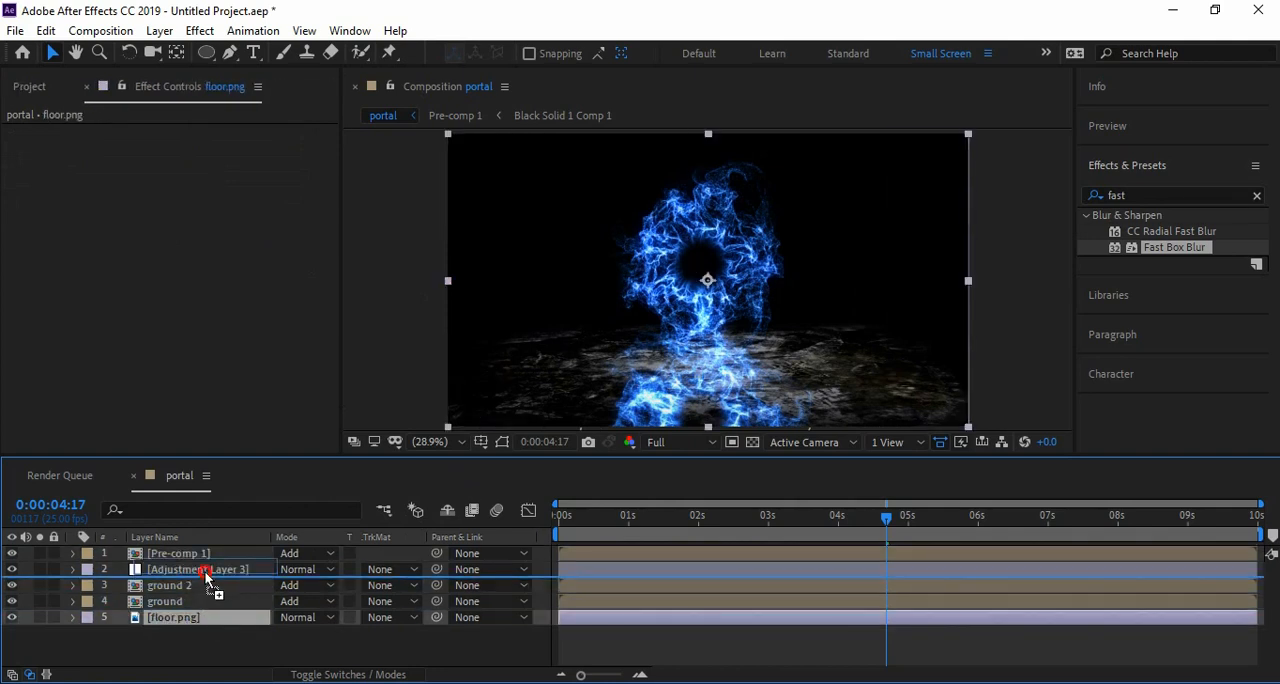
drag(175, 617, 175, 569)
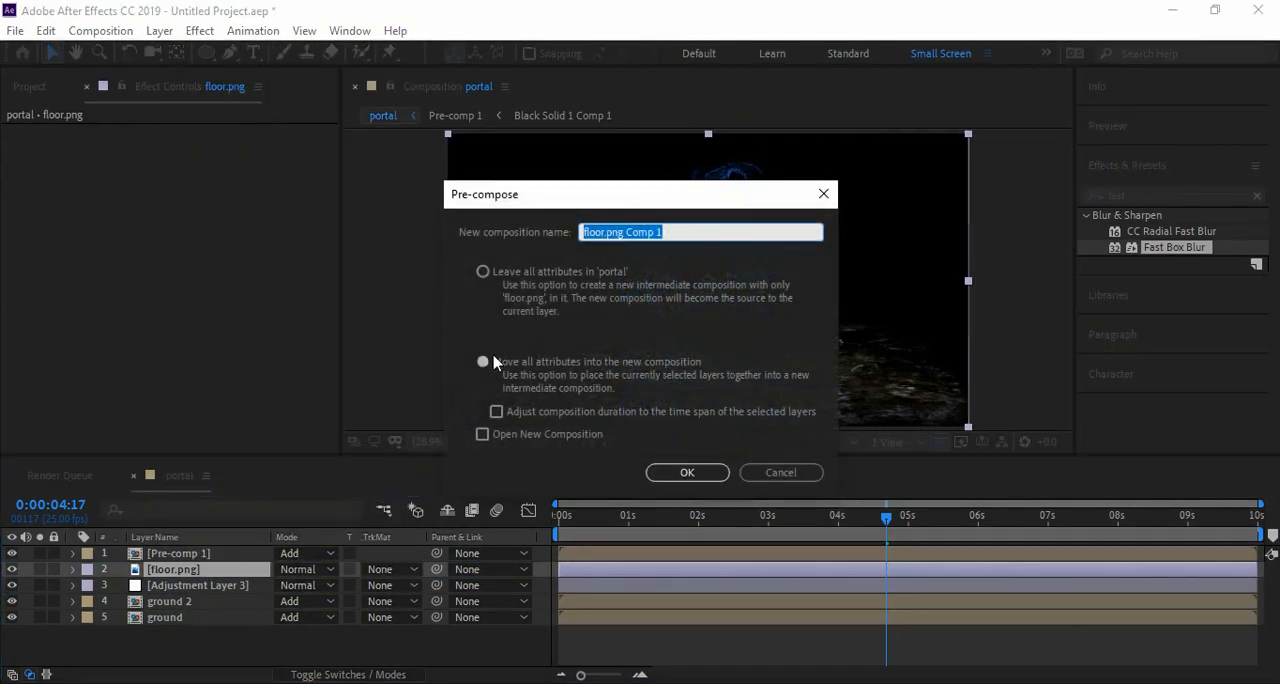
click(687, 472)
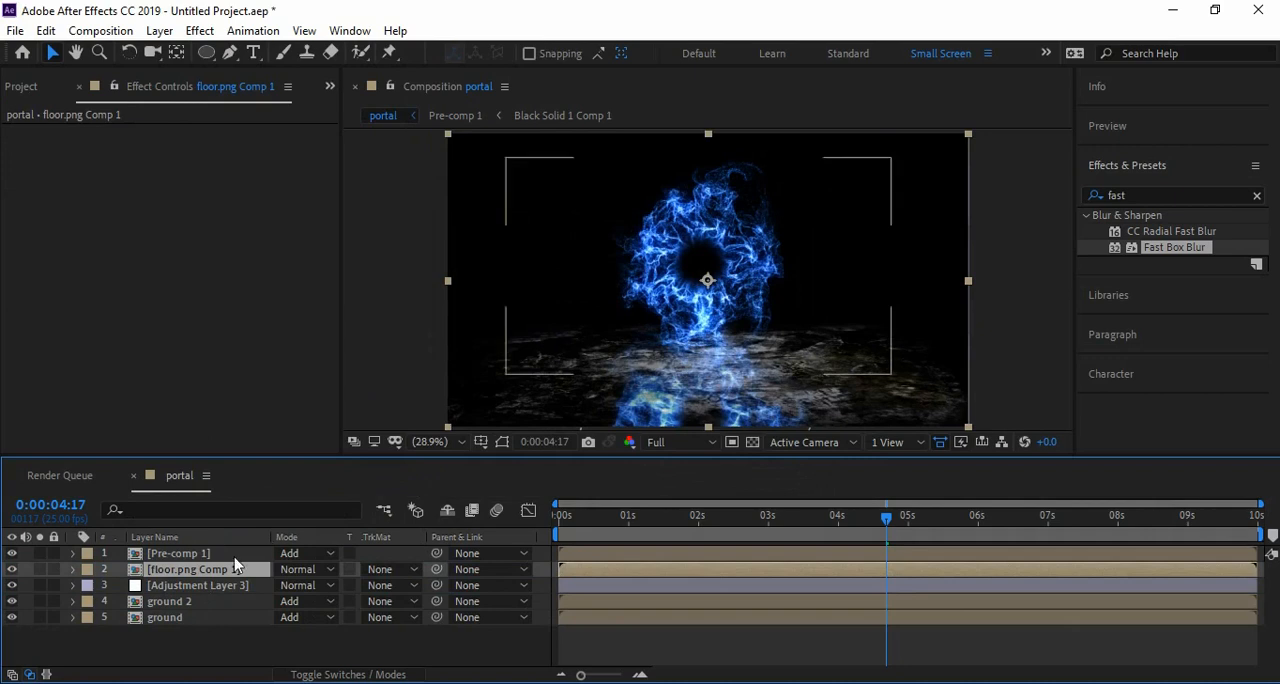
click(197, 585)
text(c)
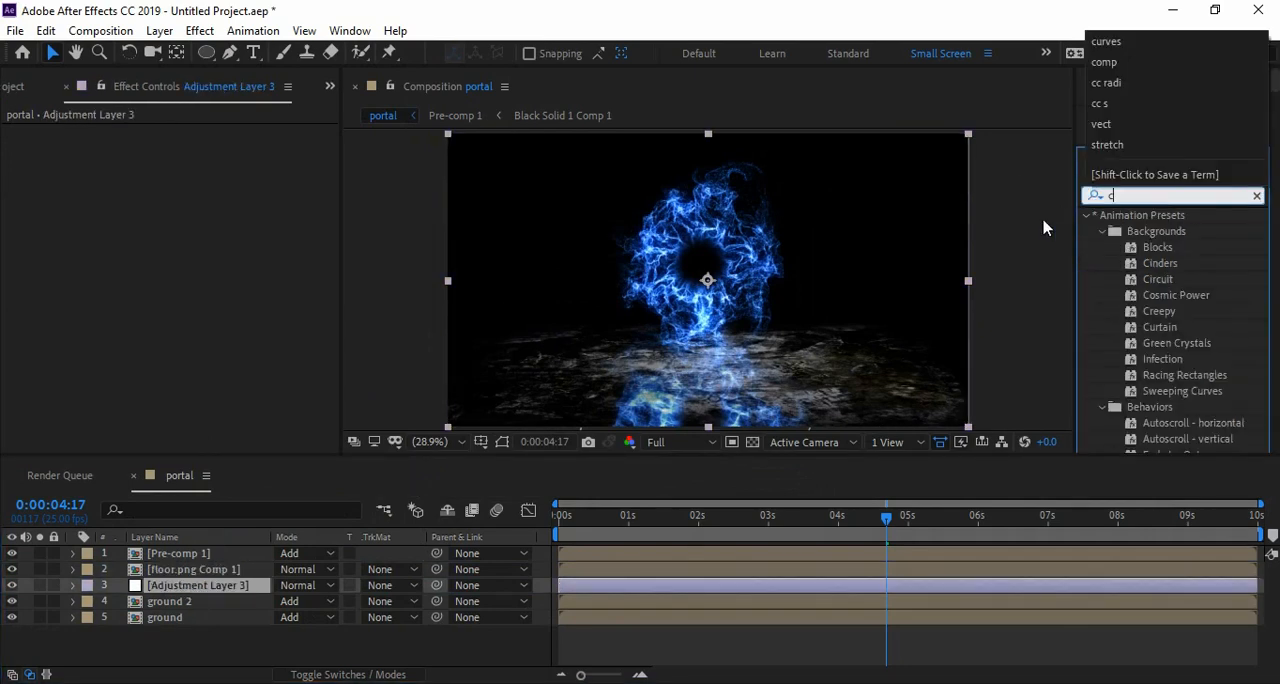
Step: Apply Compound Blur to Adjustment Layer 3 with blur layer floor.png Comp 1 and maximum blur 210
text(ompou)
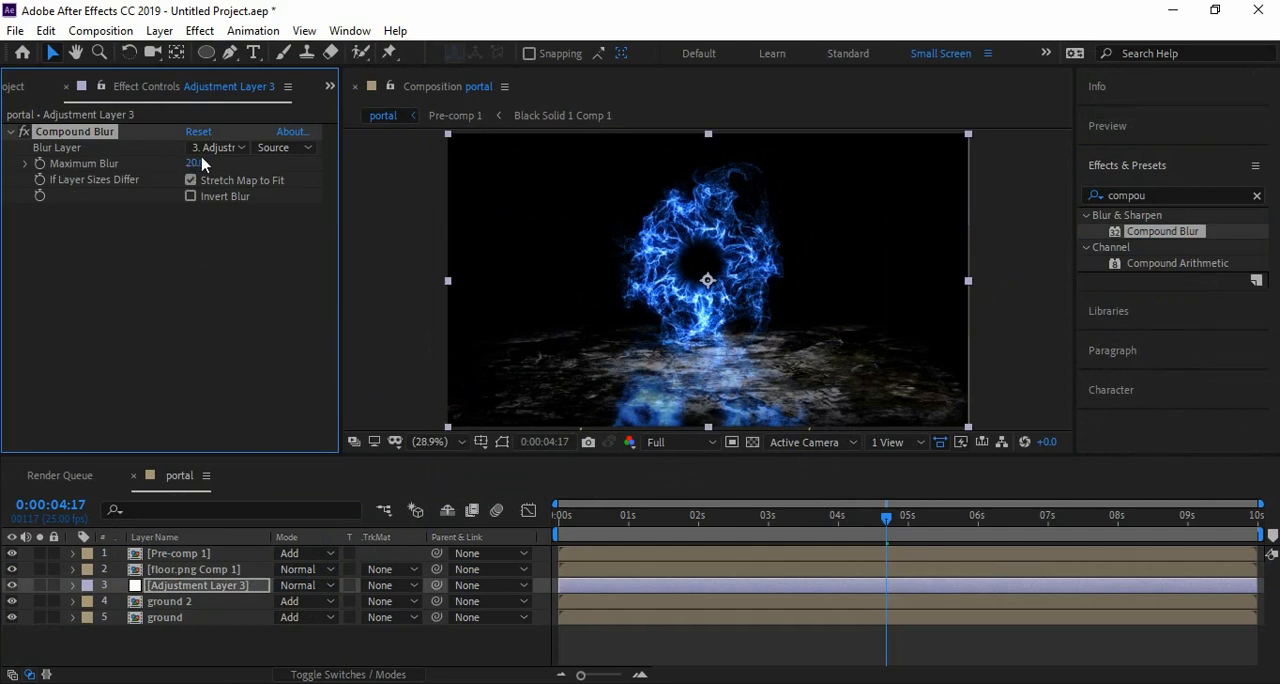
click(217, 147)
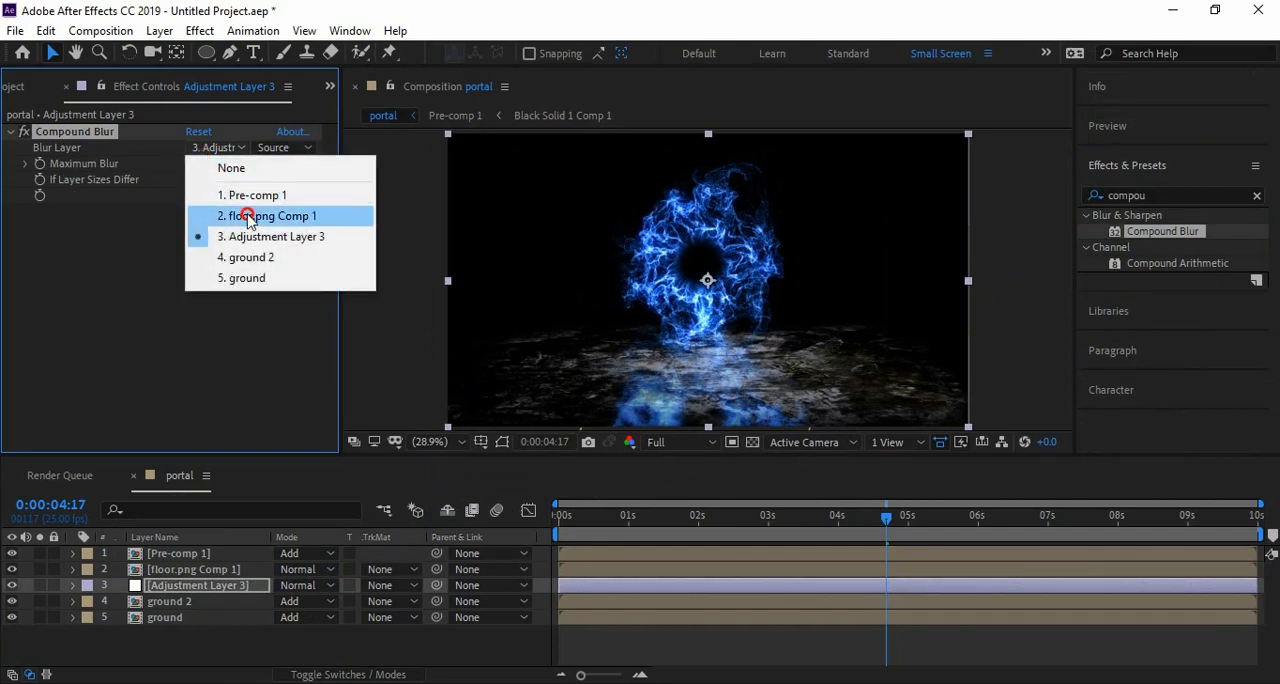
click(267, 216)
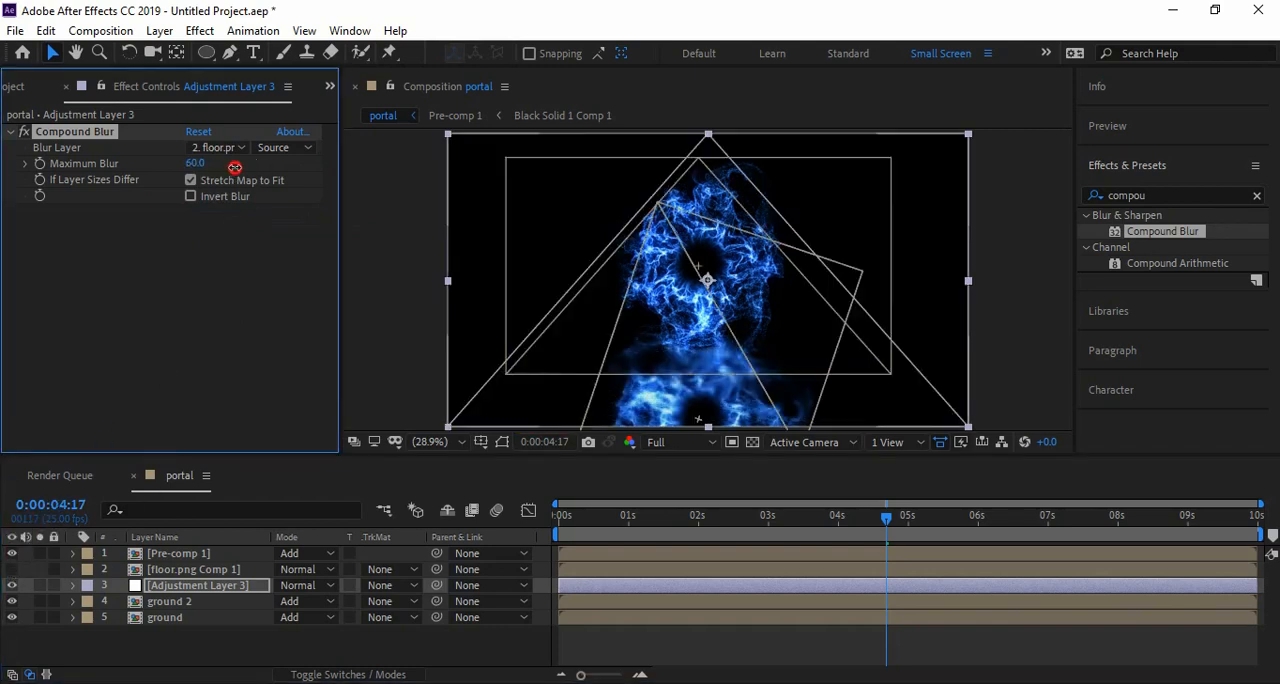
drag(195, 163, 285, 163)
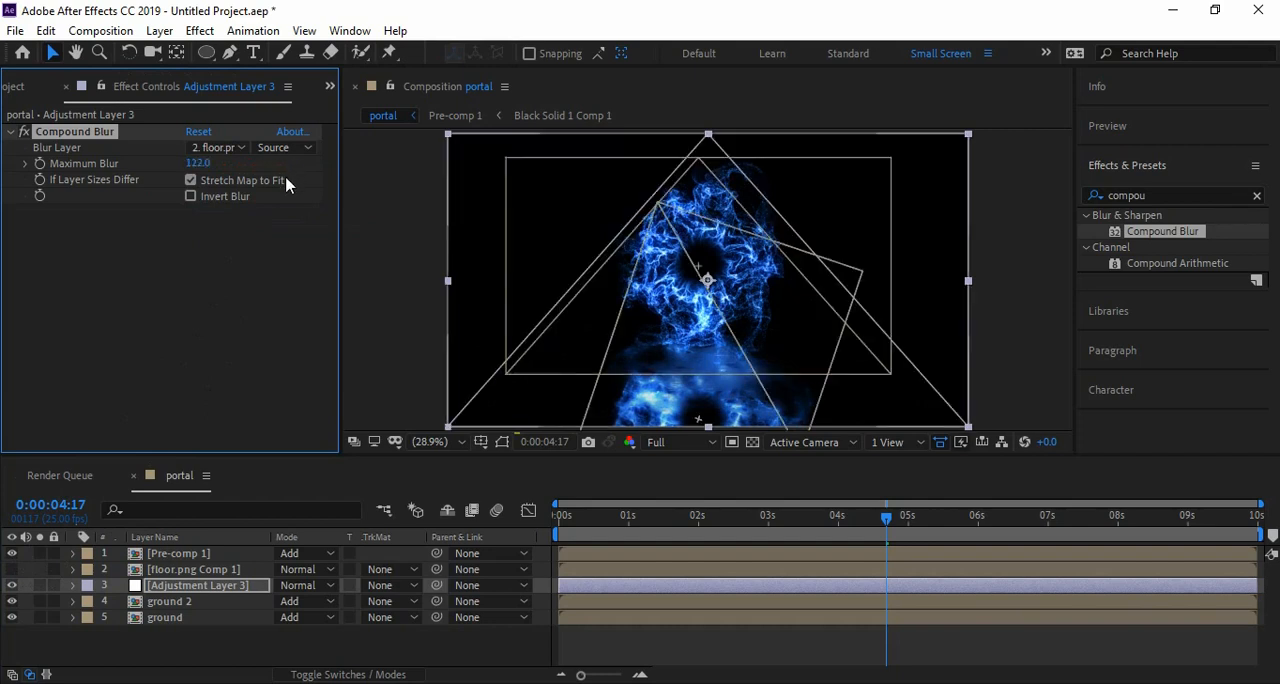
drag(198, 163, 253, 163)
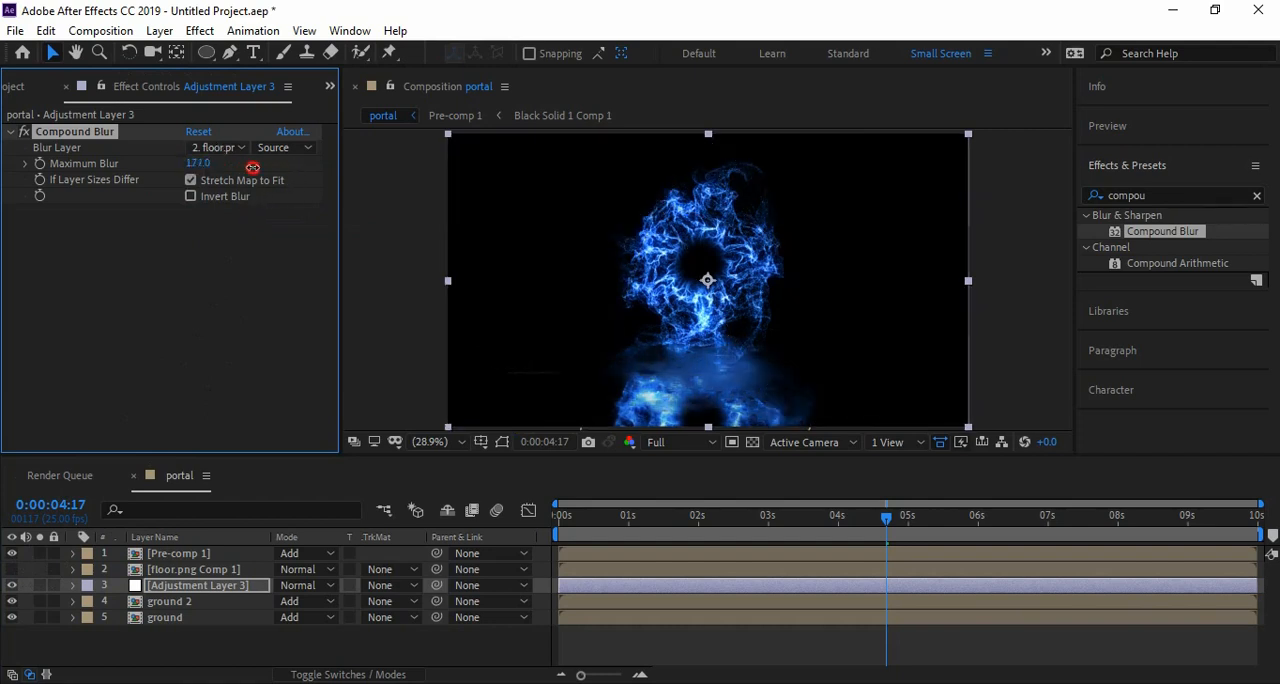
drag(198, 163, 210, 163)
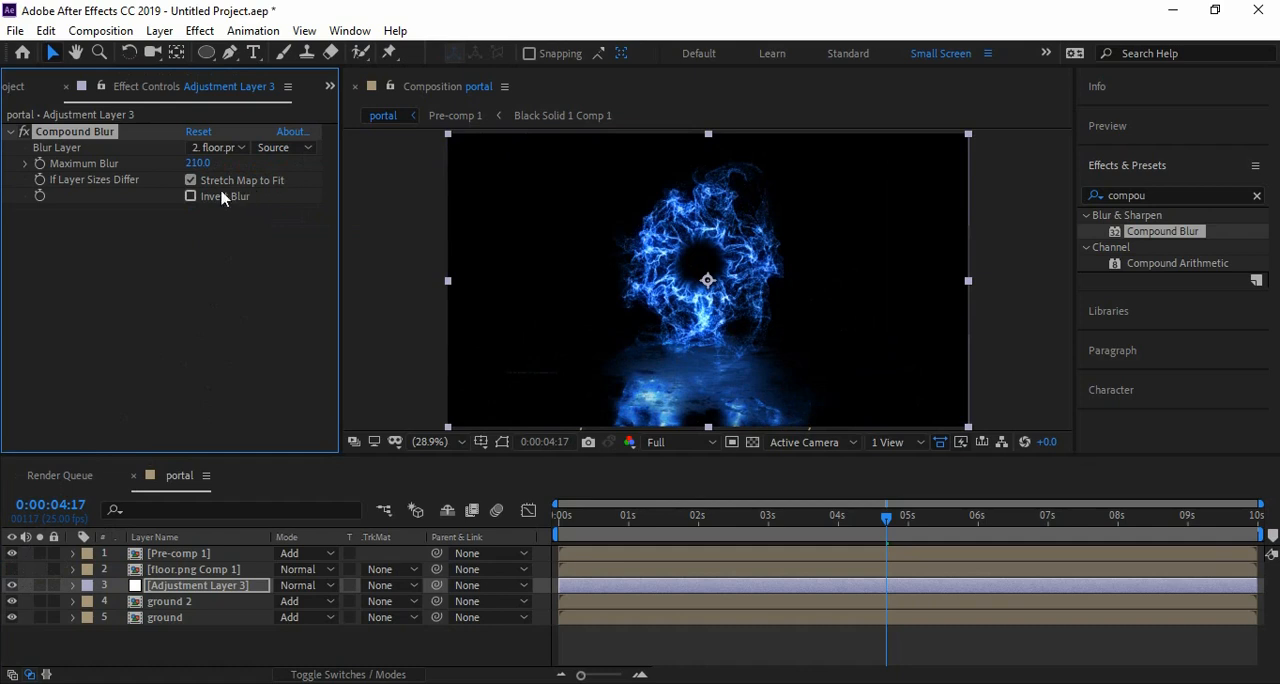
click(801, 515)
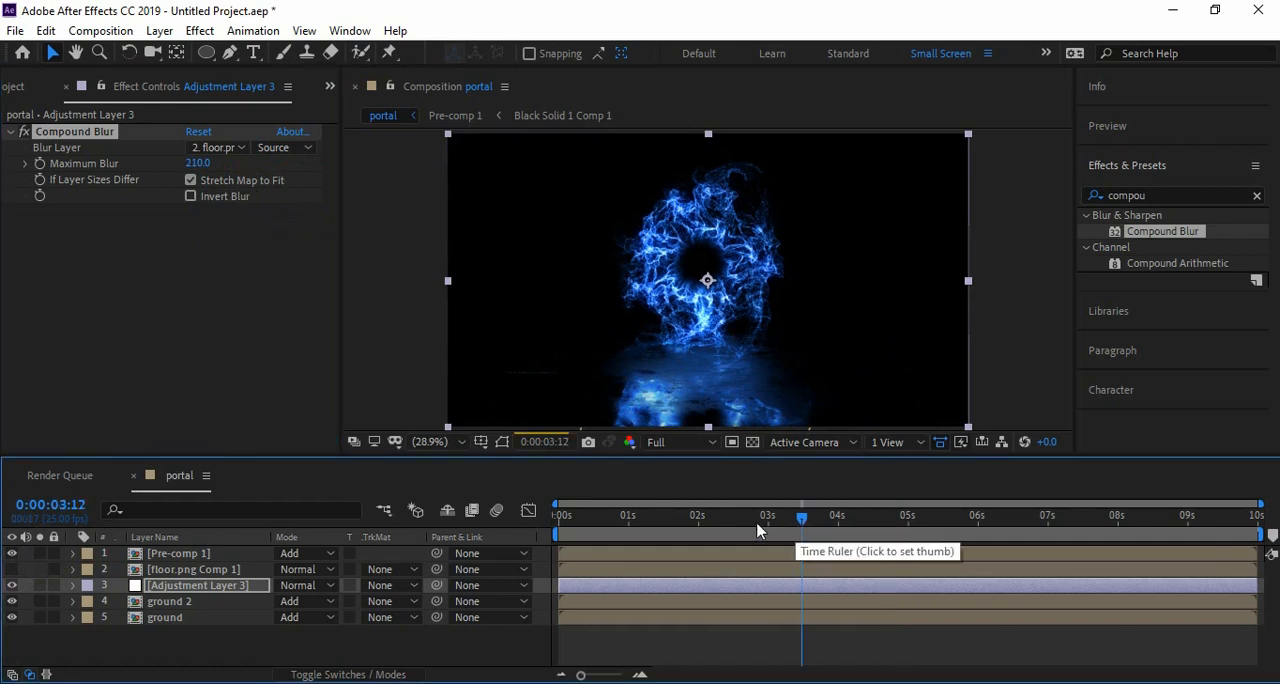